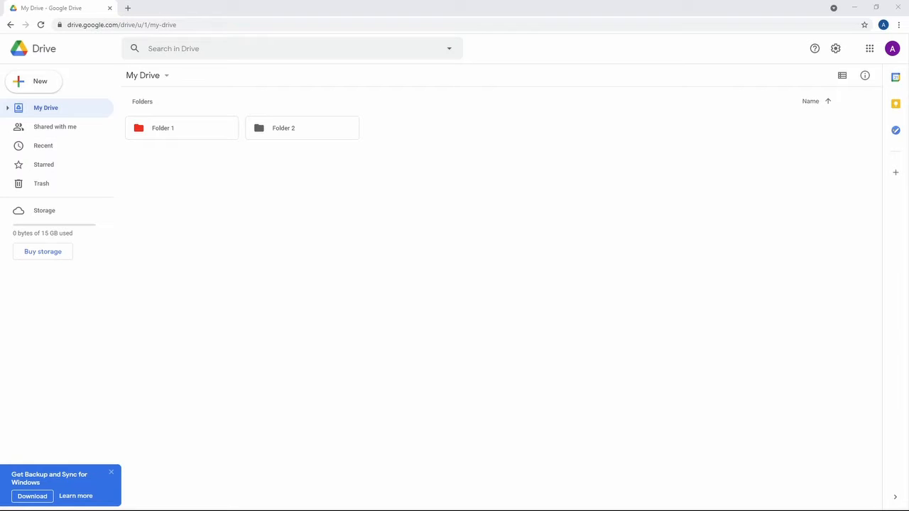
Expand the New menu's More list to see the extra file types Drive can create.
{"action": "left_click", "coordinate": [34, 80]}
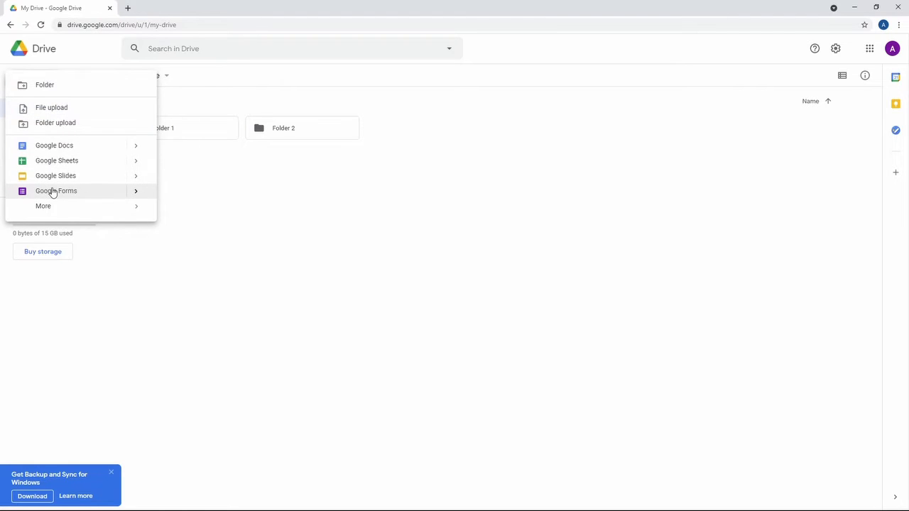
{"action": "left_click", "coordinate": [43, 206]}
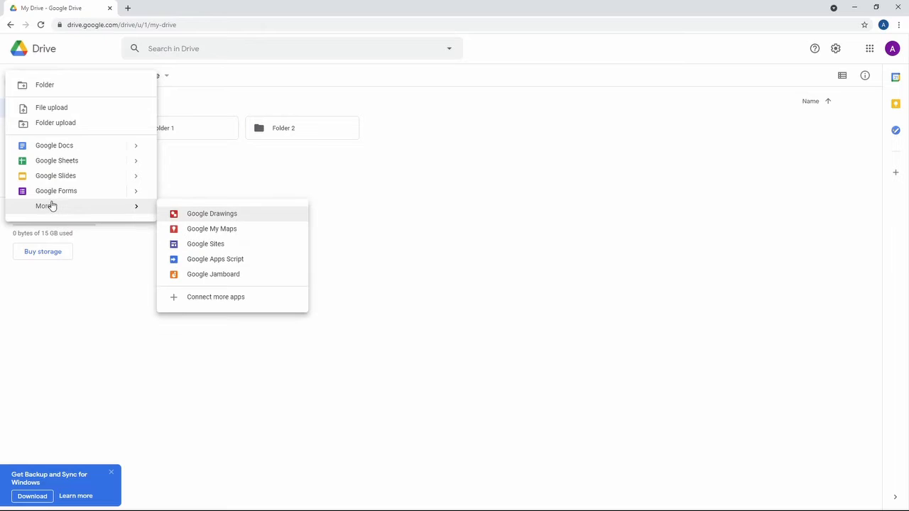
{"action": "mouse_move", "coordinate": [198, 219]}
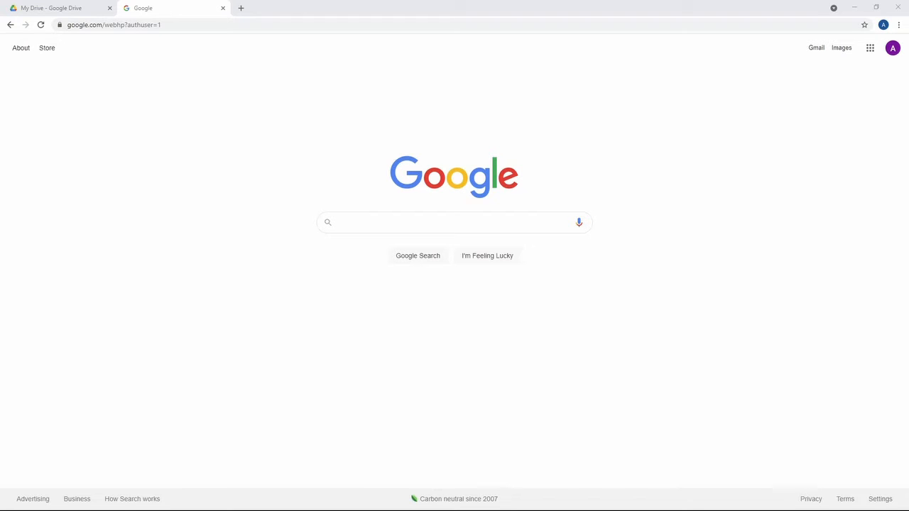
Show the nine-dot Google apps grid and scroll it to locate Drive.
{"action": "left_click", "coordinate": [869, 48]}
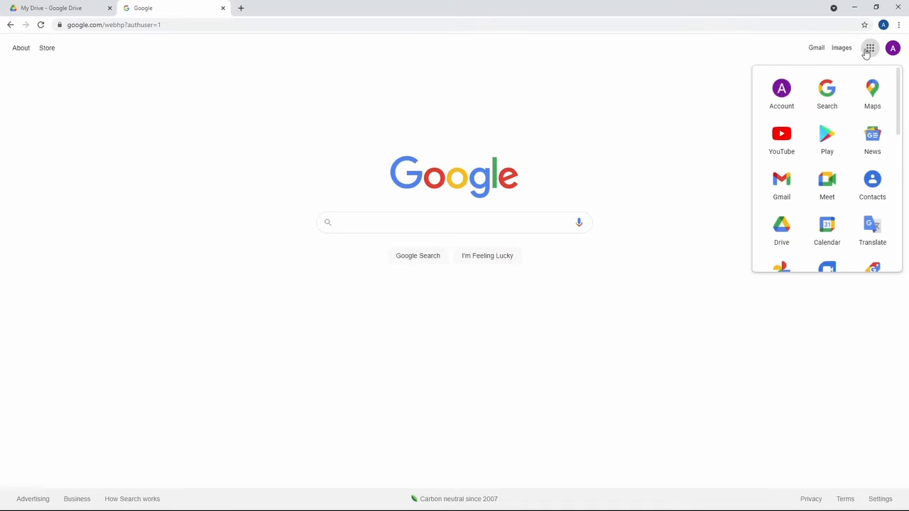
{"action": "mouse_move", "coordinate": [782, 228]}
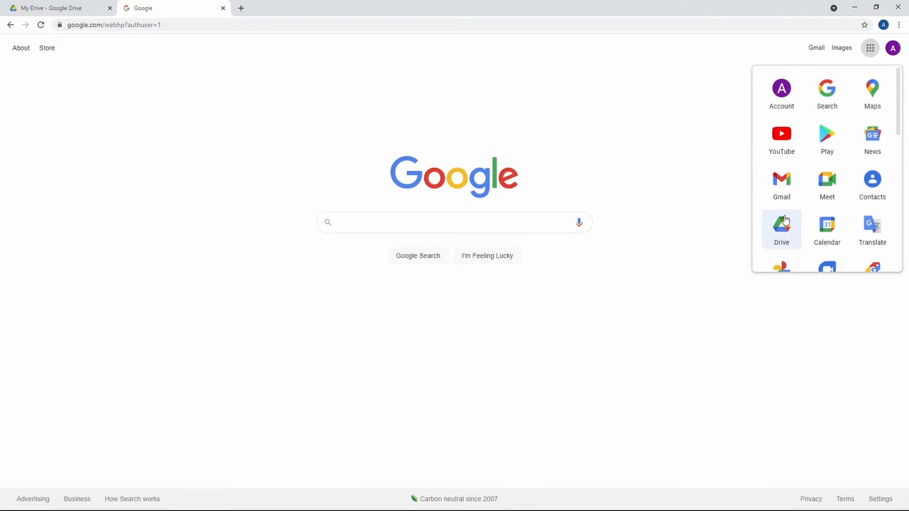
{"action": "scroll", "scroll_direction": "down", "scroll_amount": 3}
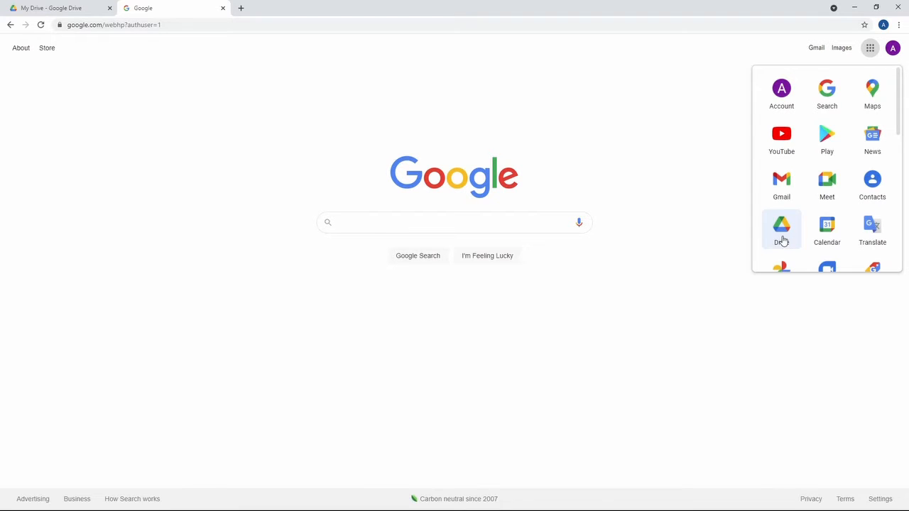
Launch Drive from the apps grid so this tab shows My Drive with Folder 1 and Folder 2.
{"action": "left_click", "coordinate": [781, 226]}
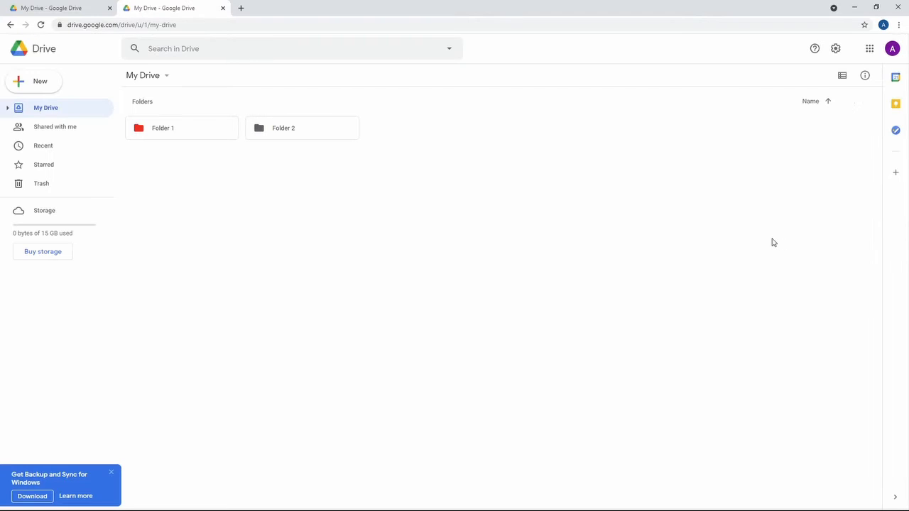
{"action": "mouse_move", "coordinate": [736, 157]}
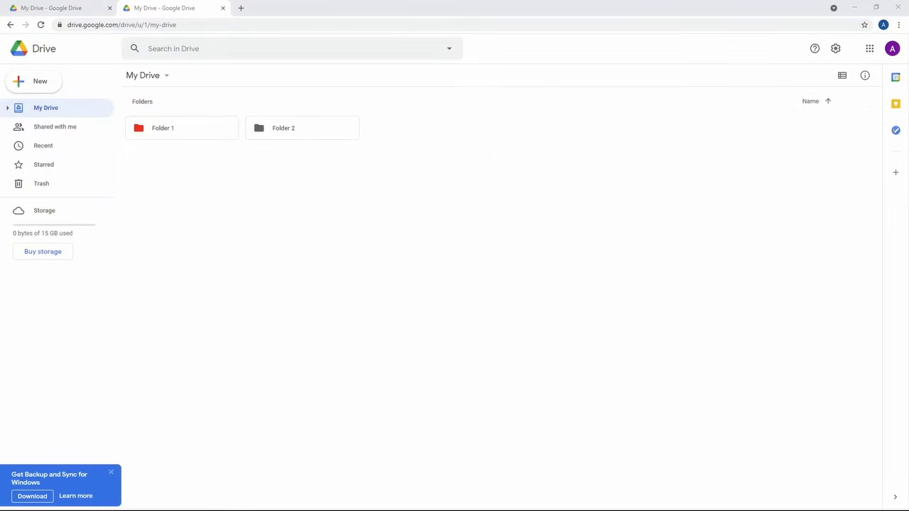
{"action": "left_click", "coordinate": [57, 8]}
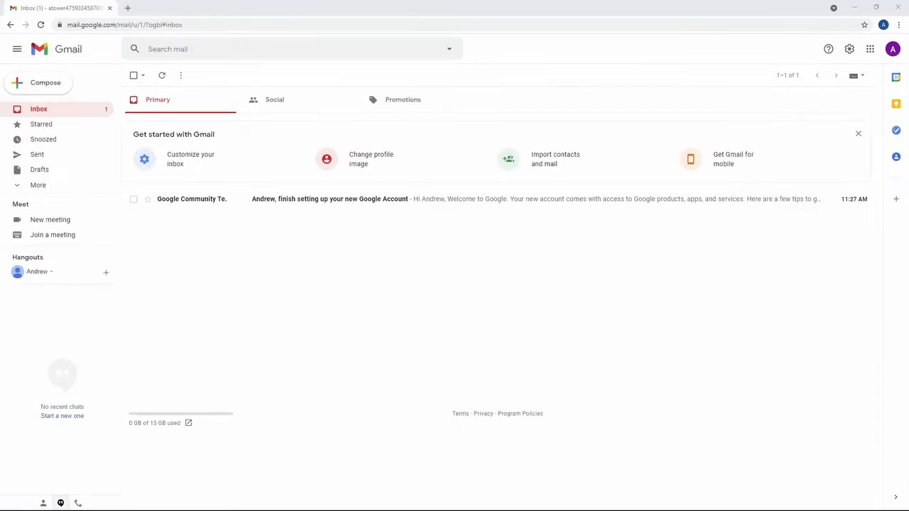
{"action": "left_click", "coordinate": [242, 8]}
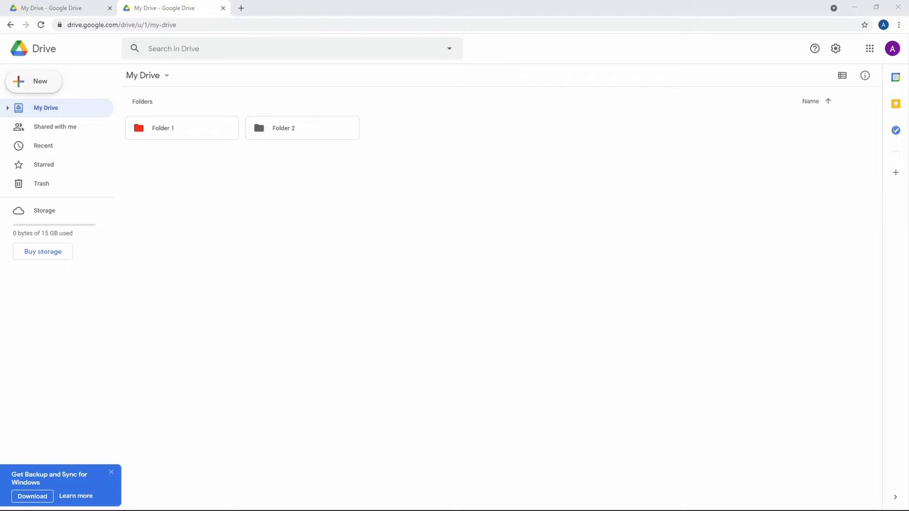
Create a blank Google Doc, name it 'Test Document', and return to the Drive tab.
{"action": "left_click", "coordinate": [40, 81]}
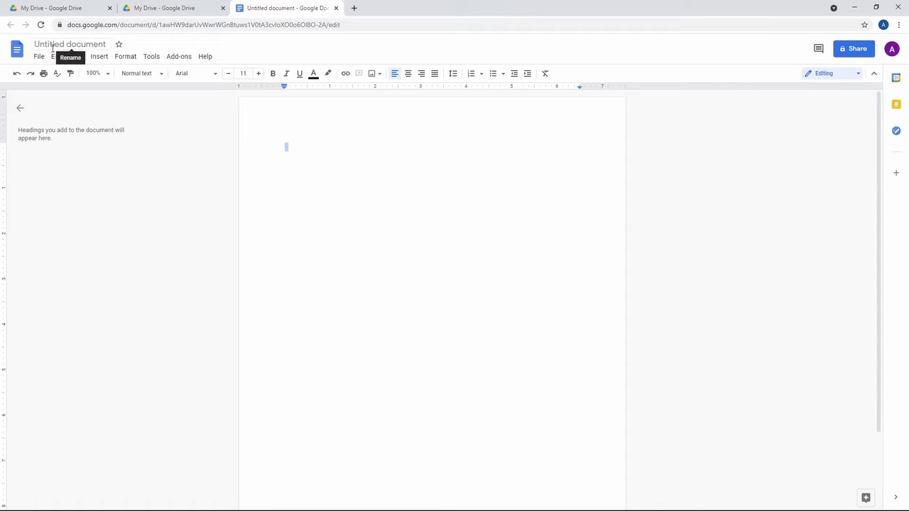
{"action": "type", "text": "Test"}
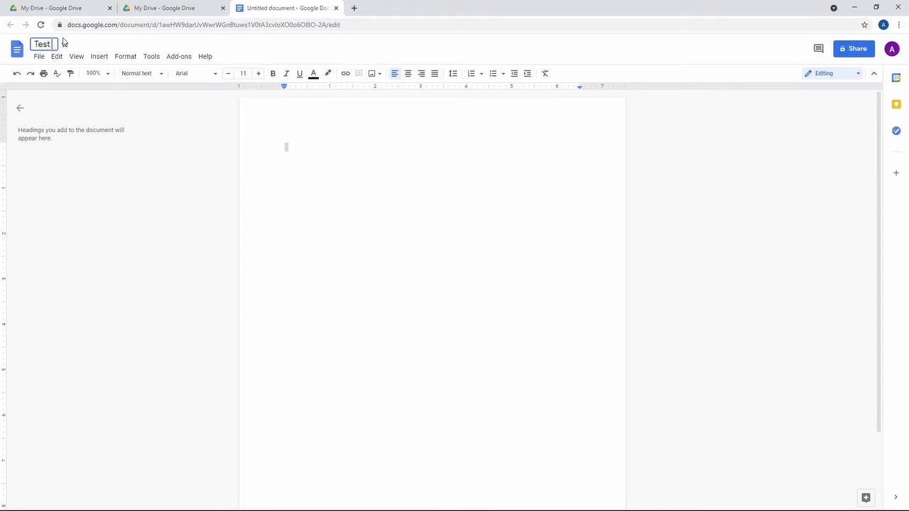
{"action": "type", "text": "Document"}
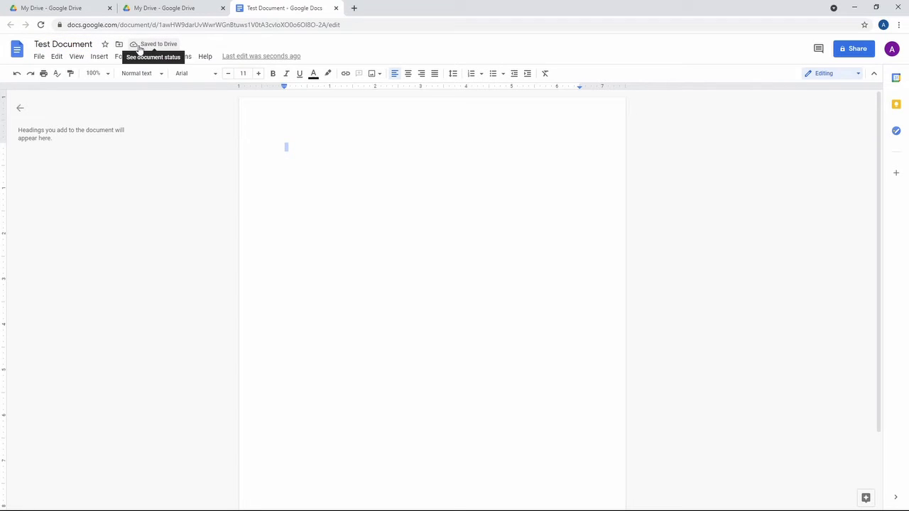
{"action": "left_click", "coordinate": [60, 9]}
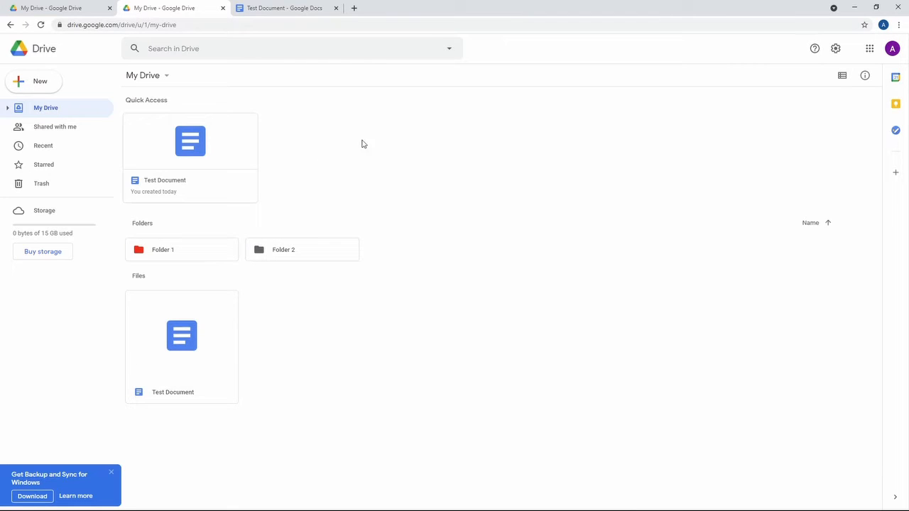
{"action": "mouse_move", "coordinate": [277, 367]}
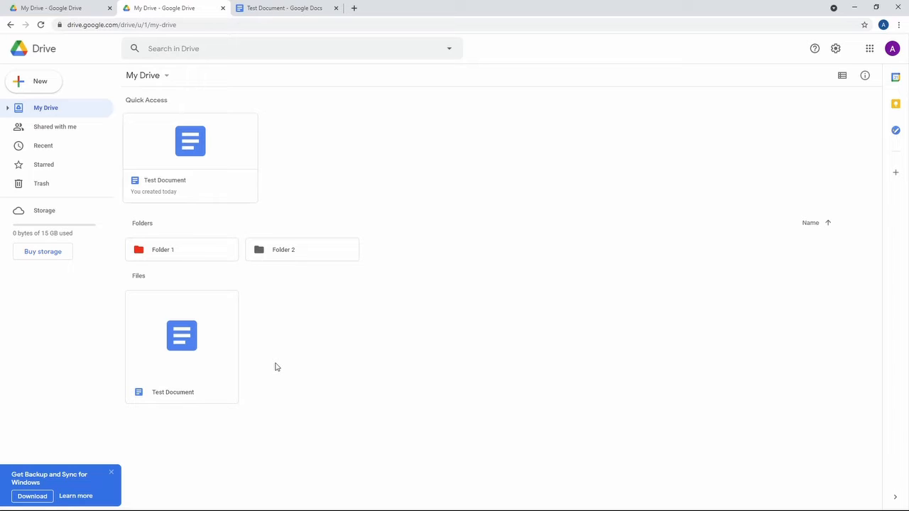
{"action": "mouse_move", "coordinate": [348, 341]}
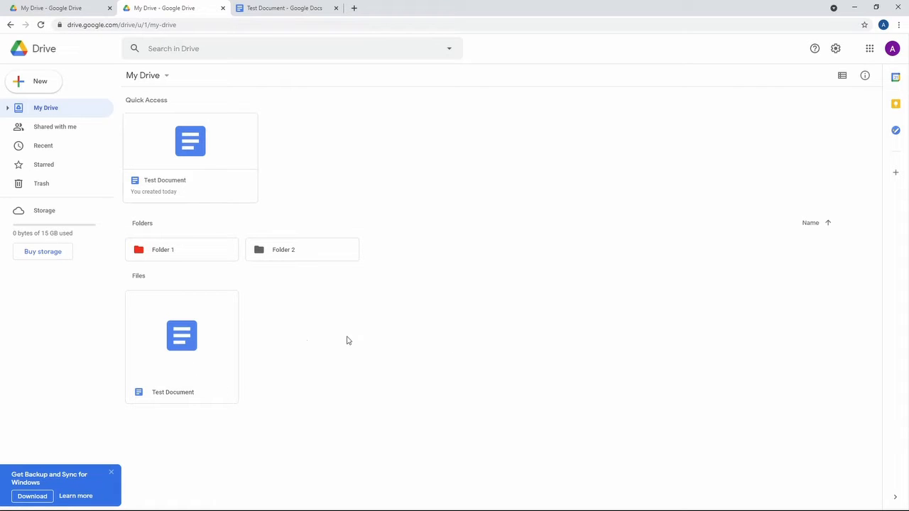
Select the Test Document file in My Drive, ready to move it into Folder 1.
{"action": "left_click", "coordinate": [182, 336]}
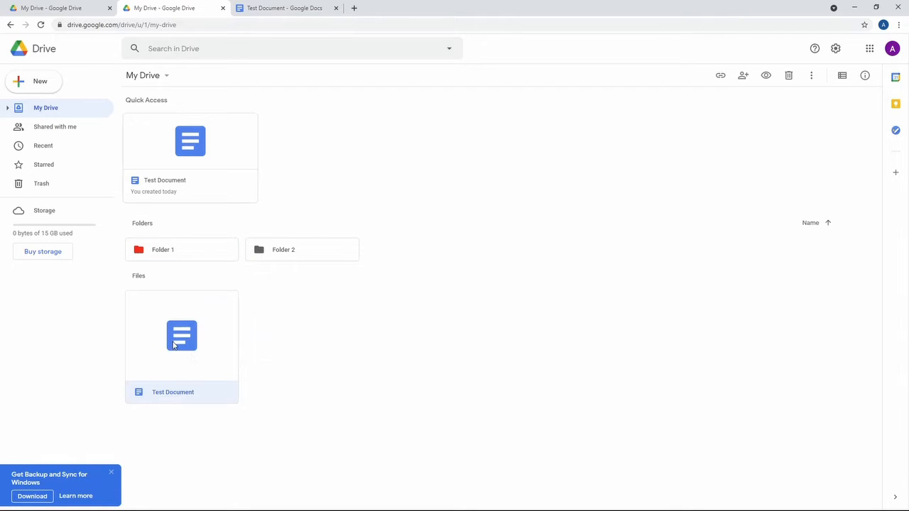
{"action": "mouse_move", "coordinate": [151, 366]}
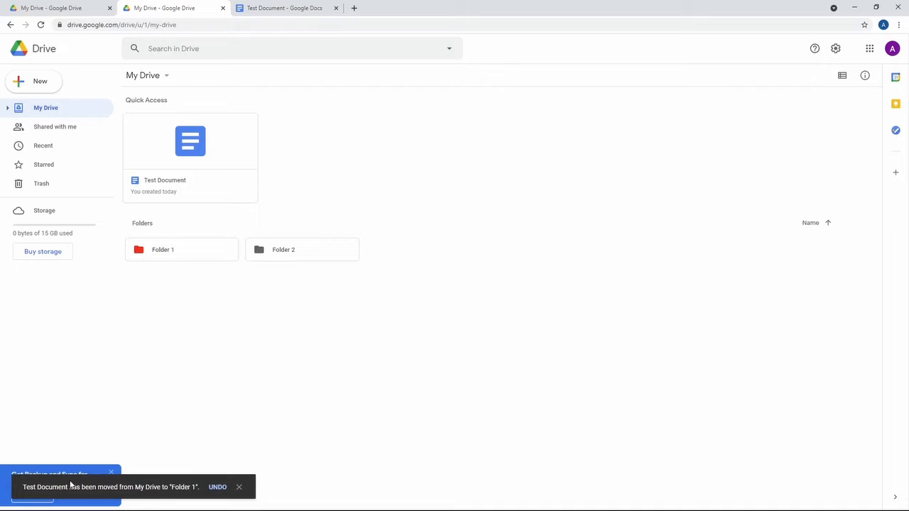
{"action": "mouse_move", "coordinate": [187, 259]}
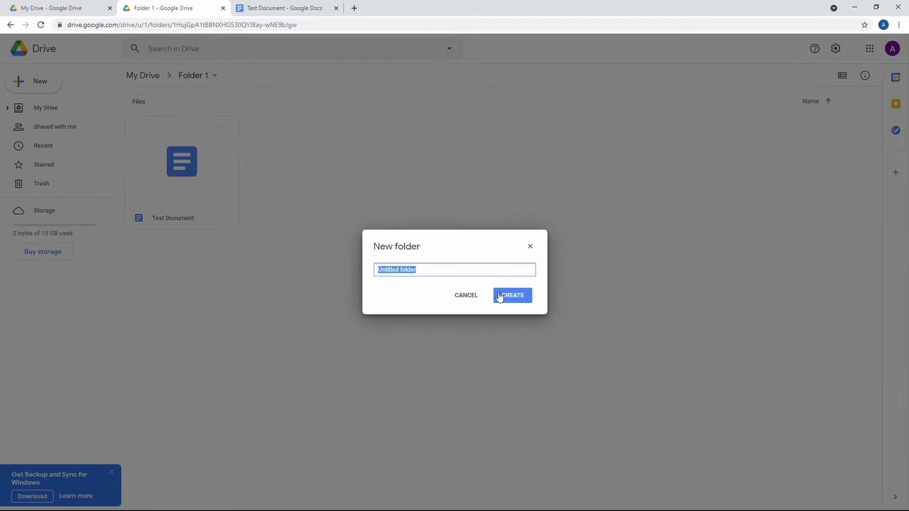
Create the Untitled folder, move Test Document into it, and go inside the folder.
{"action": "left_click", "coordinate": [511, 294]}
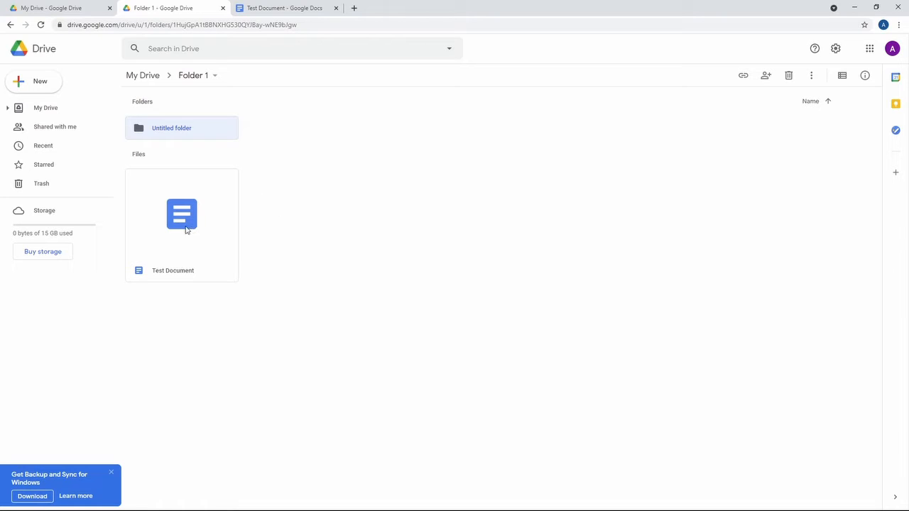
{"action": "left_click_drag", "start_coordinate": [182, 214], "coordinate": [171, 127]}
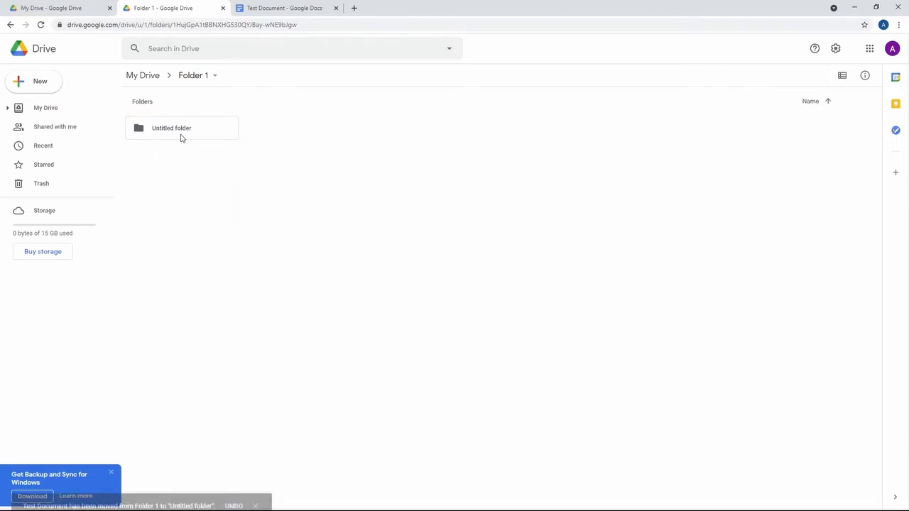
{"action": "double_click", "coordinate": [171, 127]}
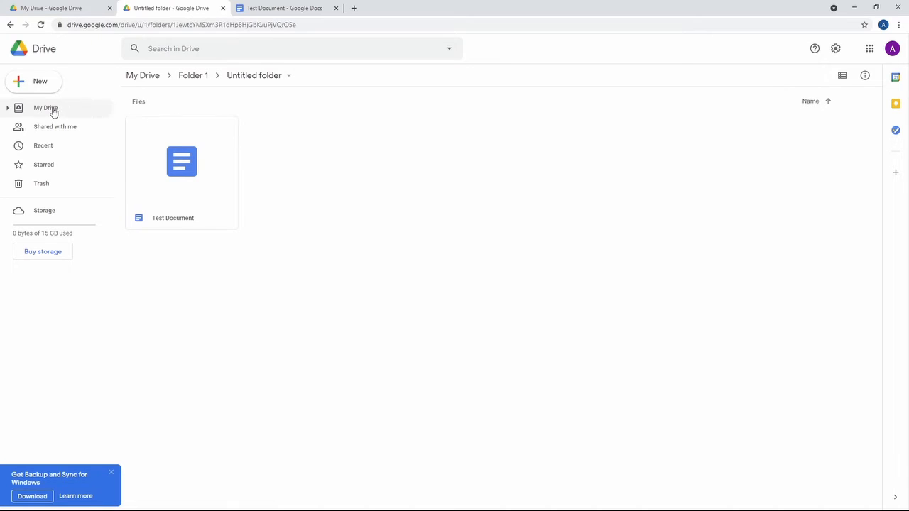
Expand My Drive and Folder 1 in the sidebar tree to reveal the nested Untitled folder.
{"action": "left_click", "coordinate": [9, 108]}
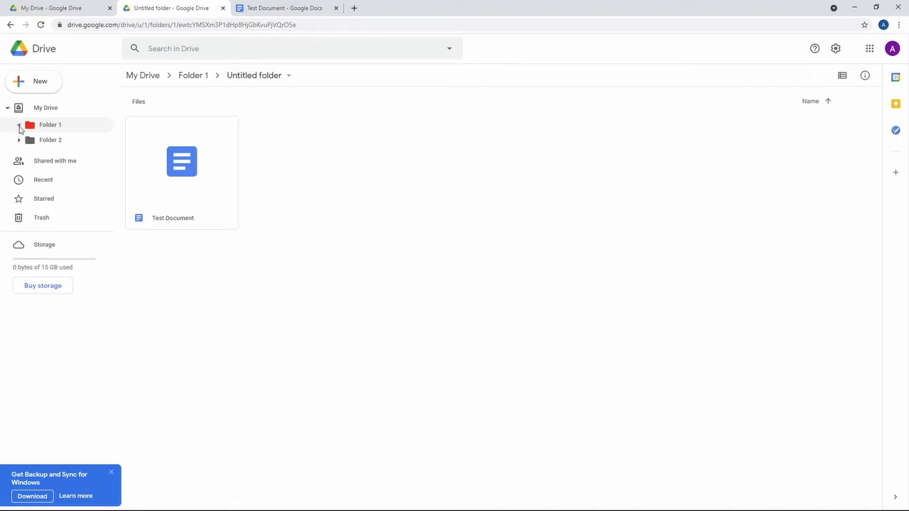
{"action": "left_click", "coordinate": [20, 125]}
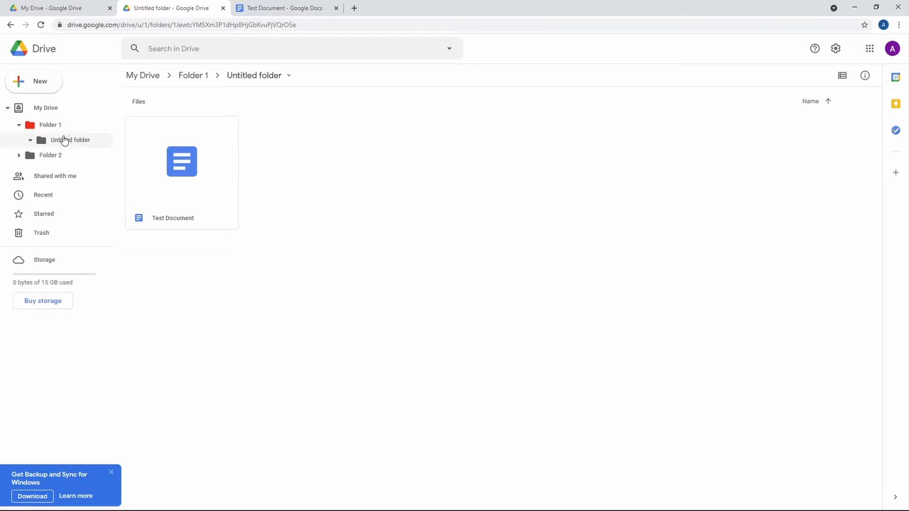
{"action": "right_click", "coordinate": [71, 140]}
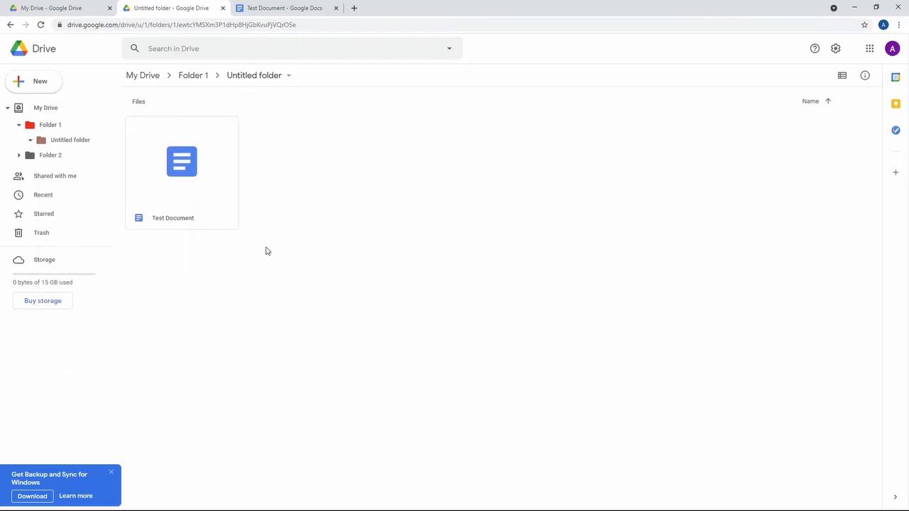
{"action": "mouse_move", "coordinate": [306, 304]}
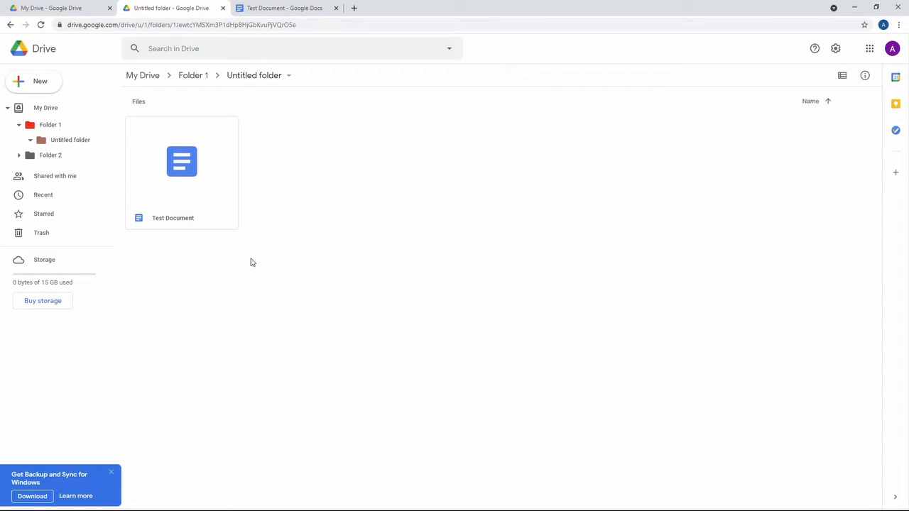
From the Untitled folder's context menu in the sidebar, choose Rename.
{"action": "right_click", "coordinate": [69, 141]}
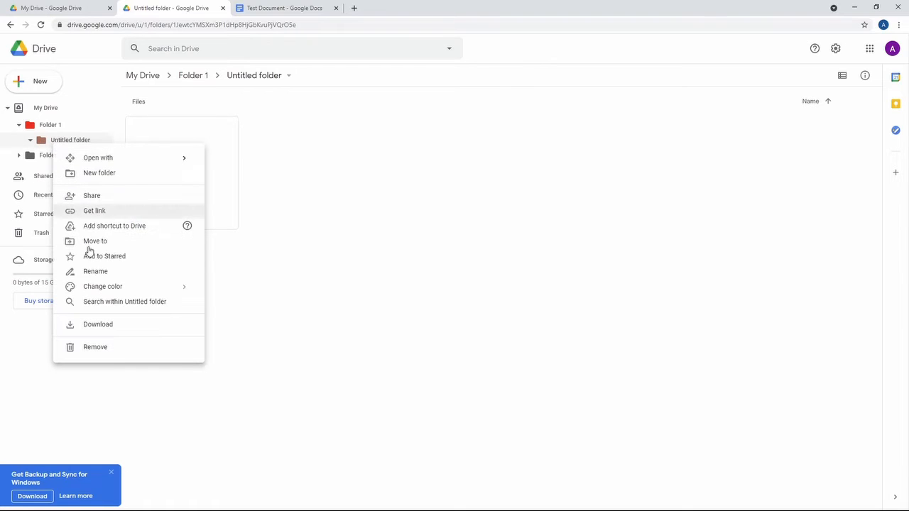
{"action": "mouse_move", "coordinate": [95, 271]}
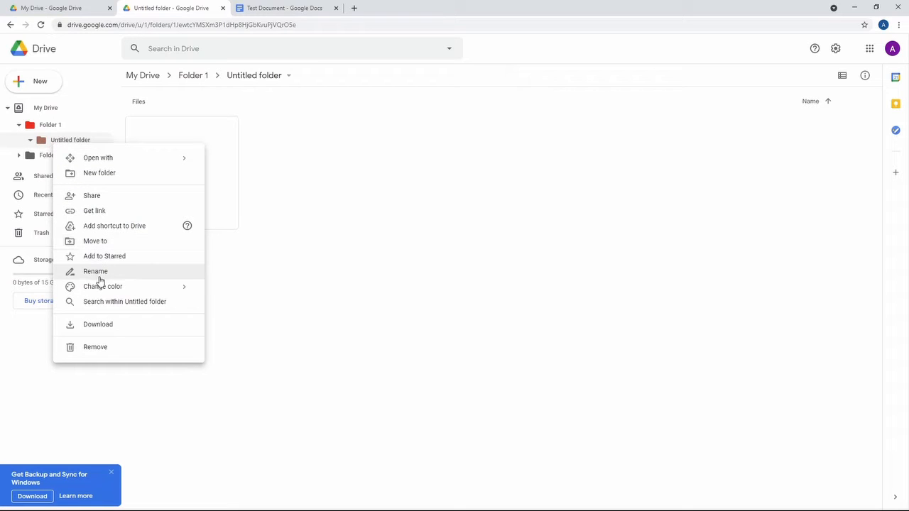
{"action": "left_click", "coordinate": [95, 271]}
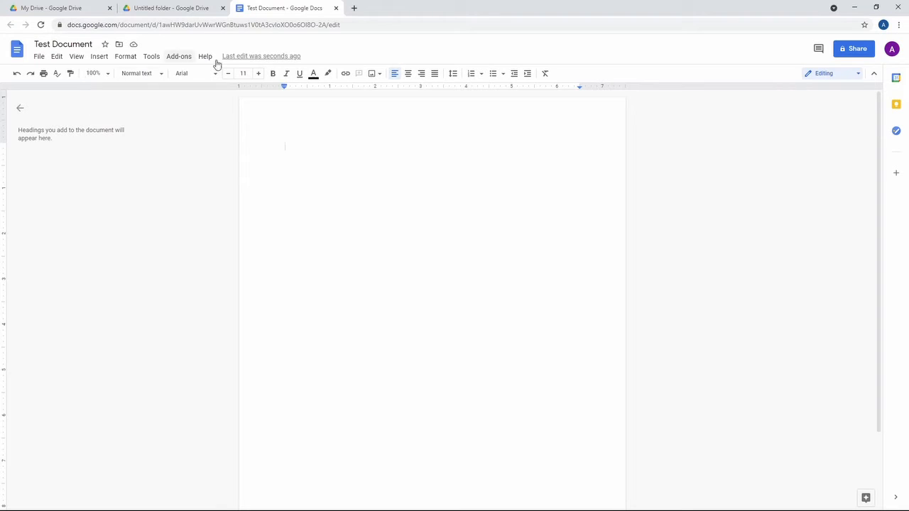
{"action": "mouse_move", "coordinate": [608, 68]}
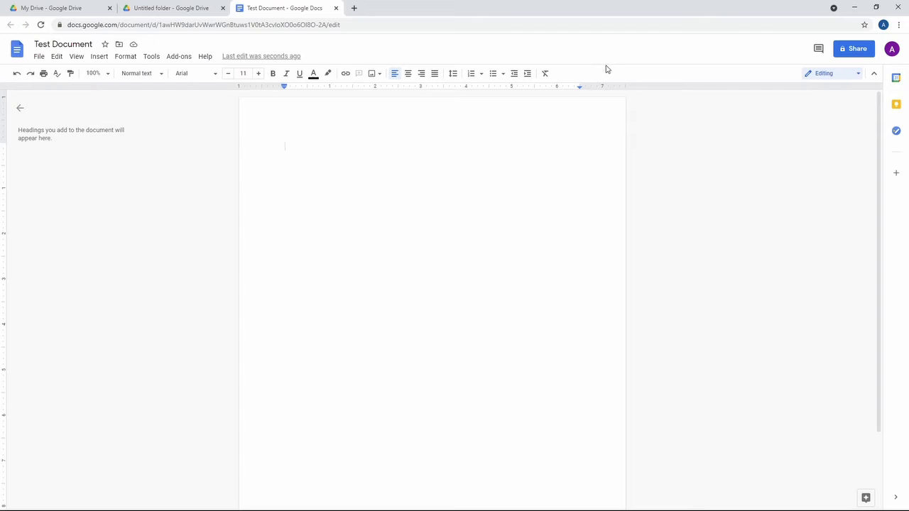
{"action": "mouse_move", "coordinate": [604, 68]}
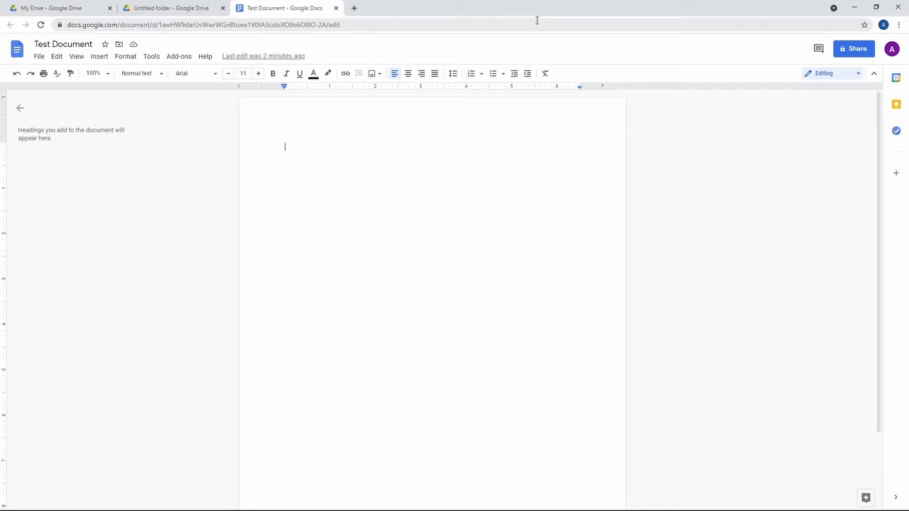
Switch from the blank Test Document to the 'Untitled folder - Google Drive' tab.
{"action": "left_click", "coordinate": [174, 9]}
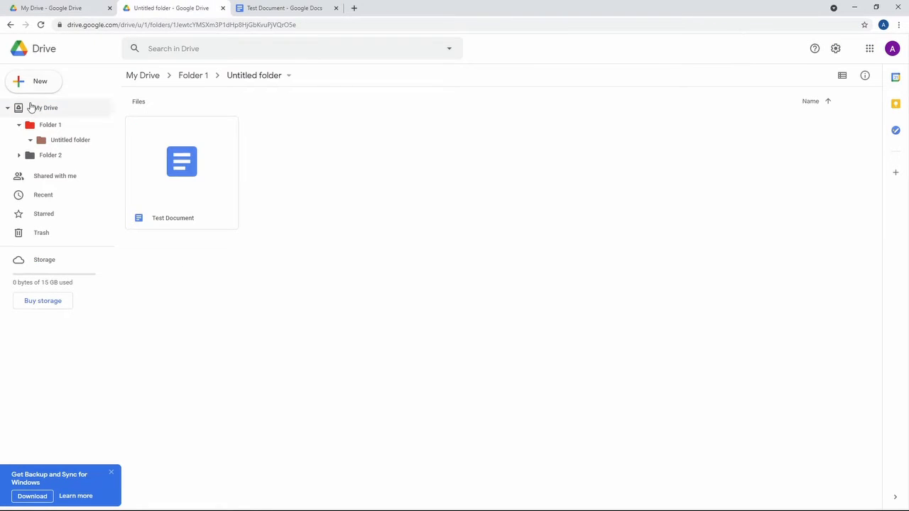
Go up to My Drive via the breadcrumb, then return to the Test Document tab.
{"action": "left_click", "coordinate": [45, 108]}
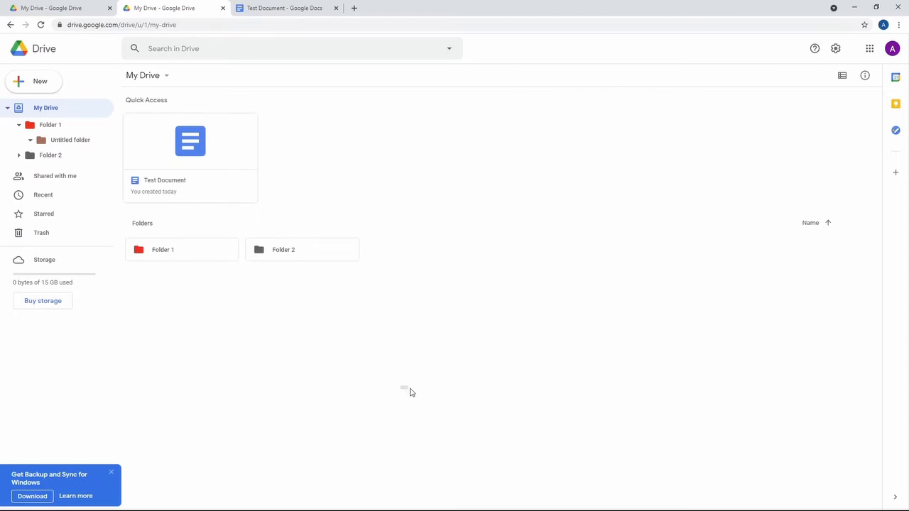
{"action": "left_click", "coordinate": [284, 9]}
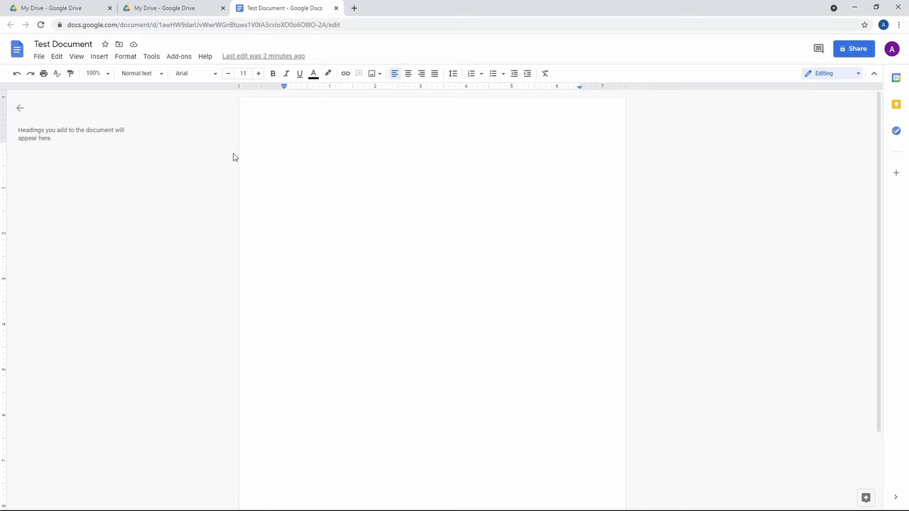
{"action": "mouse_move", "coordinate": [230, 74]}
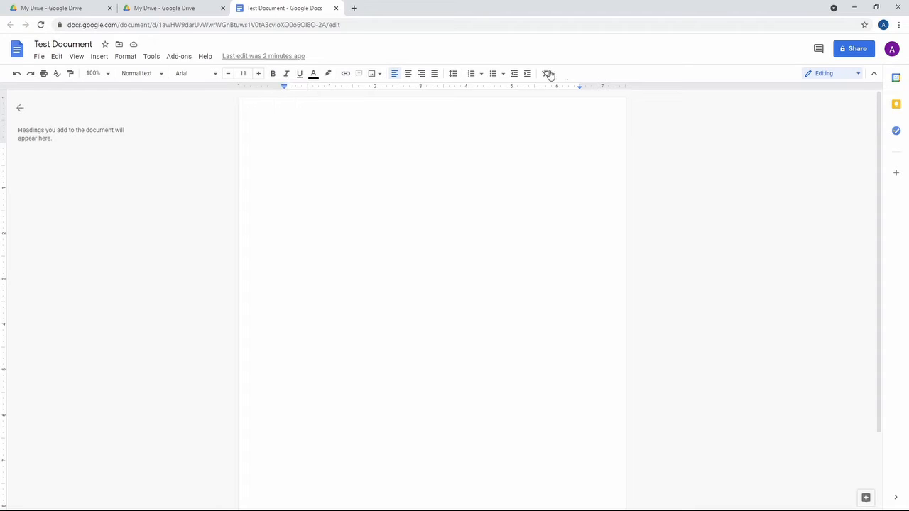
{"action": "left_click", "coordinate": [407, 74]}
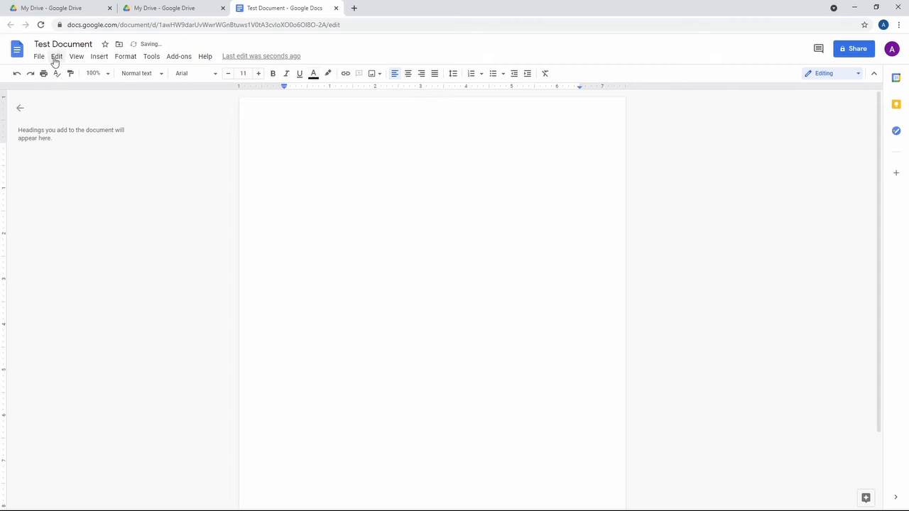
{"action": "left_click", "coordinate": [179, 57]}
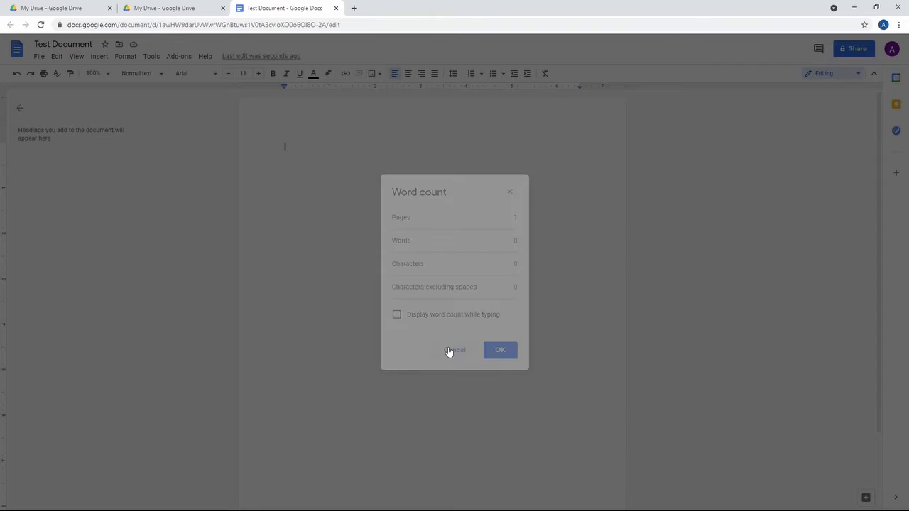
{"action": "left_click", "coordinate": [454, 350]}
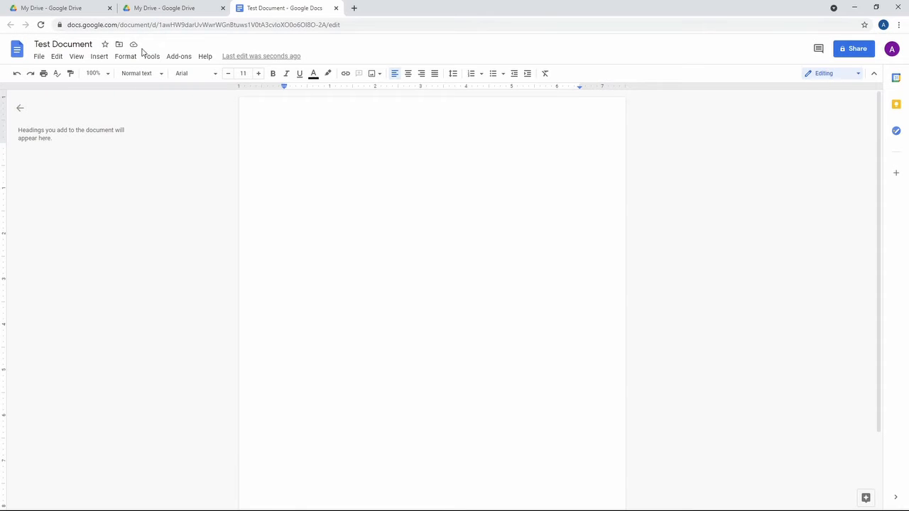
{"action": "mouse_move", "coordinate": [63, 44]}
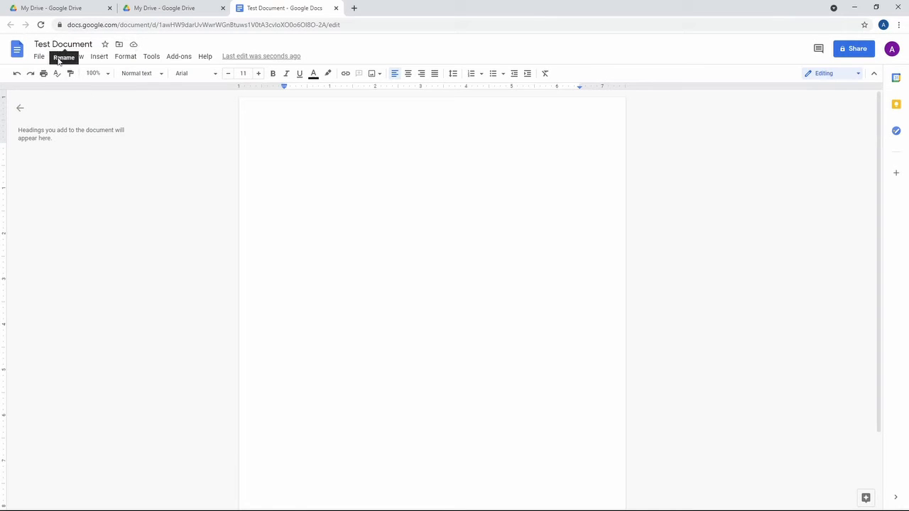
{"action": "mouse_move", "coordinate": [136, 78]}
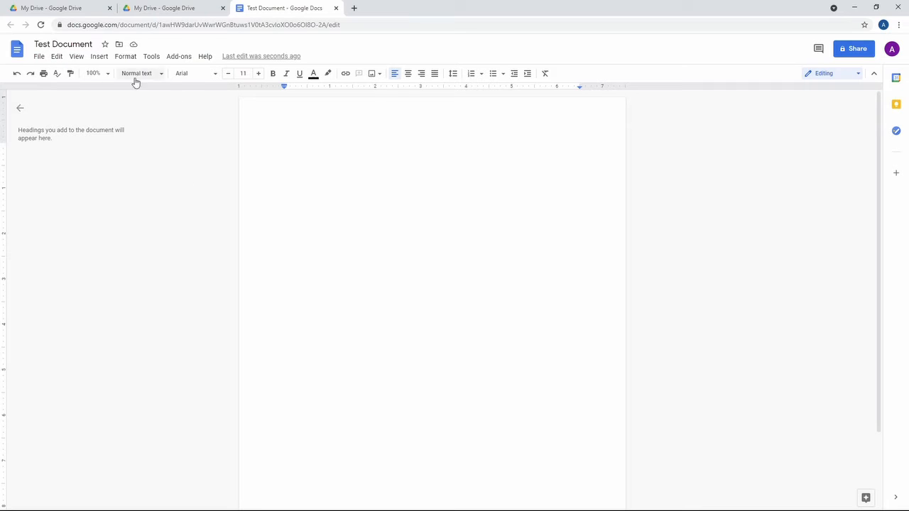
Browse File > Download formats without downloading, then return to the My Drive tab.
{"action": "left_click", "coordinate": [39, 57]}
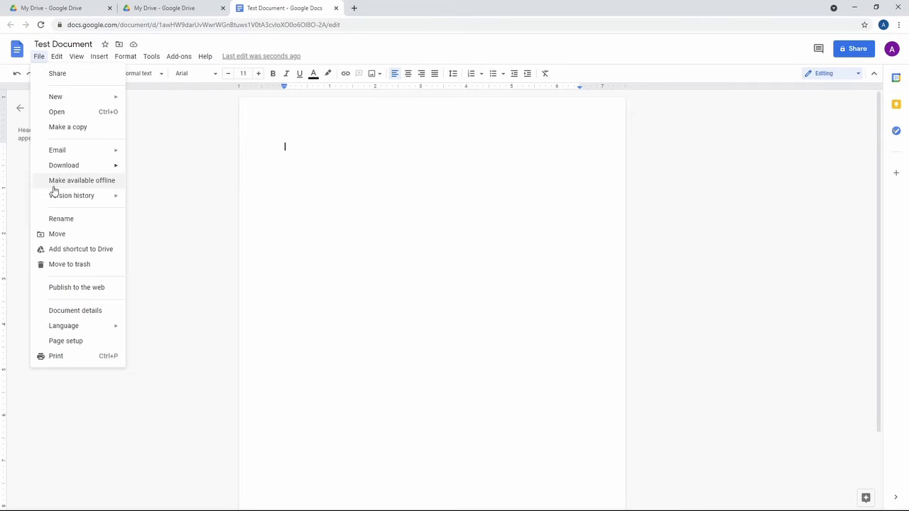
{"action": "left_click", "coordinate": [64, 165]}
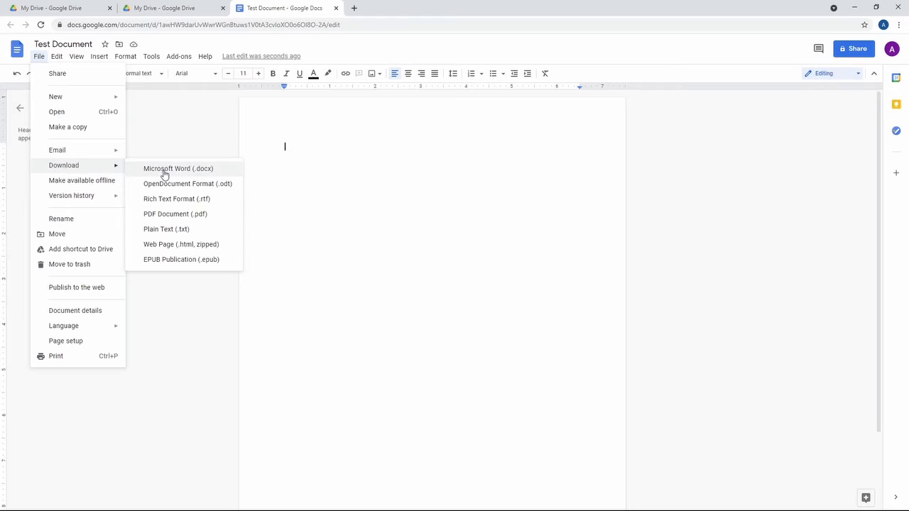
{"action": "mouse_move", "coordinate": [221, 174]}
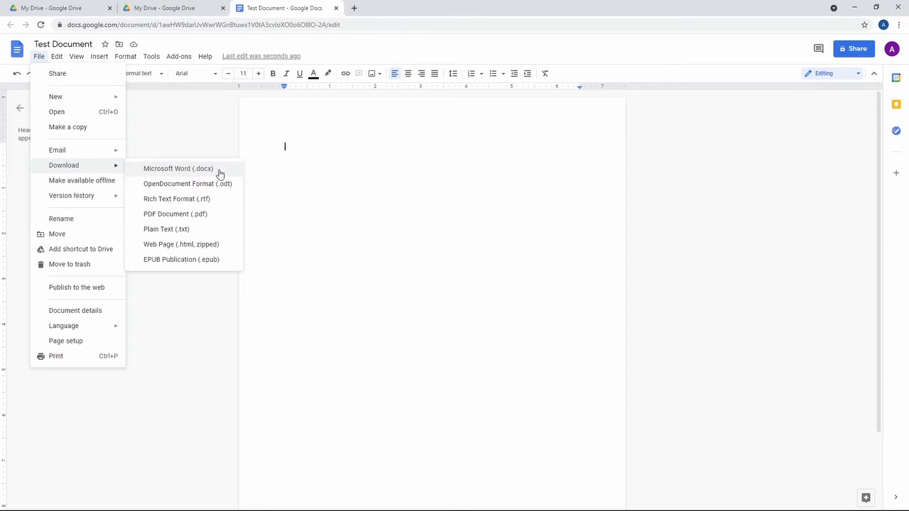
{"action": "mouse_move", "coordinate": [176, 199]}
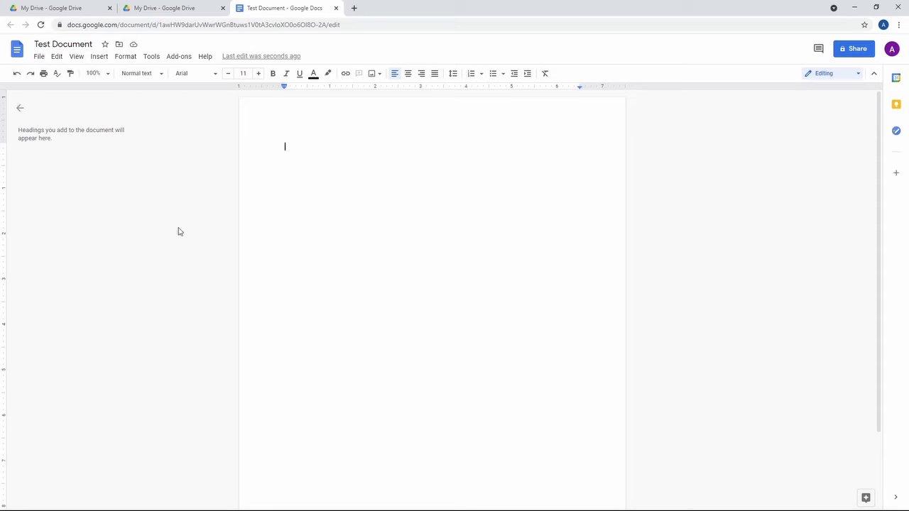
{"action": "left_click", "coordinate": [59, 9]}
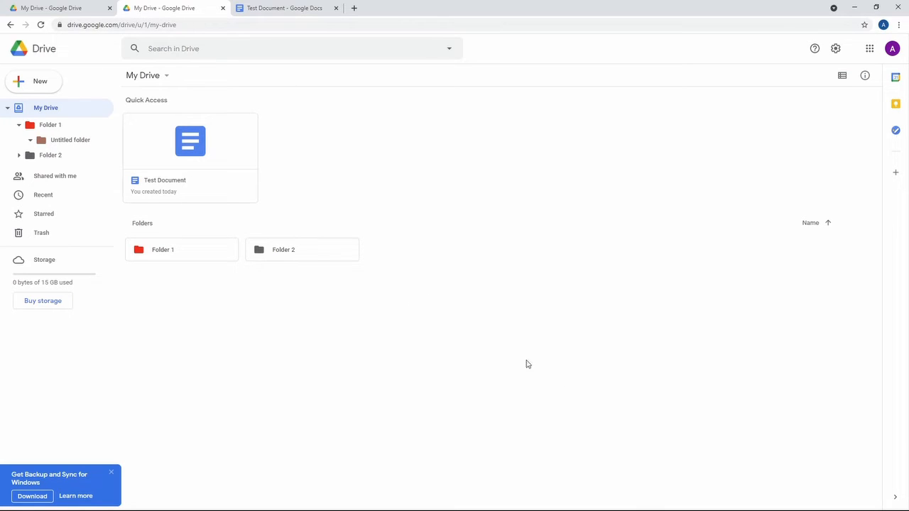
Bring up the context options in the My Drive area.
{"action": "right_click", "coordinate": [529, 364]}
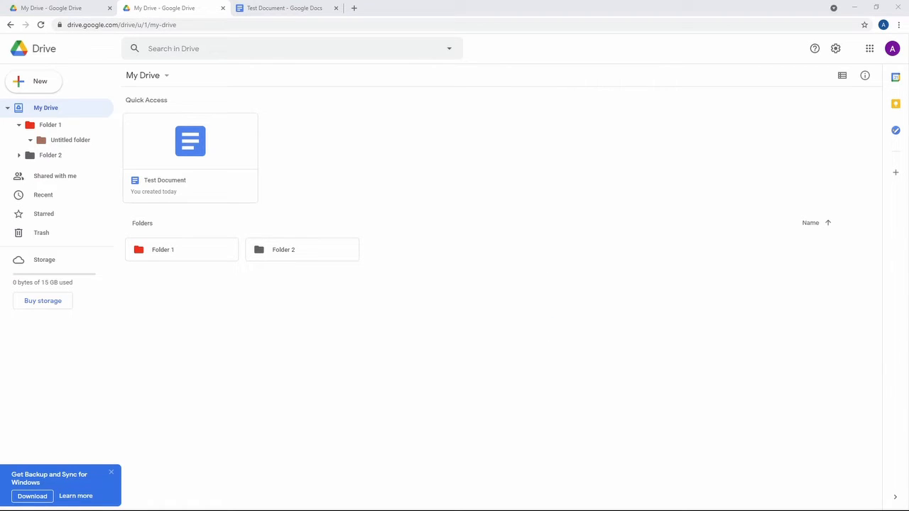
{"action": "mouse_move", "coordinate": [543, 182]}
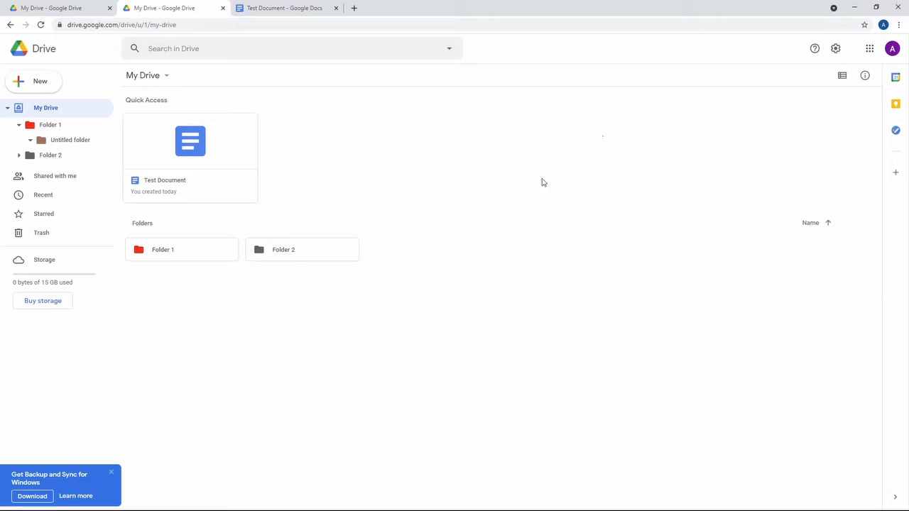
{"action": "mouse_move", "coordinate": [597, 181]}
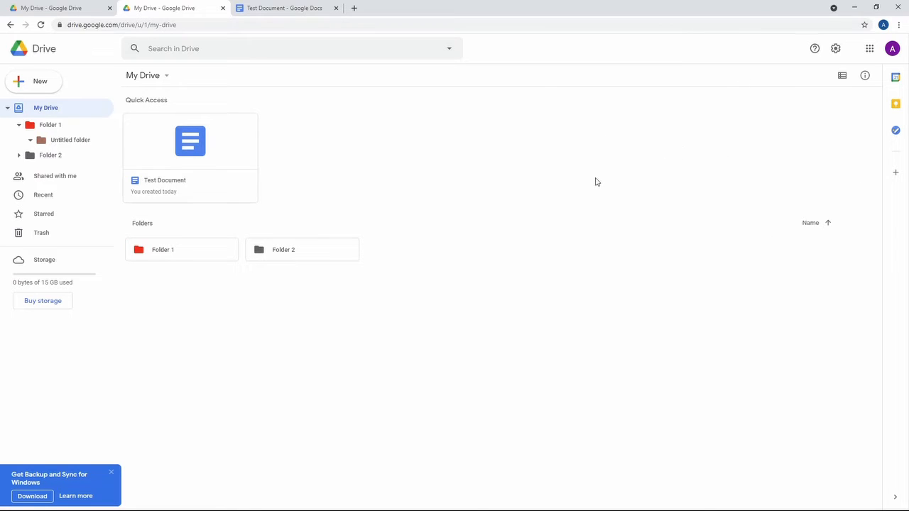
{"action": "mouse_move", "coordinate": [579, 195]}
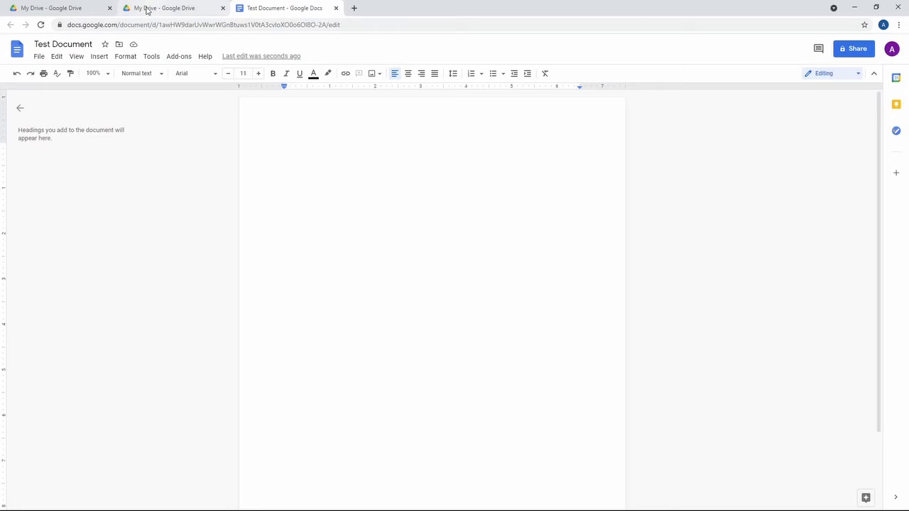
Show the File menu for the Test Document.
{"action": "left_click", "coordinate": [40, 57]}
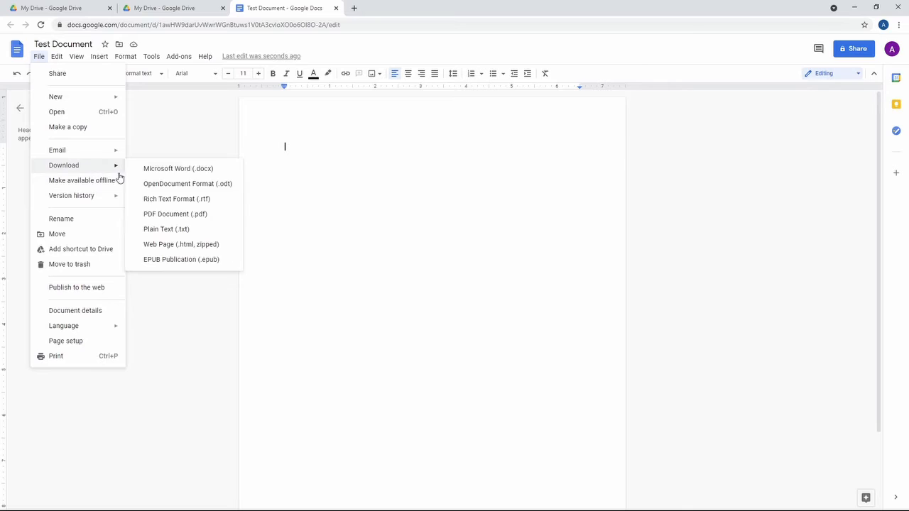
{"action": "mouse_move", "coordinate": [166, 229]}
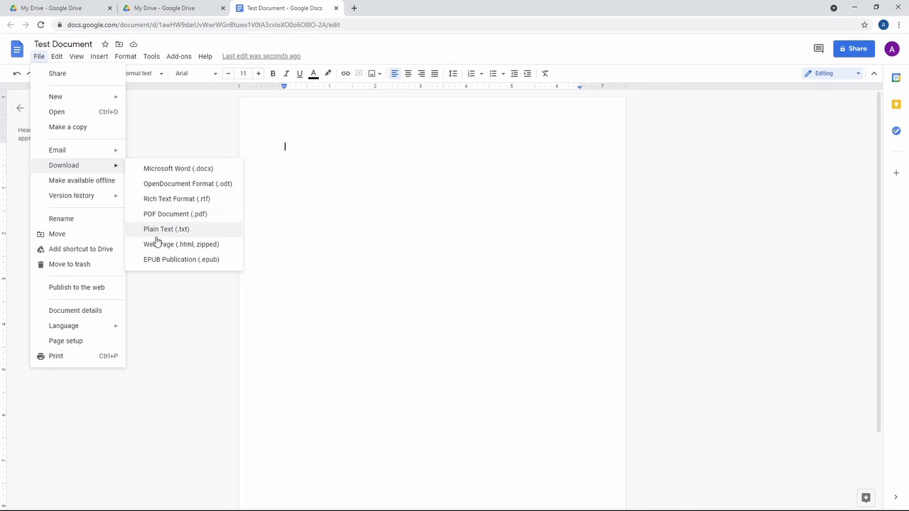
{"action": "mouse_move", "coordinate": [156, 245]}
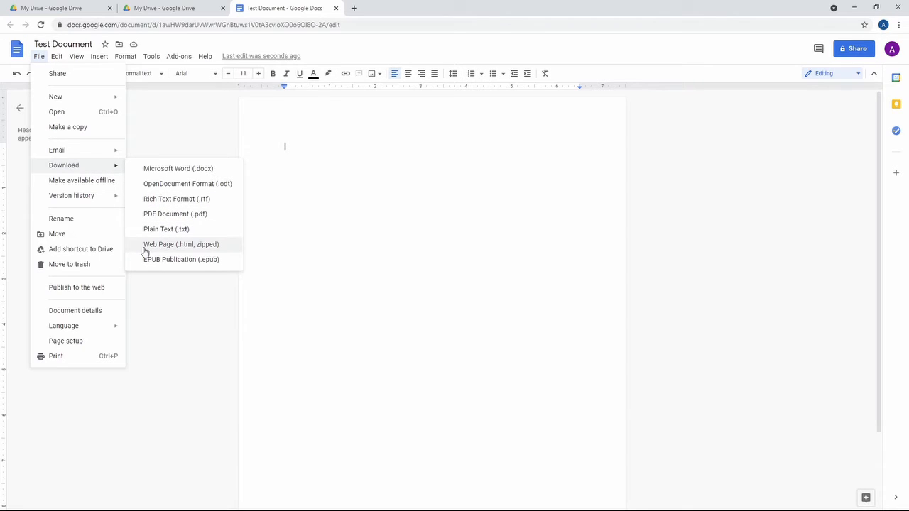
{"action": "mouse_move", "coordinate": [190, 114]}
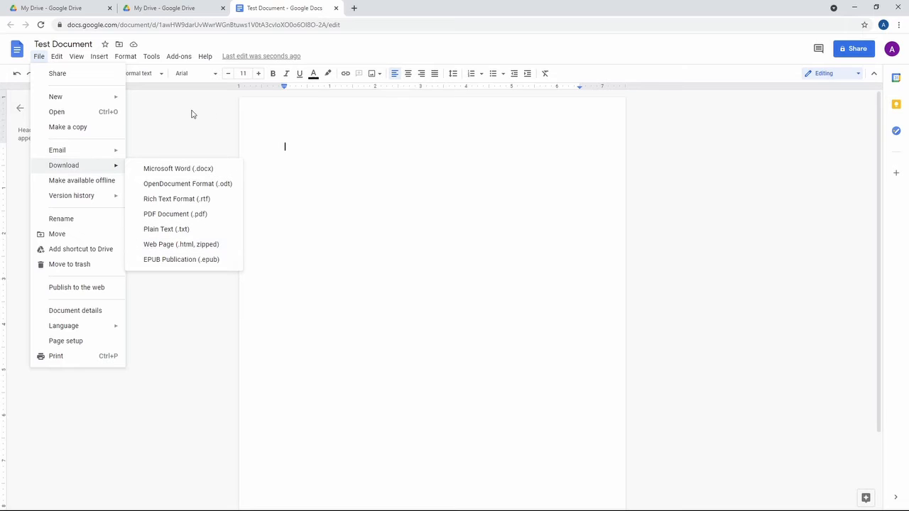
{"action": "mouse_move", "coordinate": [71, 97]}
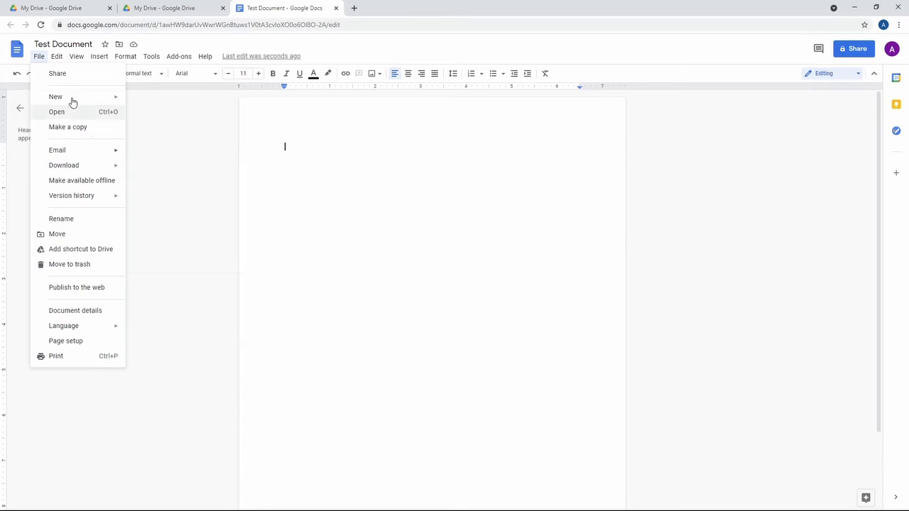
{"action": "mouse_move", "coordinate": [40, 68]}
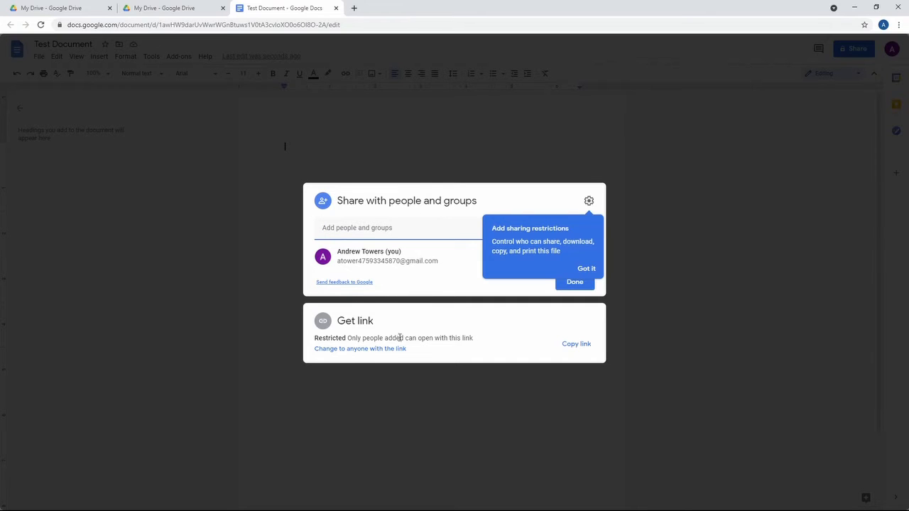
{"action": "mouse_move", "coordinate": [347, 349]}
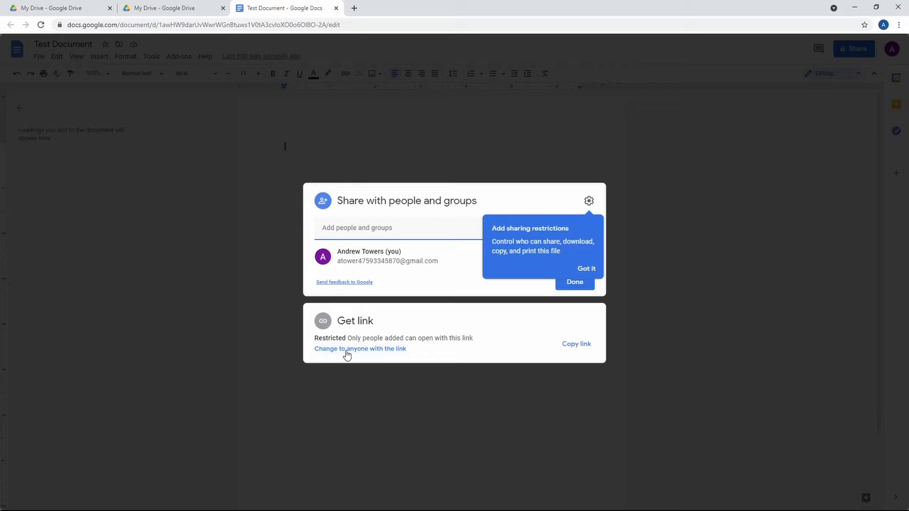
Set the link to let anyone with it edit, then copy the sharing link.
{"action": "left_click", "coordinate": [360, 350]}
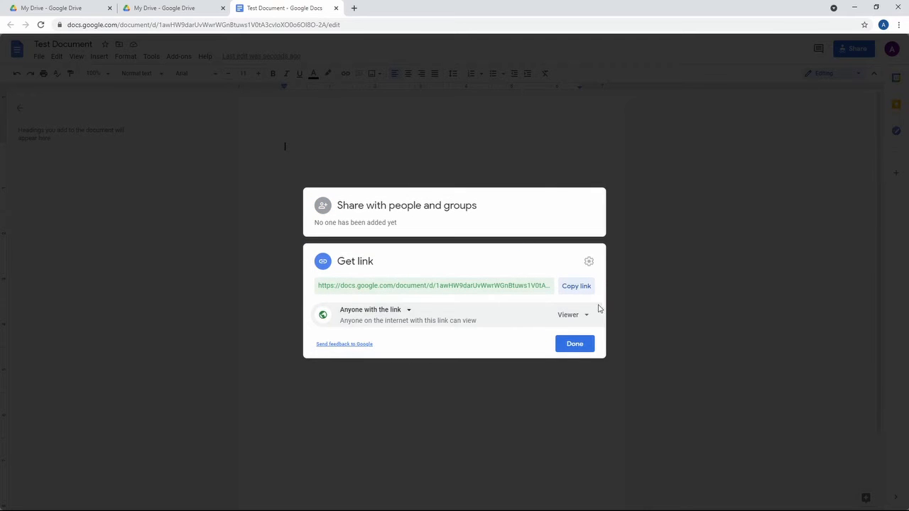
{"action": "left_click", "coordinate": [572, 316]}
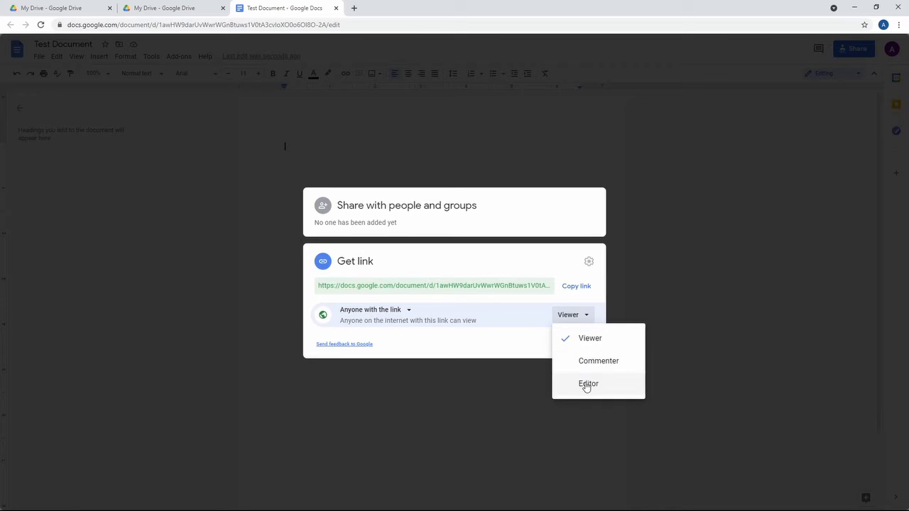
{"action": "left_click", "coordinate": [588, 383]}
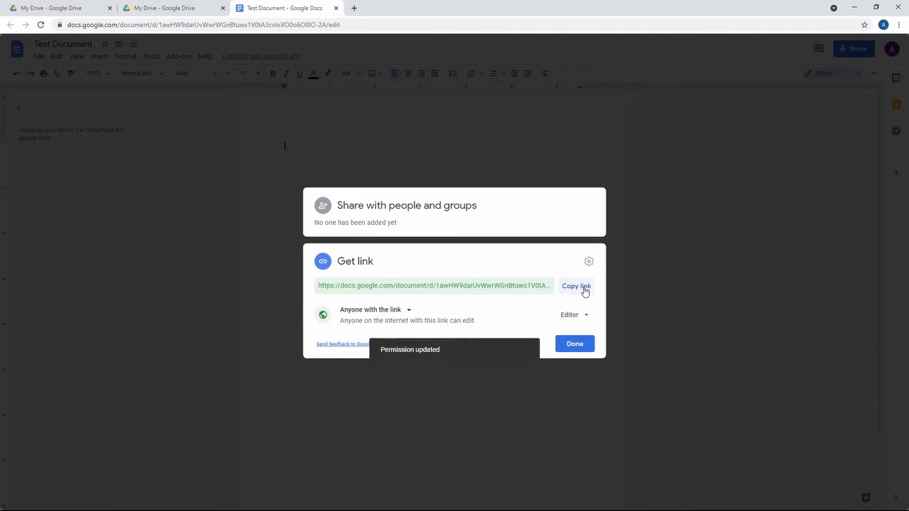
{"action": "left_click", "coordinate": [574, 344]}
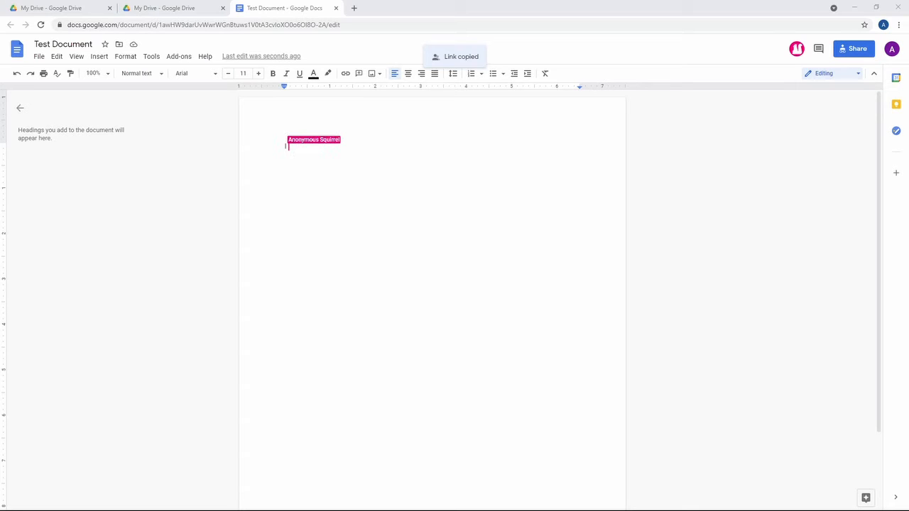
Enter 'I am now editing on this document from a different account.' from the second account.
{"action": "type", "text": "I am now editing on this document from a different"}
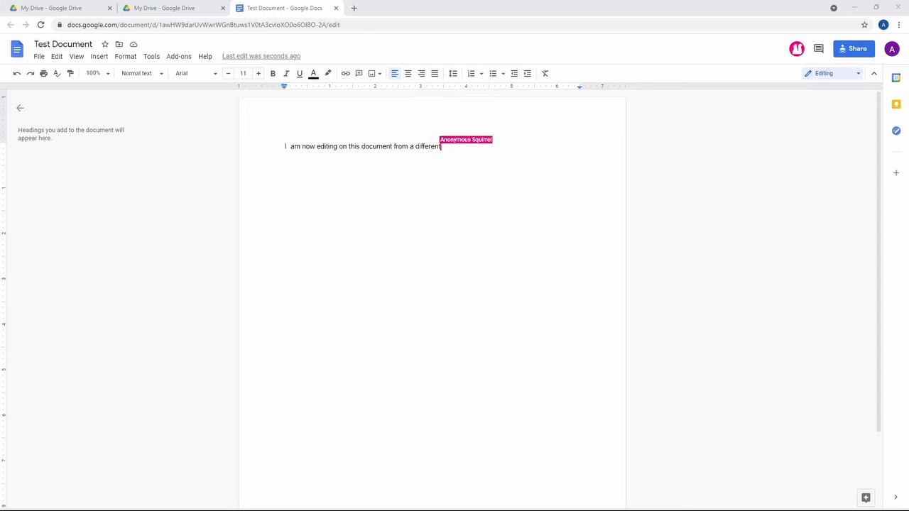
{"action": "type", "text": "account."}
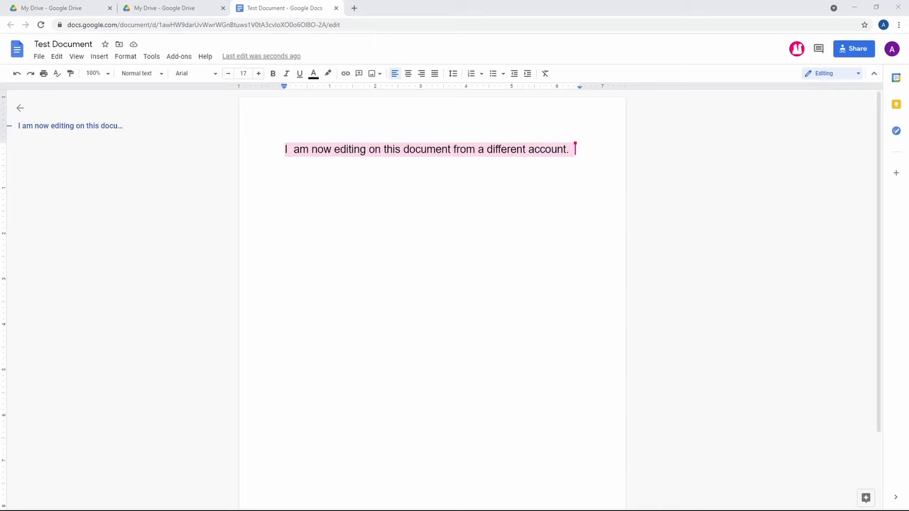
Add a second line 'This is two different' below the first sentence.
{"action": "left_click", "coordinate": [466, 150]}
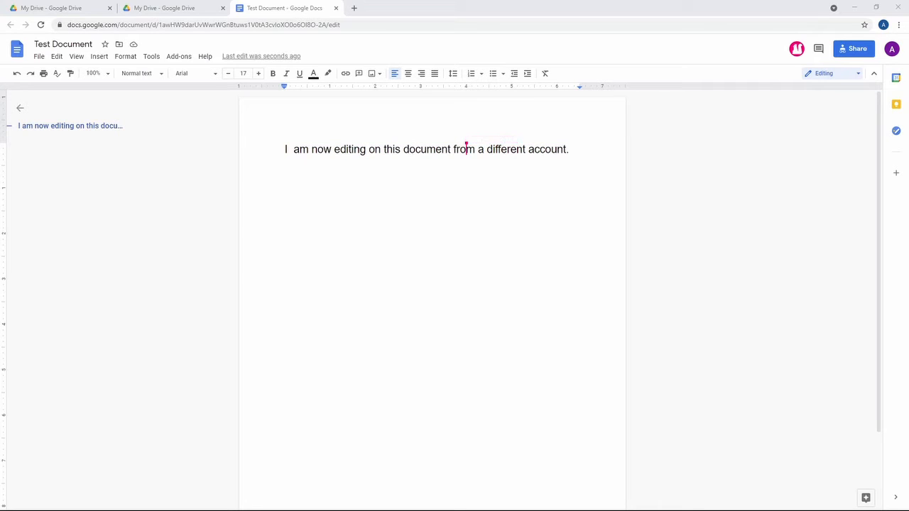
{"action": "left_click", "coordinate": [492, 149]}
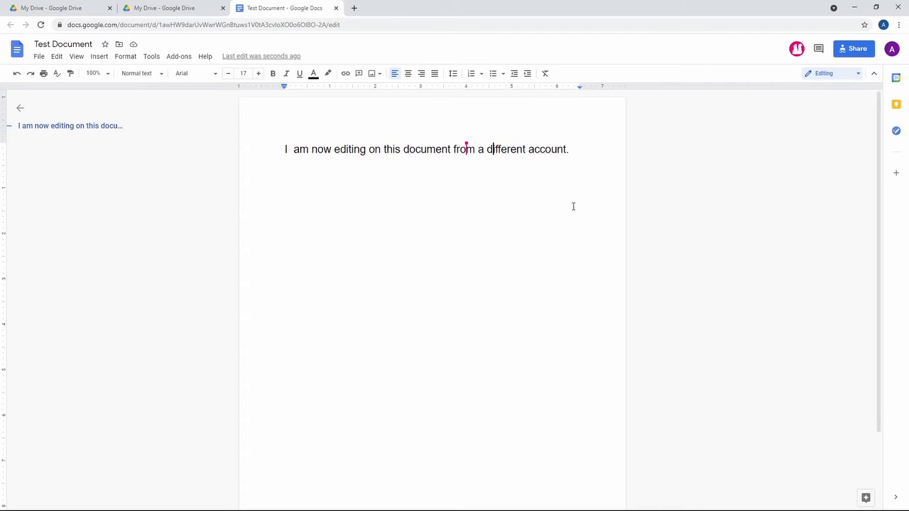
{"action": "key", "text": "enter"}
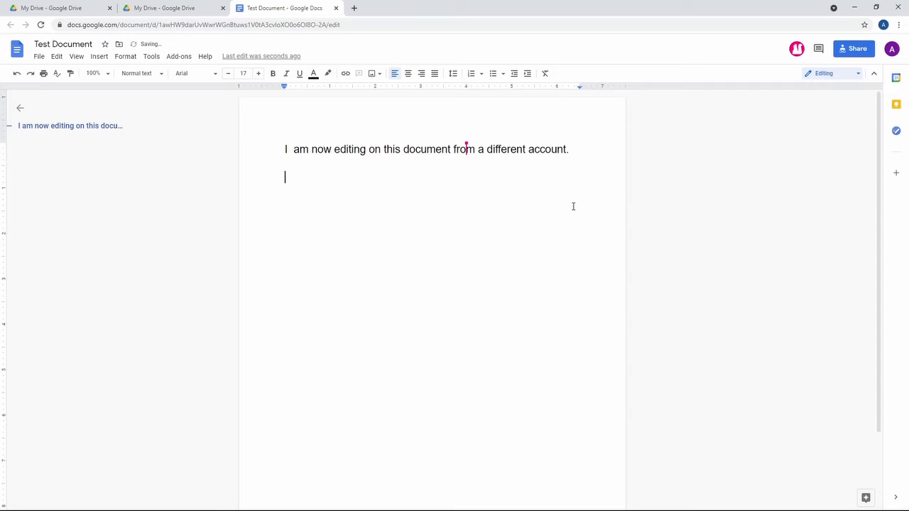
{"action": "type", "text": "This is two"}
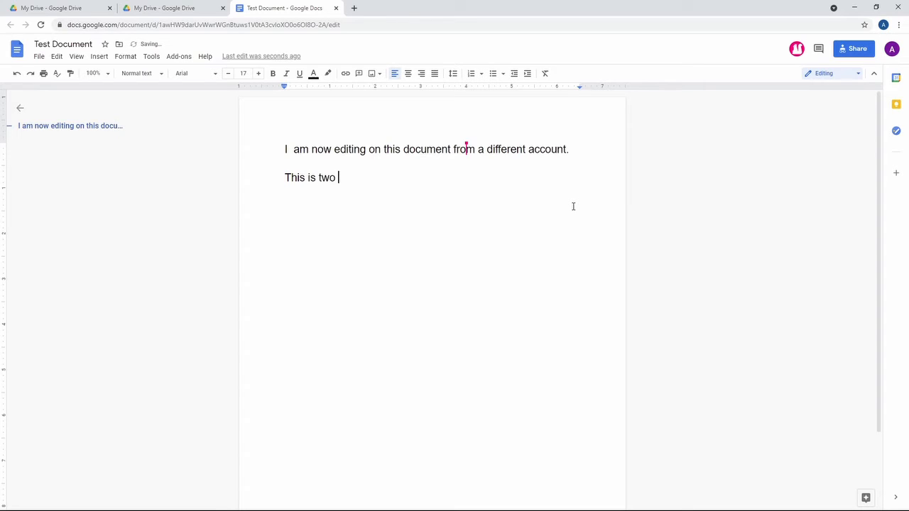
{"action": "type", "text": "differe"}
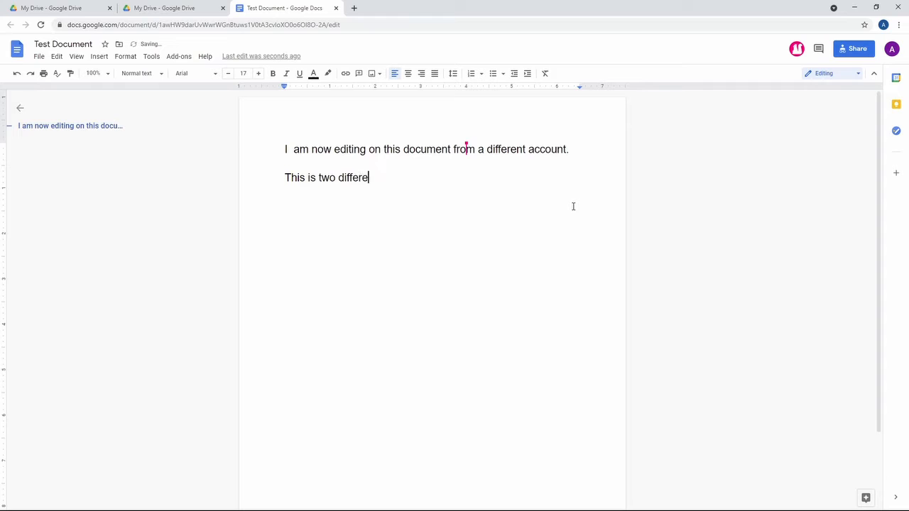
{"action": "type", "text": "nt"}
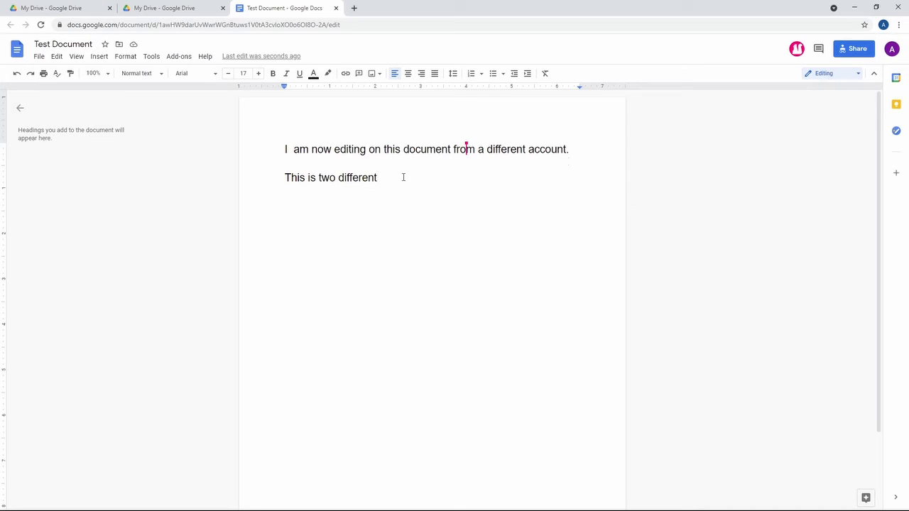
{"action": "mouse_move", "coordinate": [407, 200]}
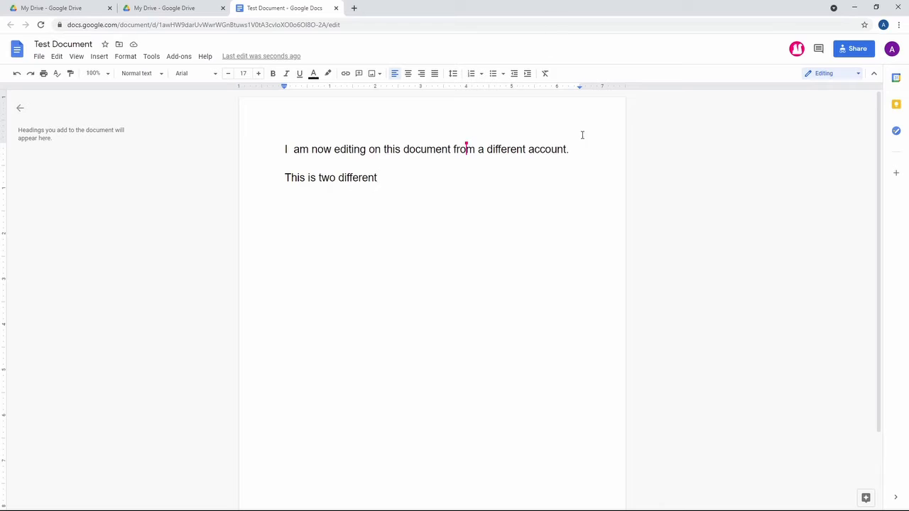
{"action": "mouse_move", "coordinate": [2, 336]}
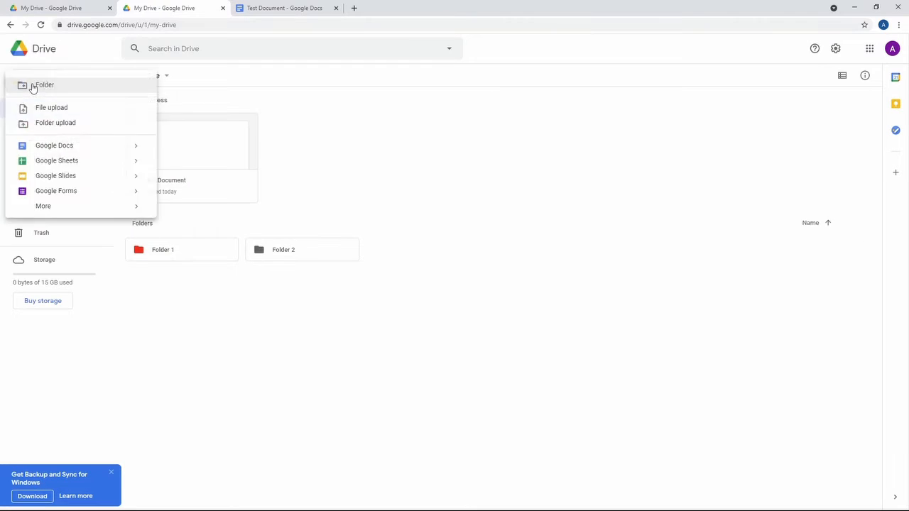
Create a new Google Sheets spreadsheet from Drive.
{"action": "left_click", "coordinate": [57, 161]}
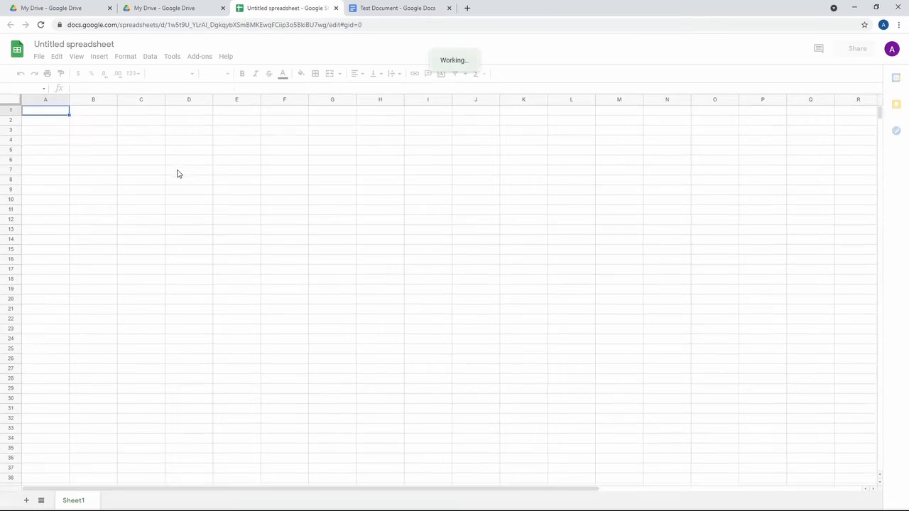
Select a few cells and column C, then review the Insert menu.
{"action": "left_click", "coordinate": [333, 270]}
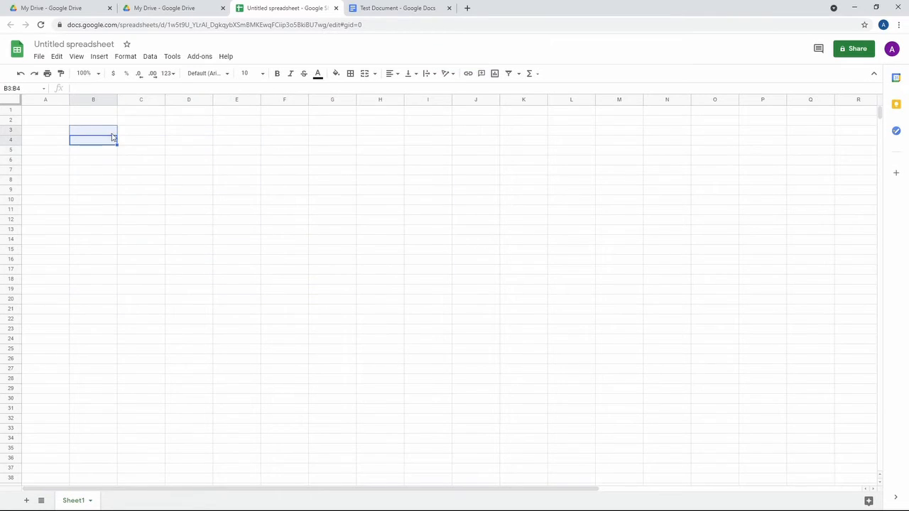
{"action": "left_click", "coordinate": [140, 141]}
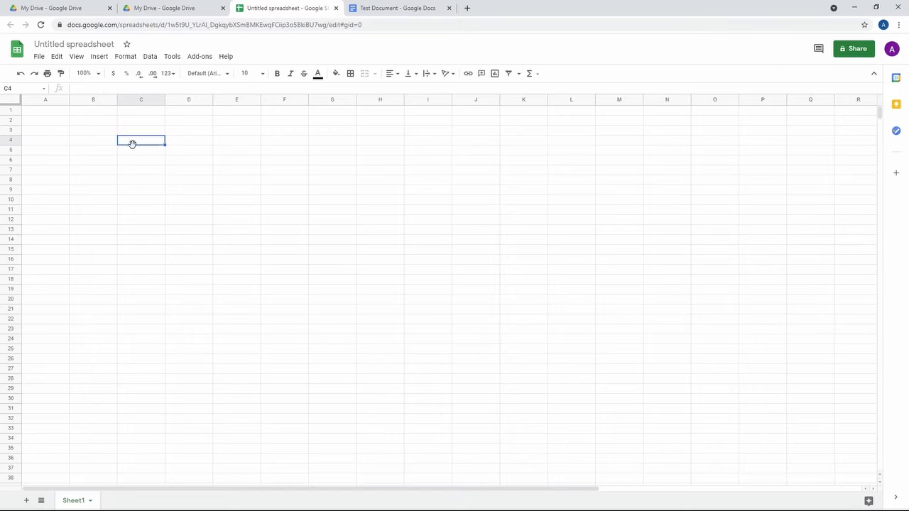
{"action": "left_click", "coordinate": [141, 129]}
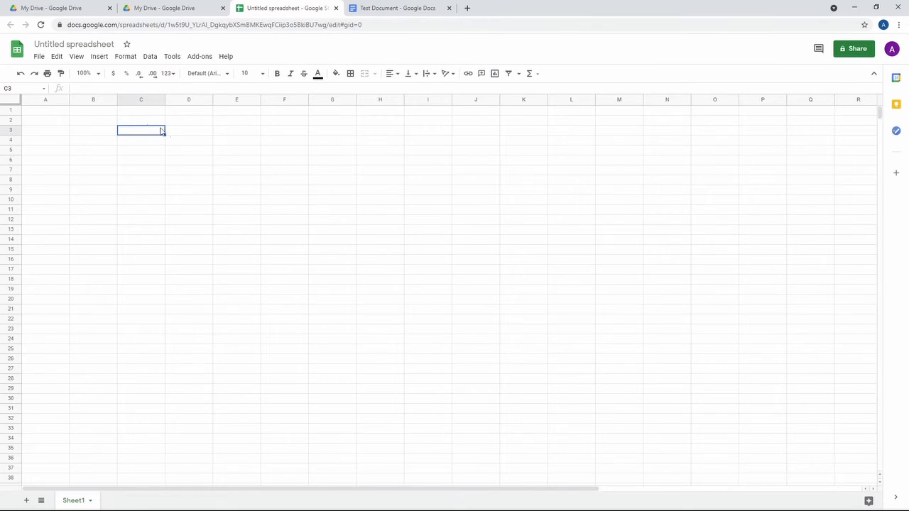
{"action": "left_click", "coordinate": [141, 99]}
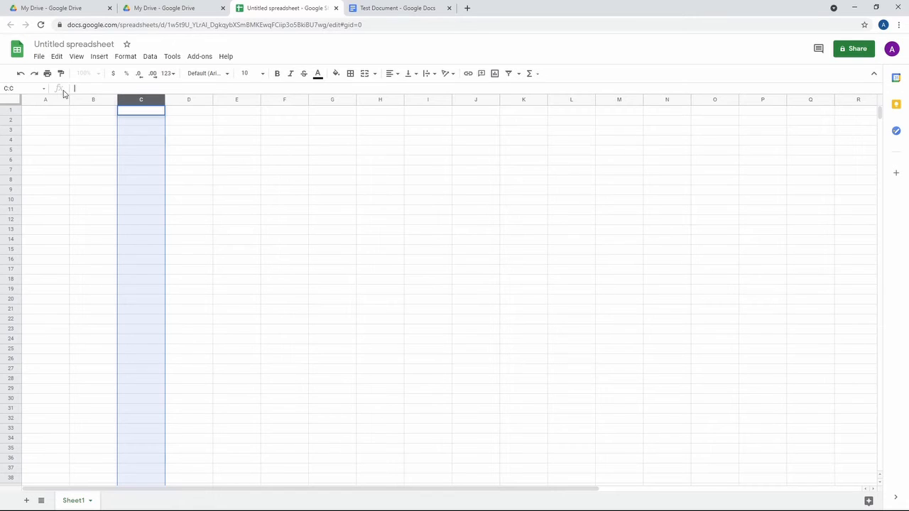
{"action": "left_click", "coordinate": [99, 57]}
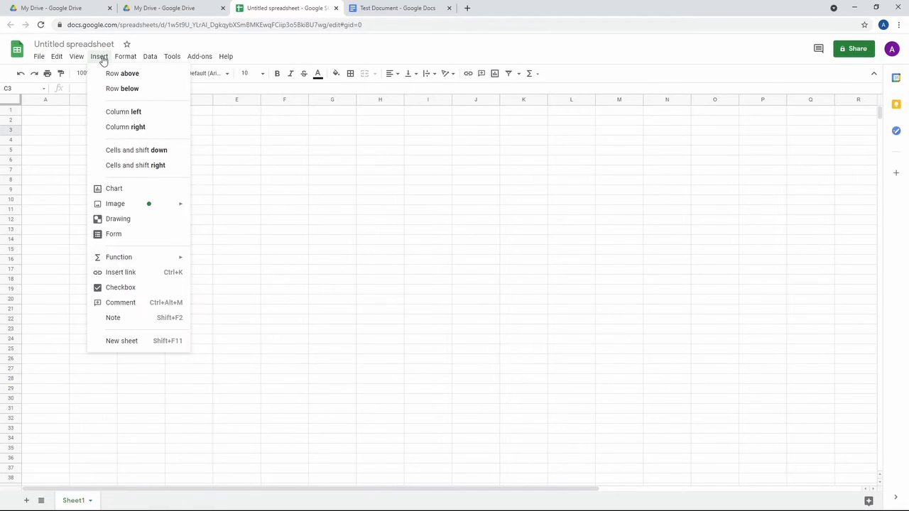
{"action": "mouse_move", "coordinate": [115, 205]}
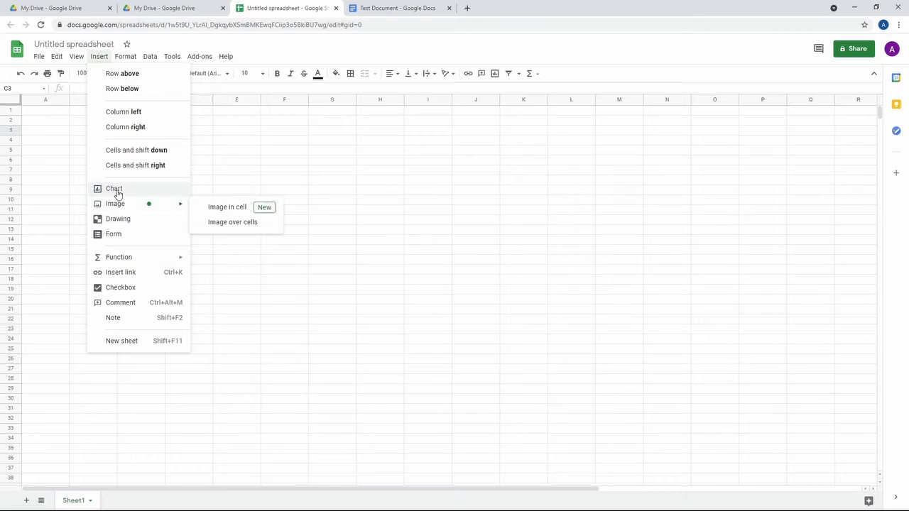
{"action": "mouse_move", "coordinate": [165, 194]}
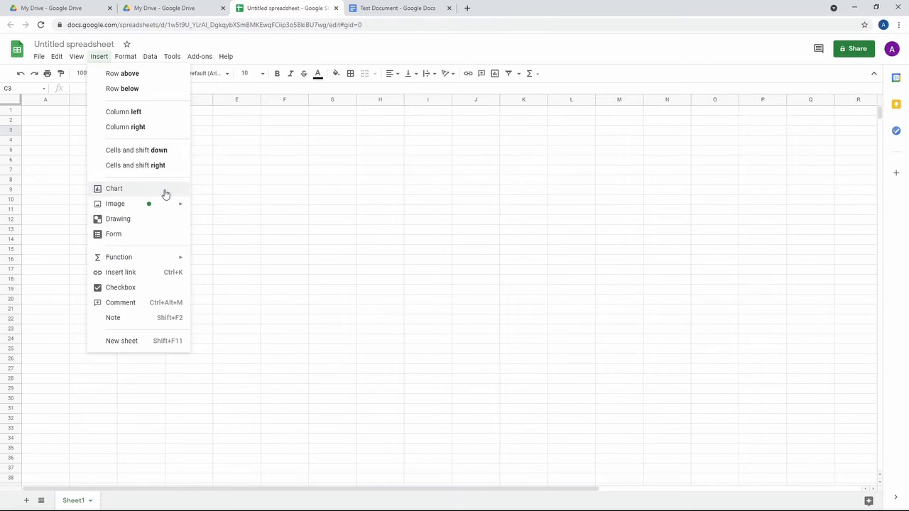
{"action": "mouse_move", "coordinate": [165, 194]}
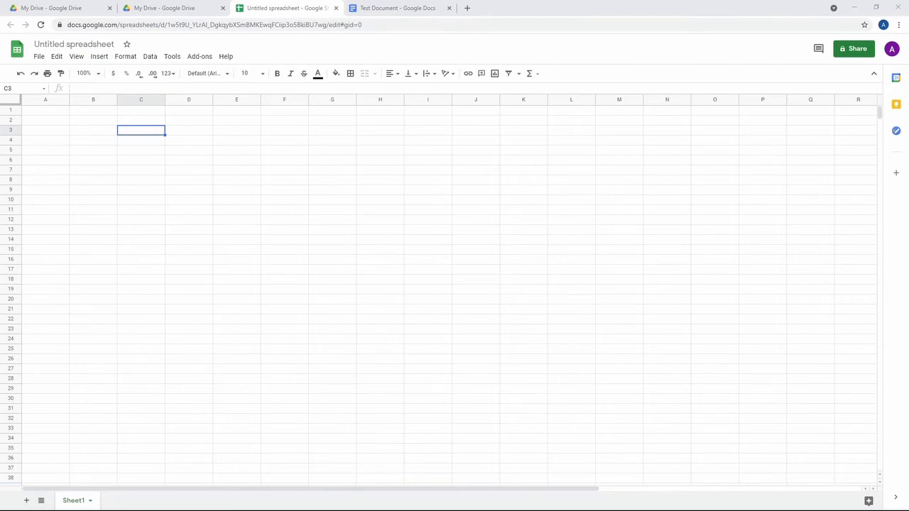
Add extra sheets, return to Sheet1 and close the spreadsheet tab back to Drive.
{"action": "left_click", "coordinate": [25, 500]}
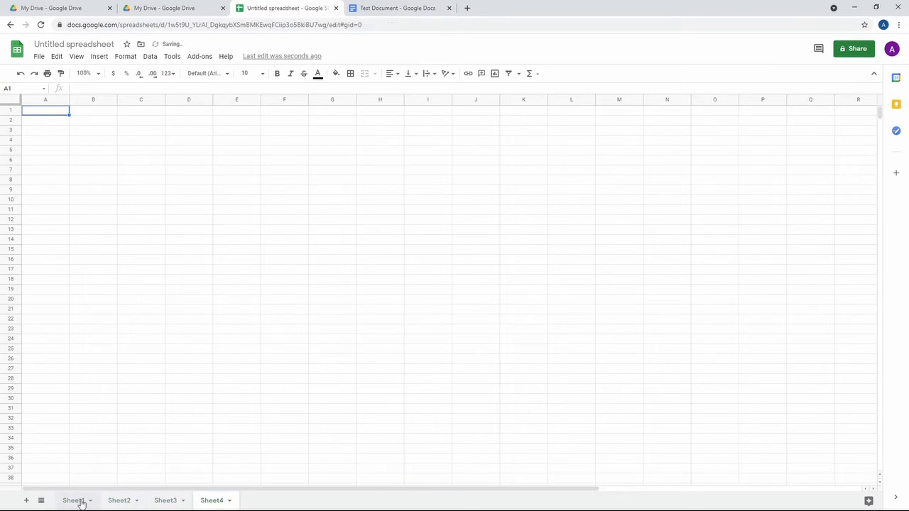
{"action": "left_click", "coordinate": [140, 130]}
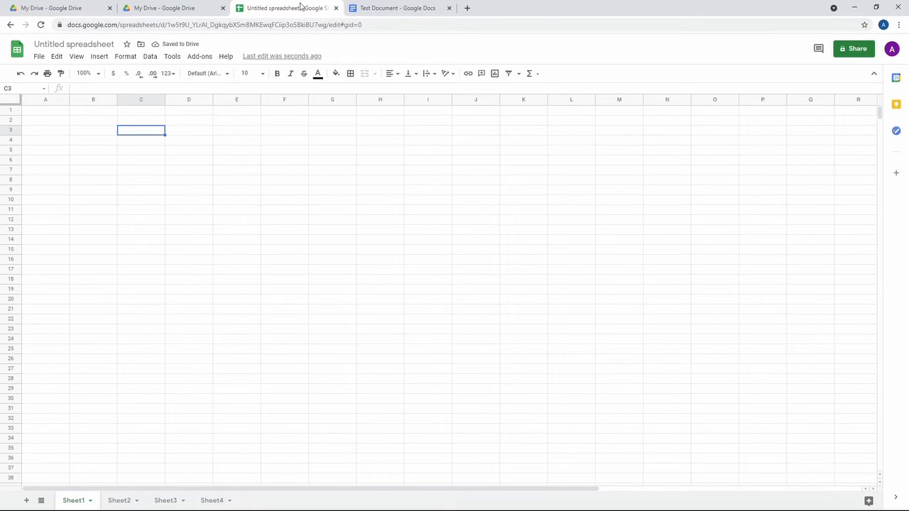
{"action": "left_click", "coordinate": [163, 8]}
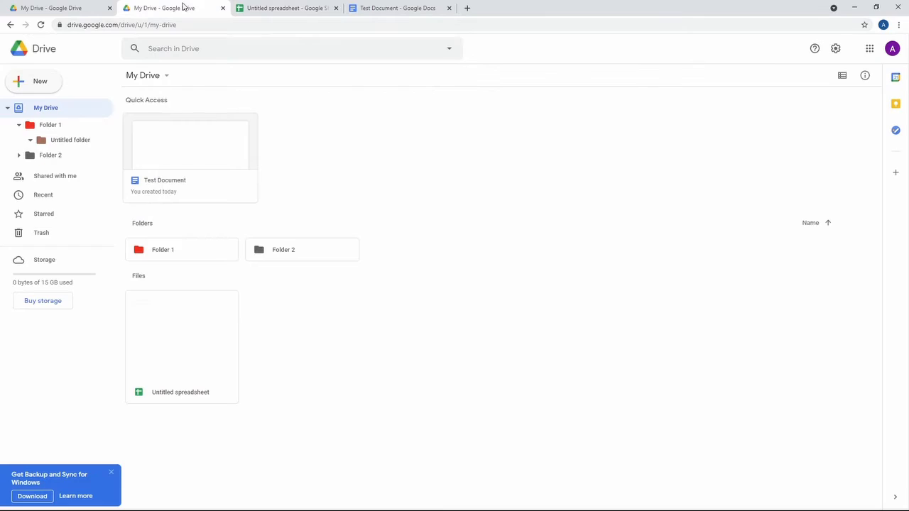
{"action": "left_click", "coordinate": [336, 9]}
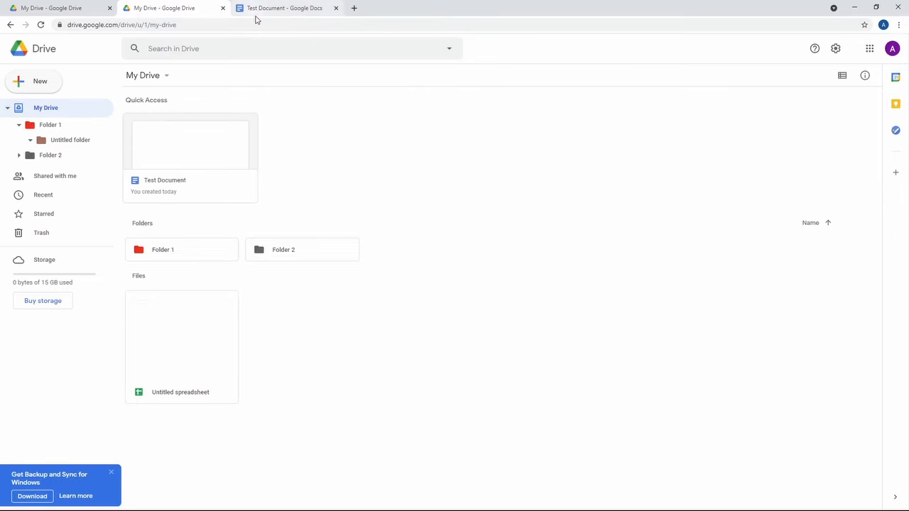
Start a new presentation and set the slide title to 'Title'.
{"action": "left_click", "coordinate": [34, 81]}
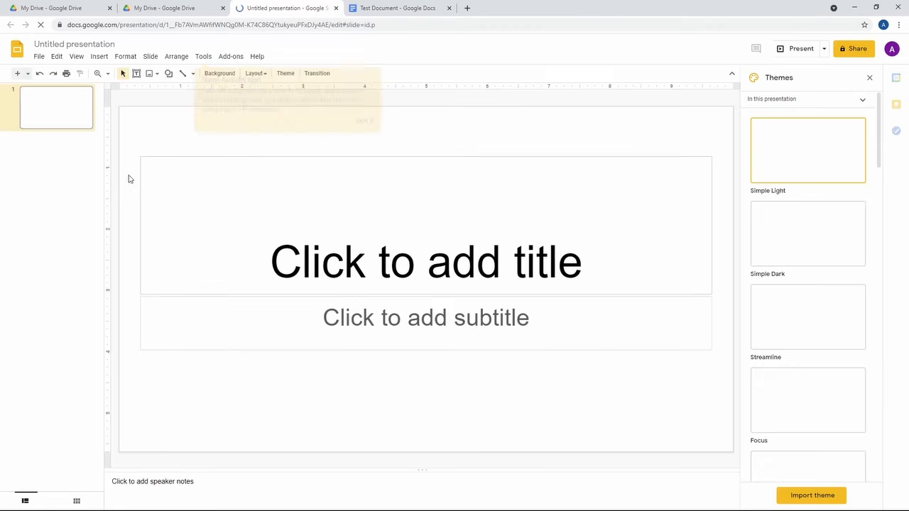
{"action": "left_click", "coordinate": [427, 262]}
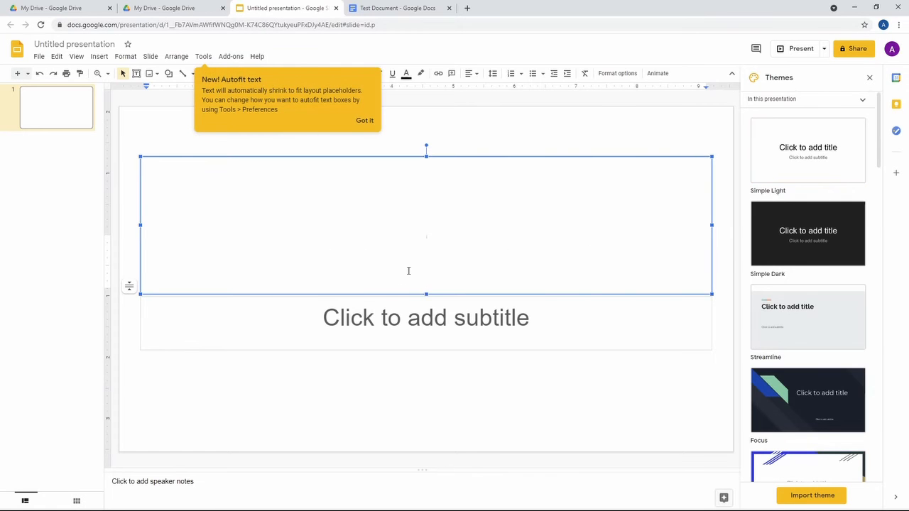
{"action": "left_click", "coordinate": [490, 135]}
{"action": "type", "text": "Ti"}
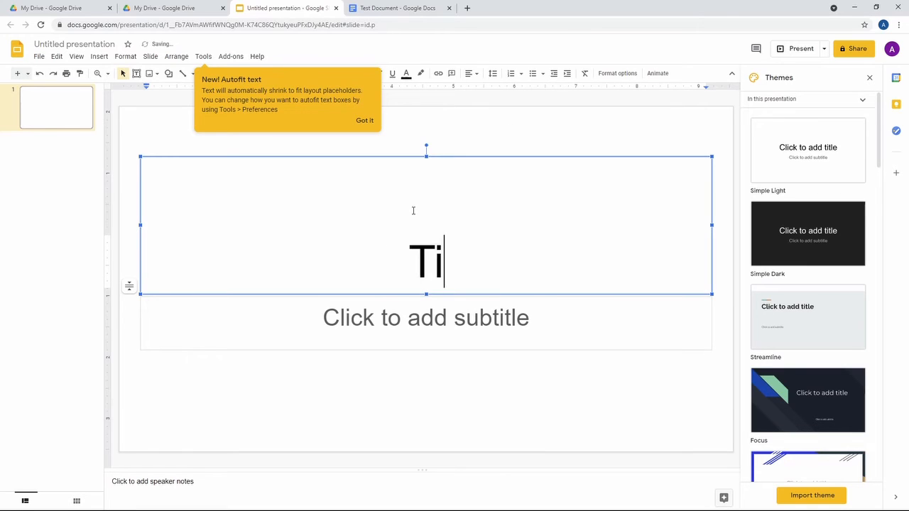
{"action": "type", "text": "tle"}
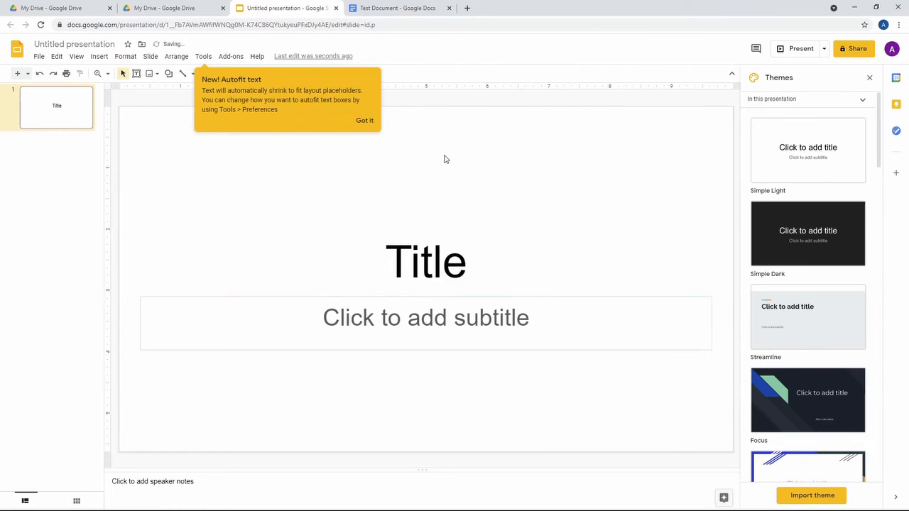
{"action": "left_click", "coordinate": [426, 261]}
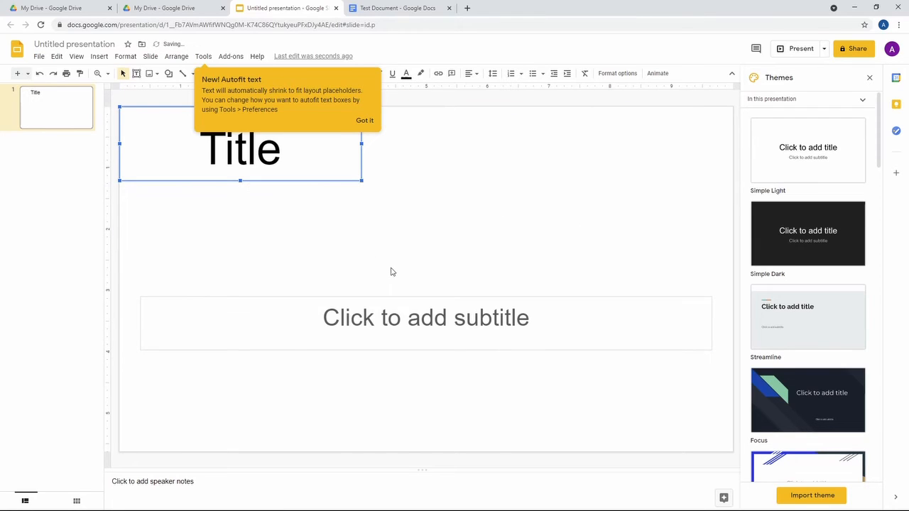
Fill the subtitle with the byline 'By Andrew ...owers'.
{"action": "left_click", "coordinate": [426, 318]}
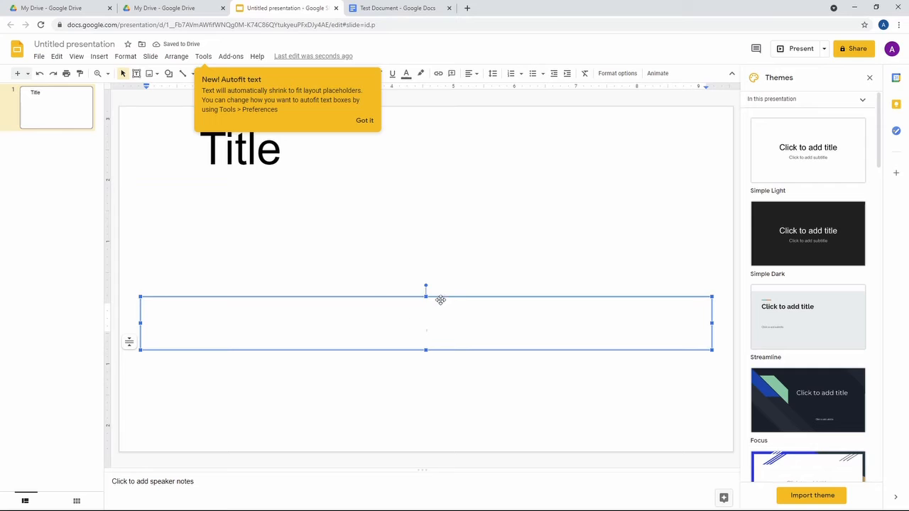
{"action": "type", "text": "By ANdrew T"}
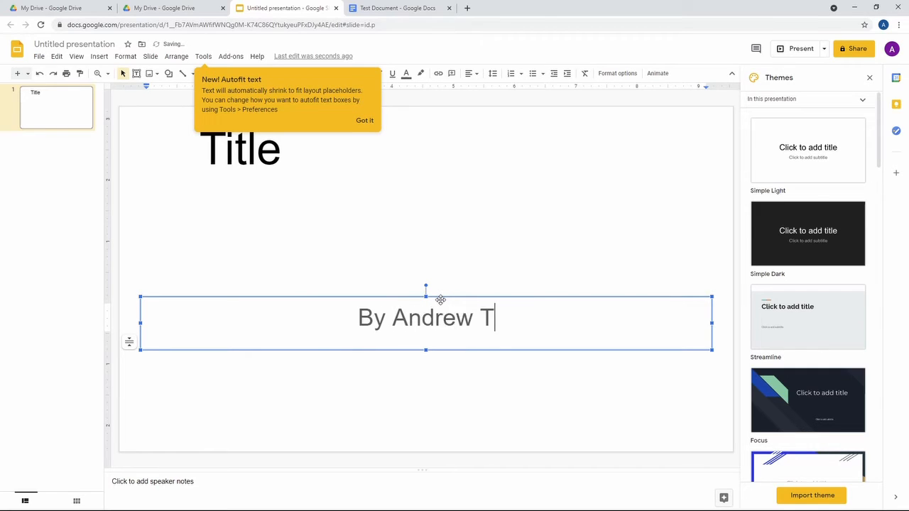
{"action": "type", "text": "owers"}
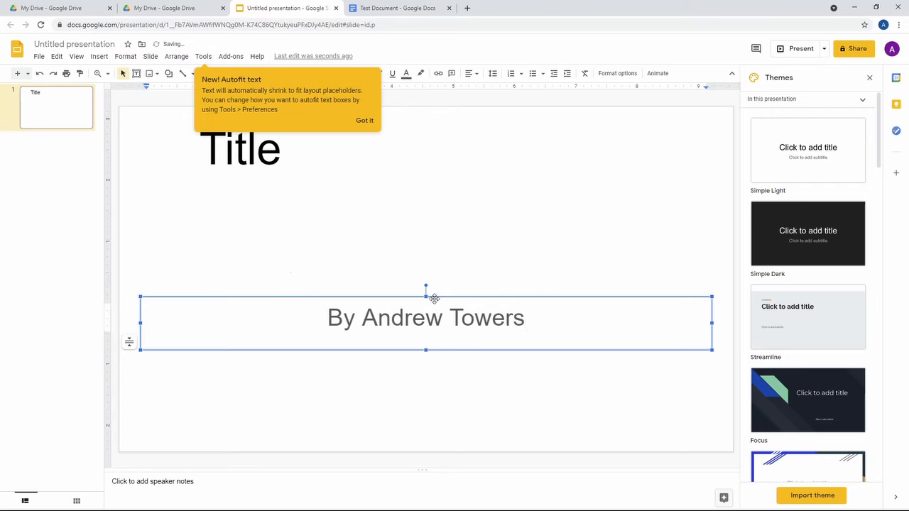
{"action": "left_click", "coordinate": [356, 276]}
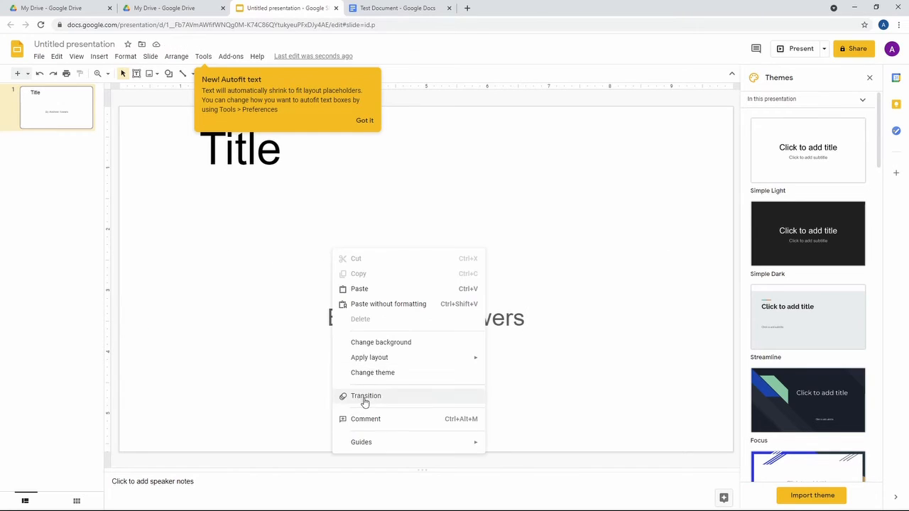
{"action": "mouse_move", "coordinate": [370, 358]}
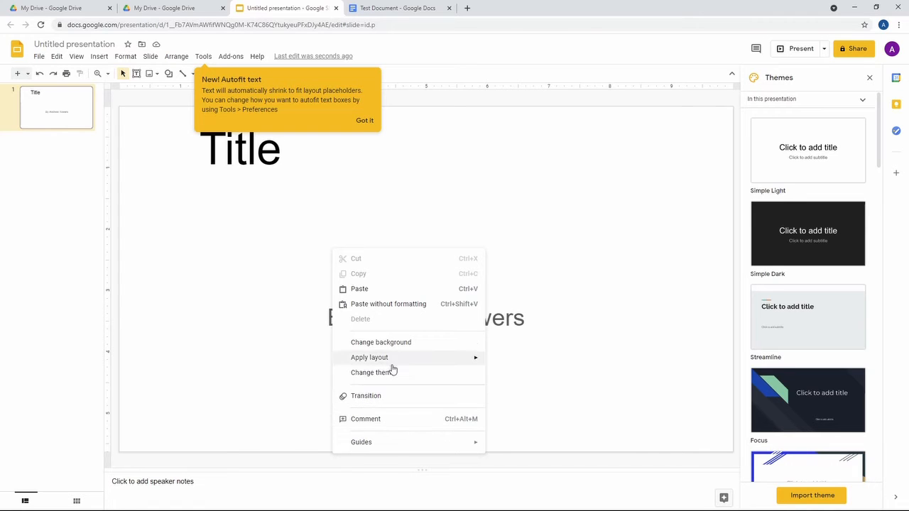
Change the slide background to a solid colour swatch.
{"action": "left_click", "coordinate": [381, 343]}
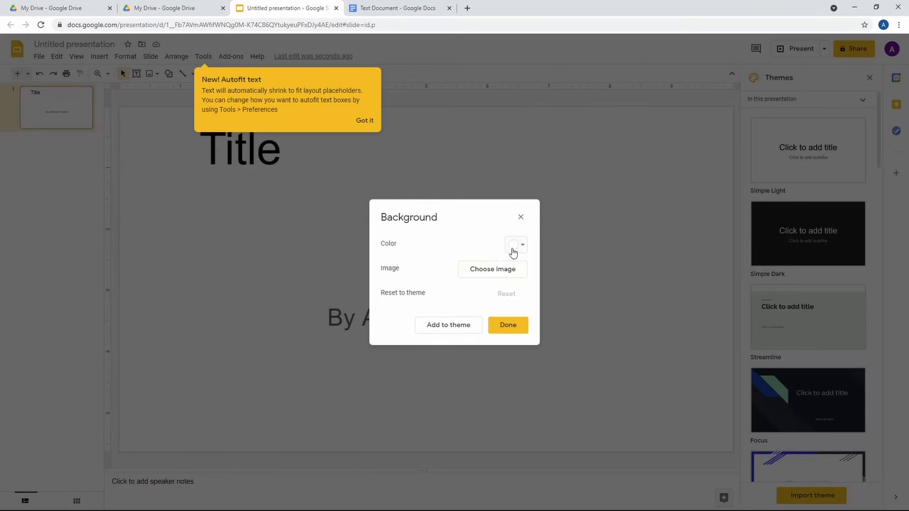
{"action": "left_click", "coordinate": [516, 244]}
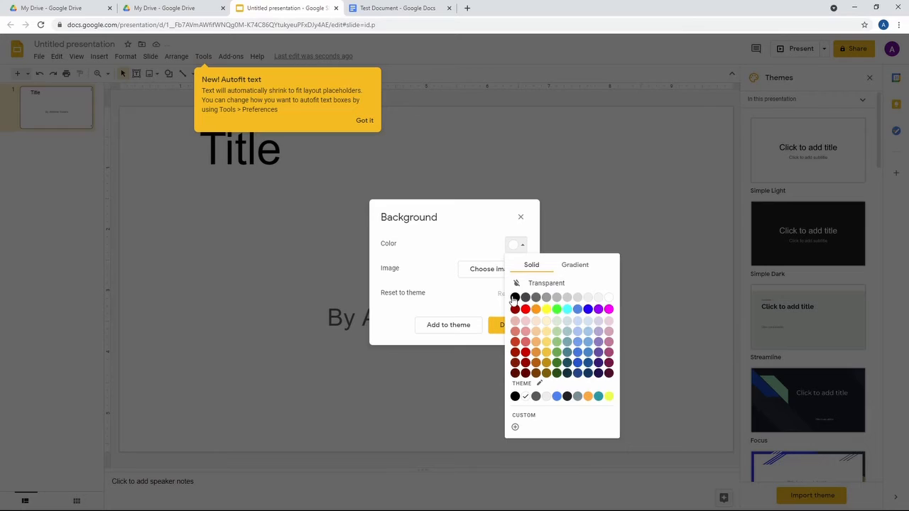
{"action": "left_click", "coordinate": [515, 298]}
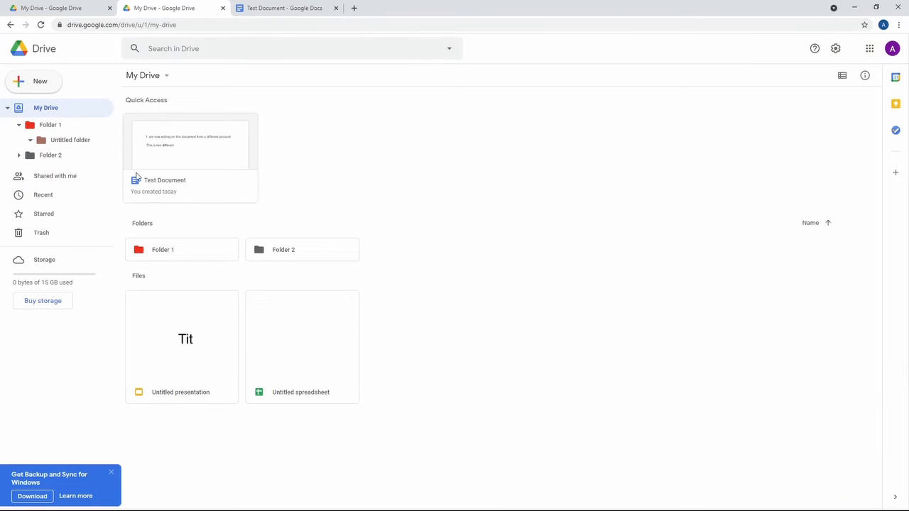
Move Untitled presentation to the trash and show Drive's New choices.
{"action": "right_click", "coordinate": [182, 338]}
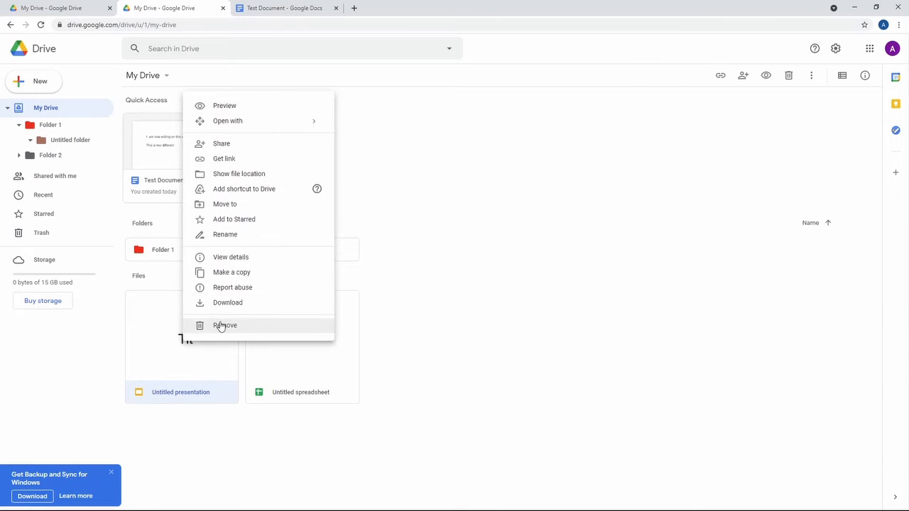
{"action": "left_click", "coordinate": [225, 326]}
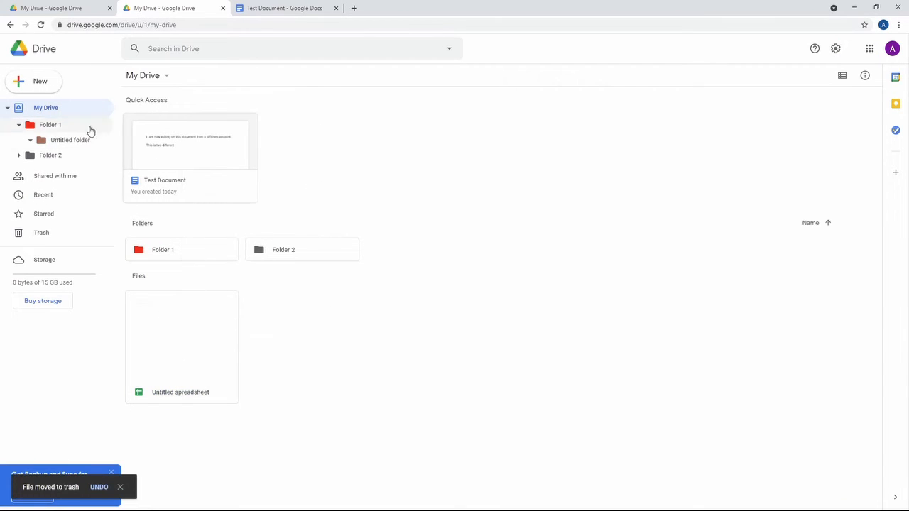
{"action": "left_click", "coordinate": [34, 81]}
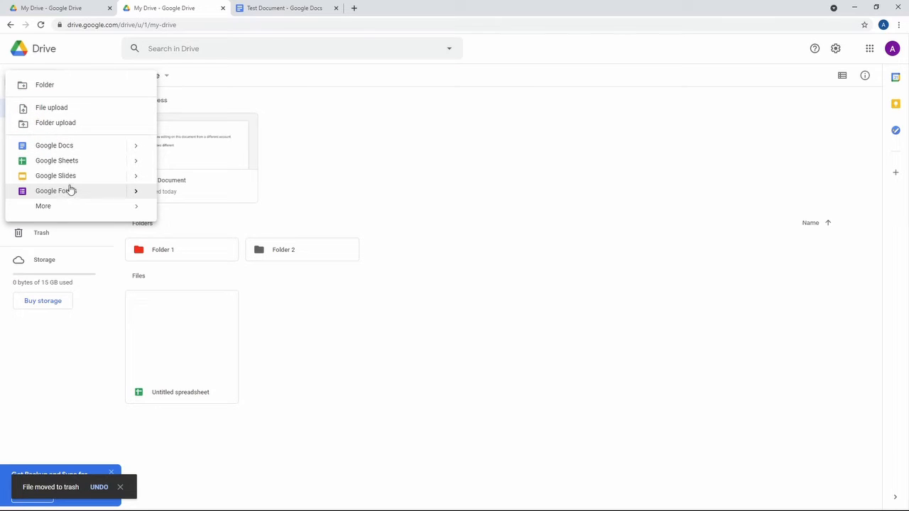
Create a blank Google Form and dismiss the tip popup.
{"action": "left_click", "coordinate": [56, 190]}
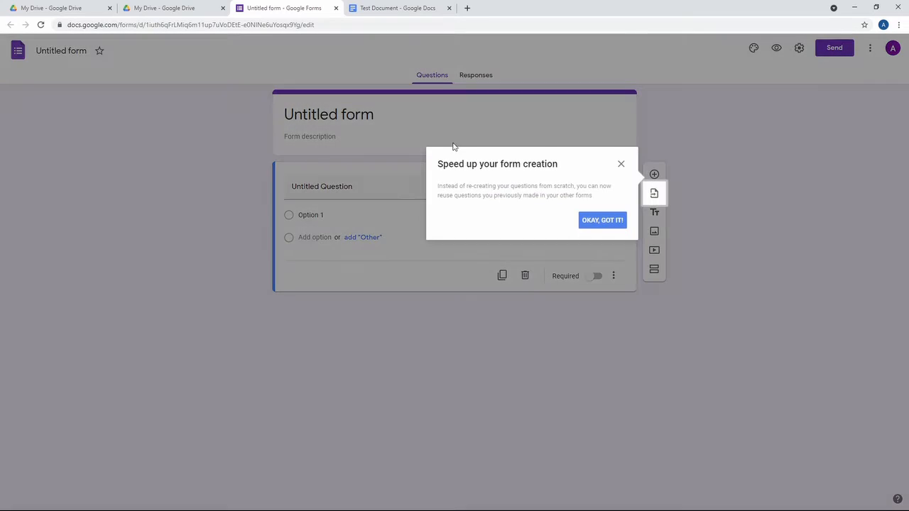
{"action": "mouse_move", "coordinate": [533, 138]}
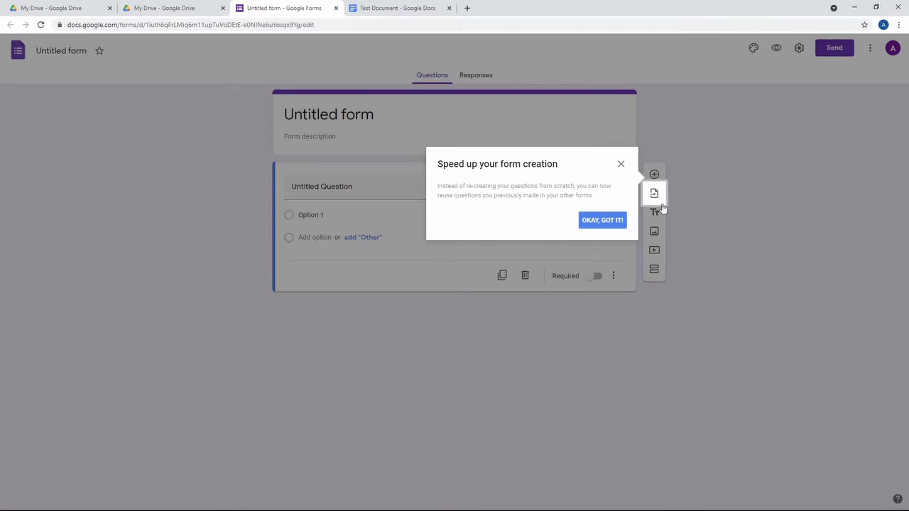
{"action": "mouse_move", "coordinate": [622, 168]}
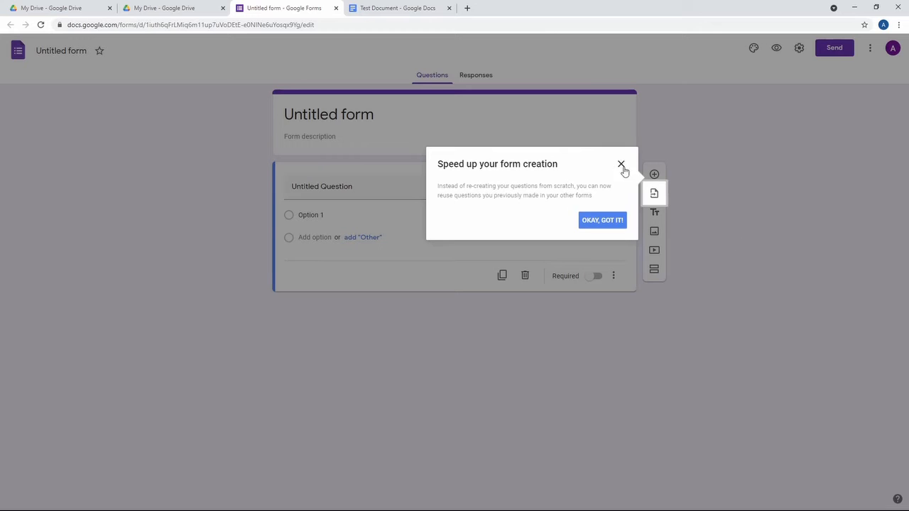
{"action": "mouse_move", "coordinate": [614, 191]}
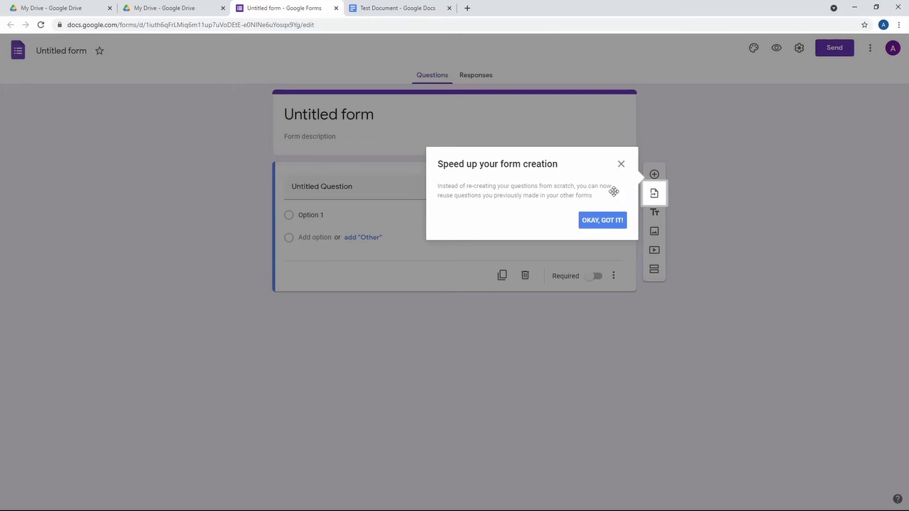
{"action": "left_click", "coordinate": [603, 219]}
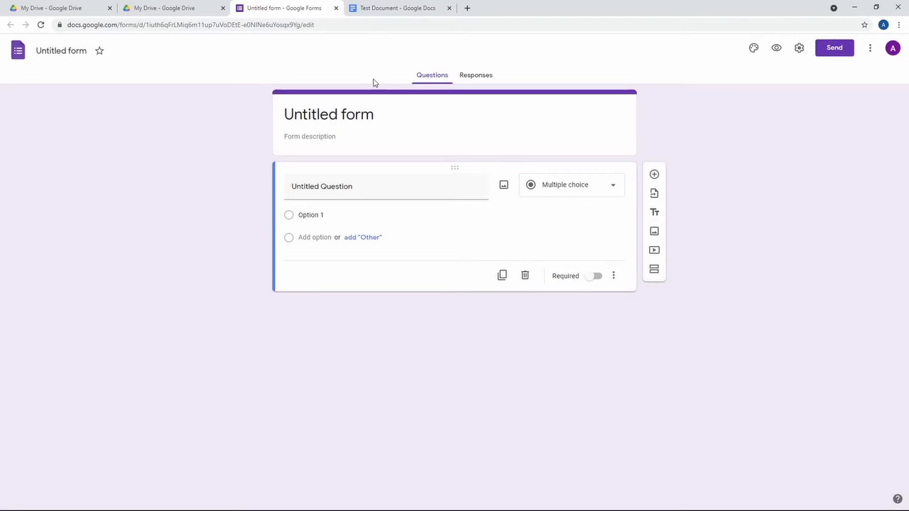
{"action": "left_click", "coordinate": [328, 114]}
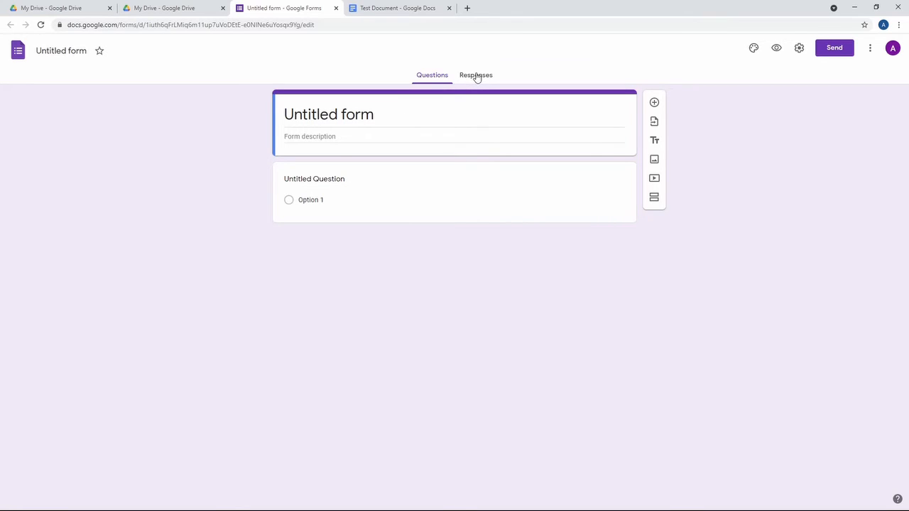
From Responses, start collecting responses in a new spreadsheet.
{"action": "left_click", "coordinate": [474, 74]}
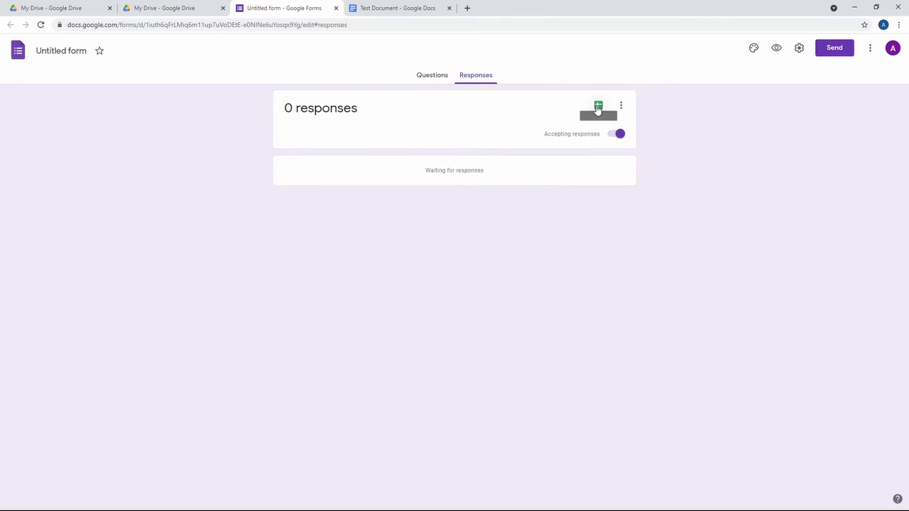
{"action": "left_click", "coordinate": [598, 105]}
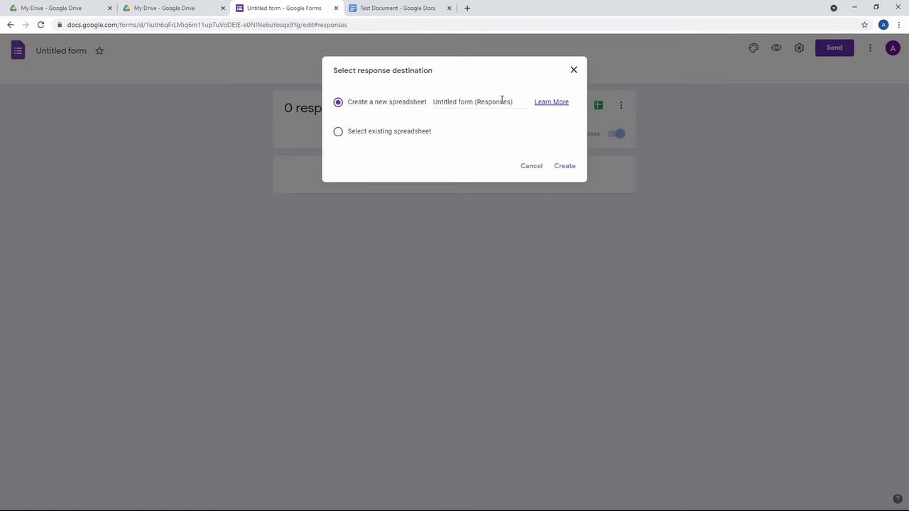
{"action": "mouse_move", "coordinate": [561, 99]}
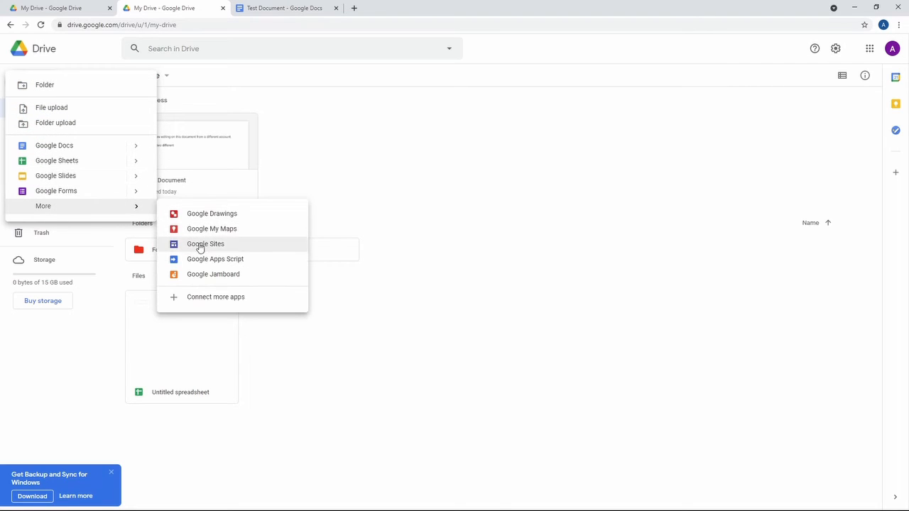
Create a new blank Google Sites site from Drive's New menu.
{"action": "left_click", "coordinate": [204, 245]}
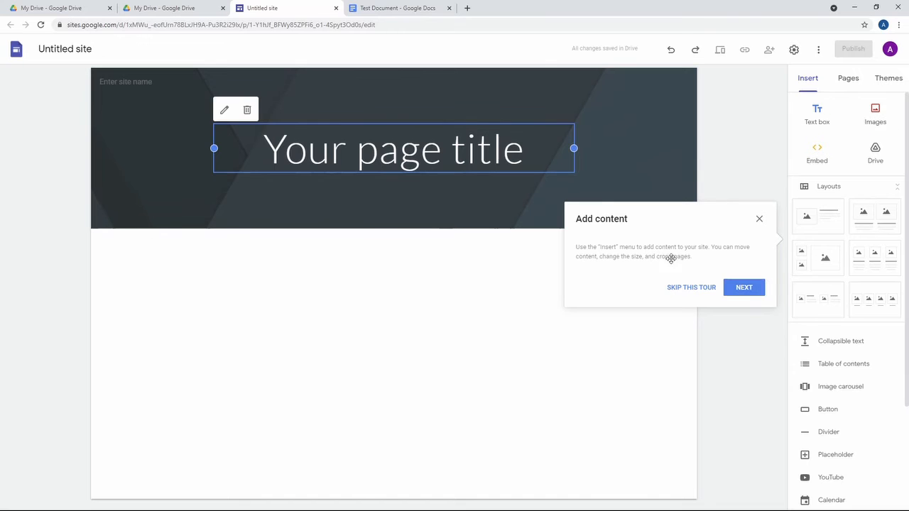
Insert the first 'penguin' image from a Google Image Search onto the page.
{"action": "left_click", "coordinate": [875, 114]}
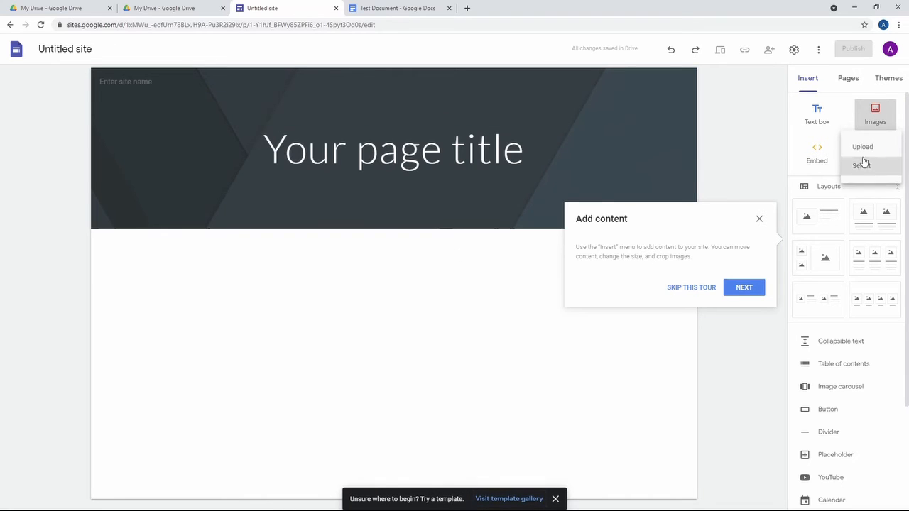
{"action": "left_click", "coordinate": [861, 165]}
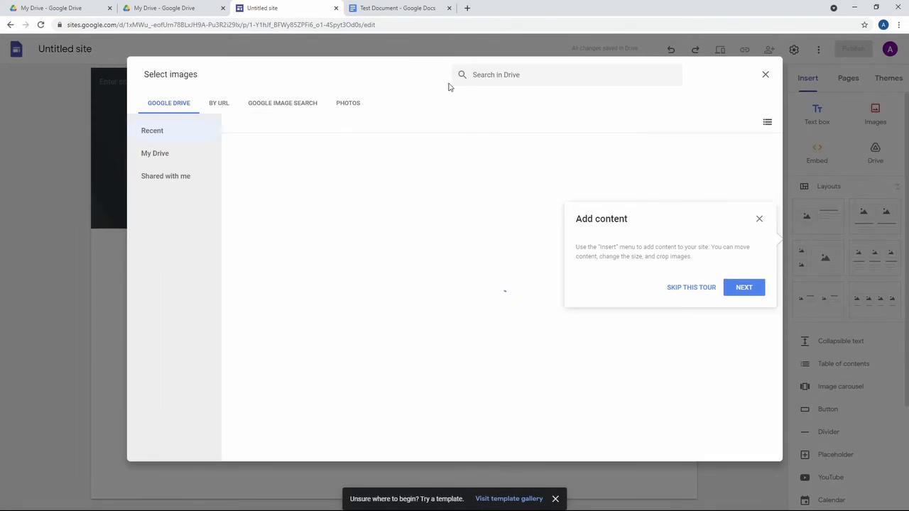
{"action": "left_click", "coordinate": [281, 103]}
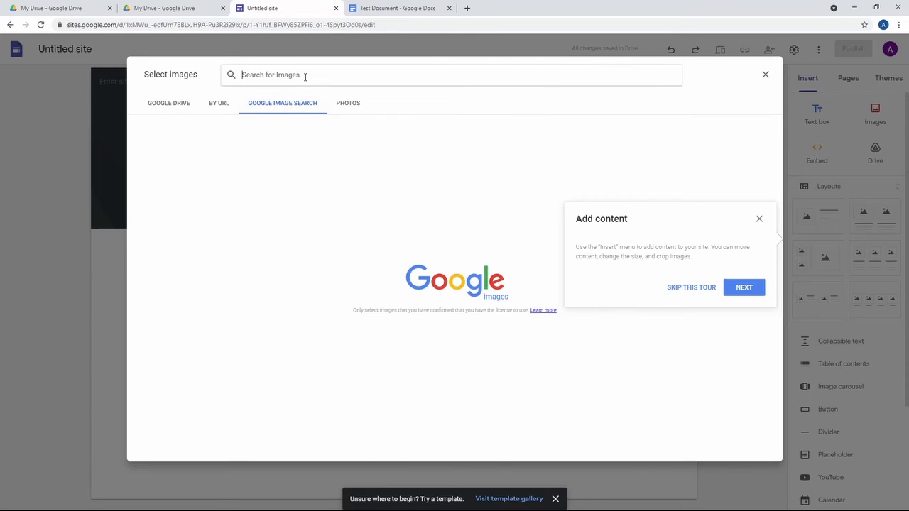
{"action": "type", "text": "penguin"}
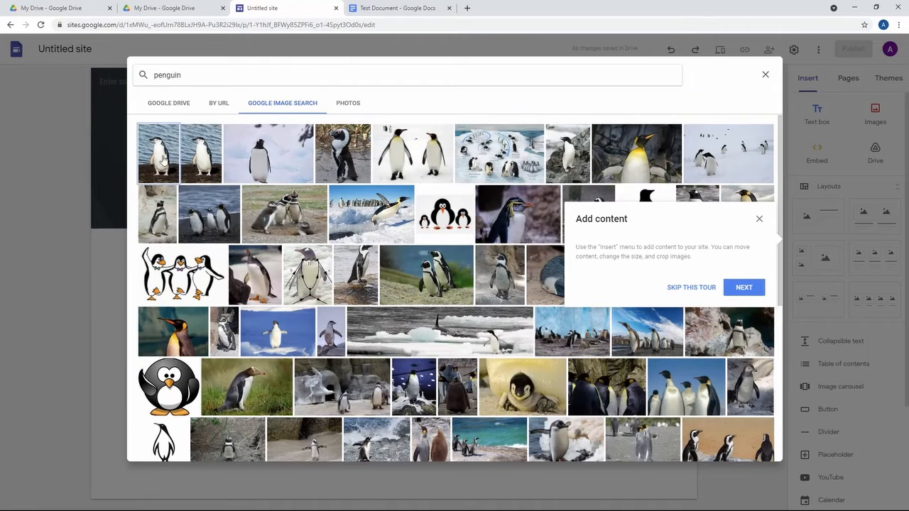
{"action": "left_click", "coordinate": [158, 153]}
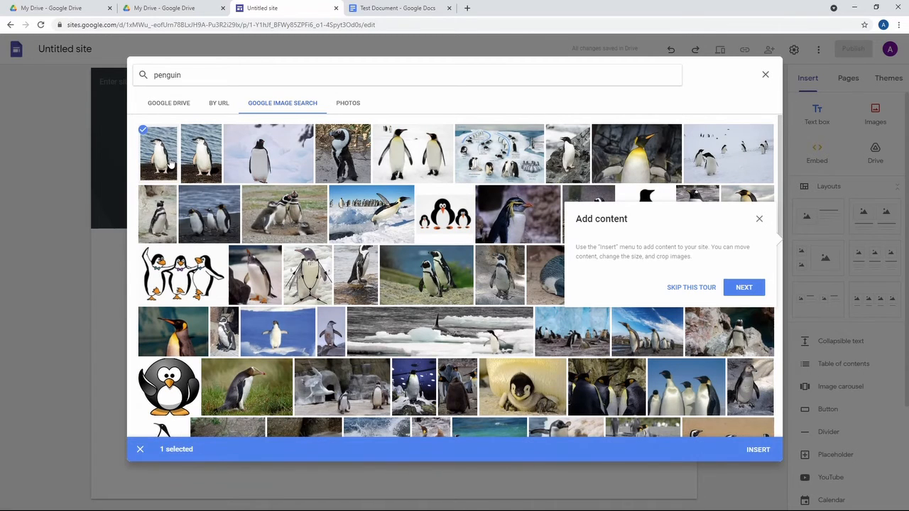
{"action": "mouse_move", "coordinate": [804, 500]}
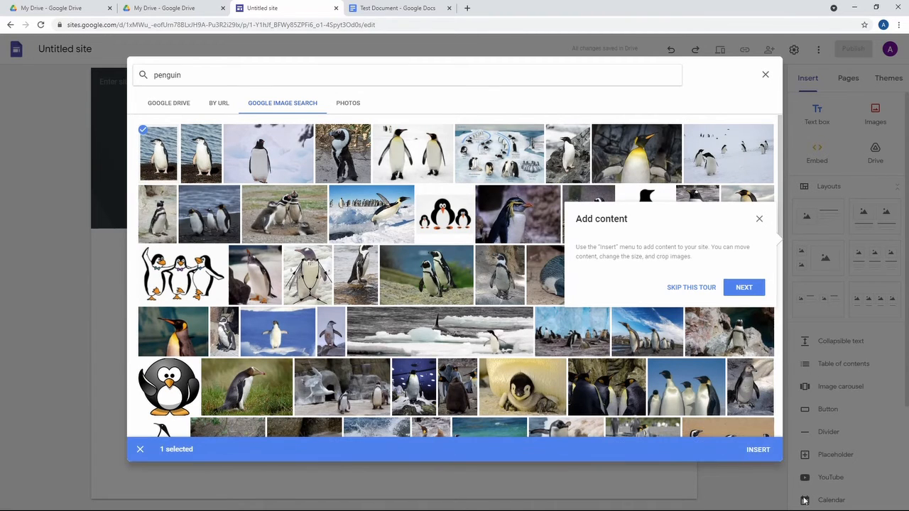
{"action": "left_click", "coordinate": [758, 449]}
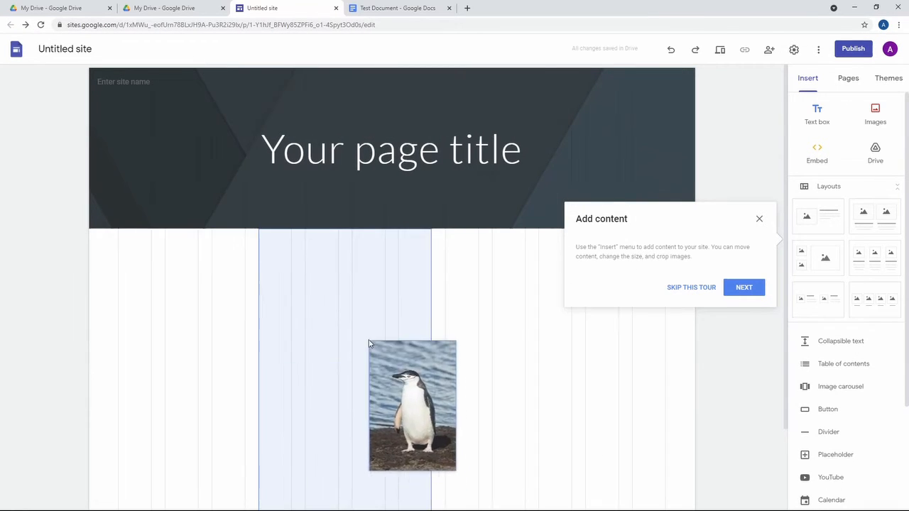
Enlarge the penguin photo across the page section and select the header banner.
{"action": "left_click_drag", "start_coordinate": [412, 405], "coordinate": [369, 314]}
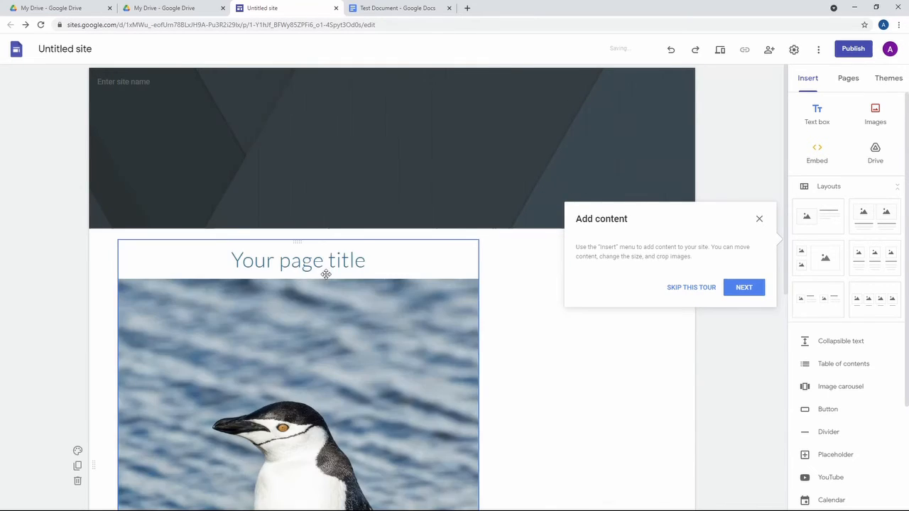
{"action": "scroll", "scroll_direction": "down", "scroll_amount": 3}
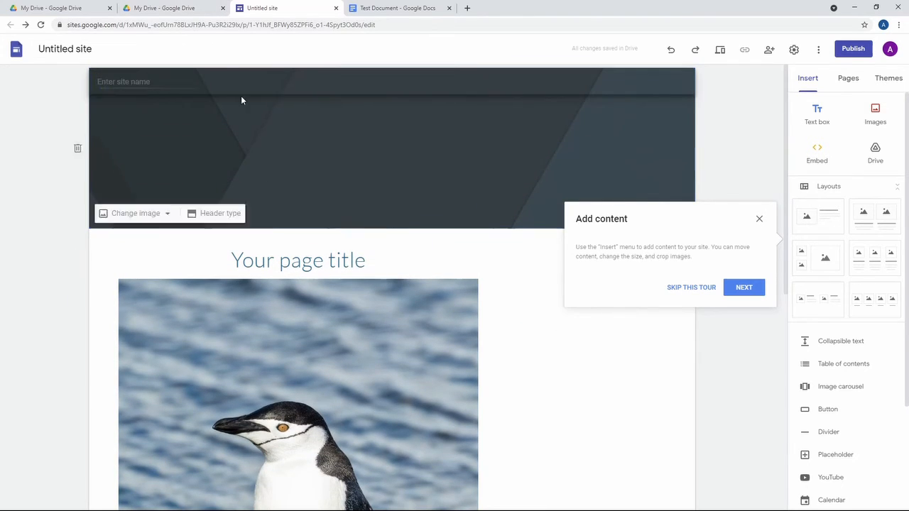
{"action": "left_click", "coordinate": [173, 8]}
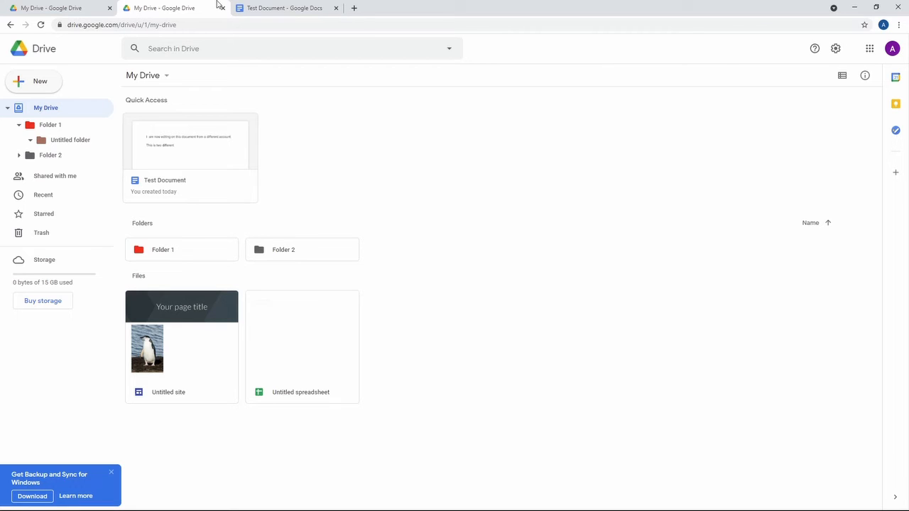
{"action": "mouse_move", "coordinate": [88, 67]}
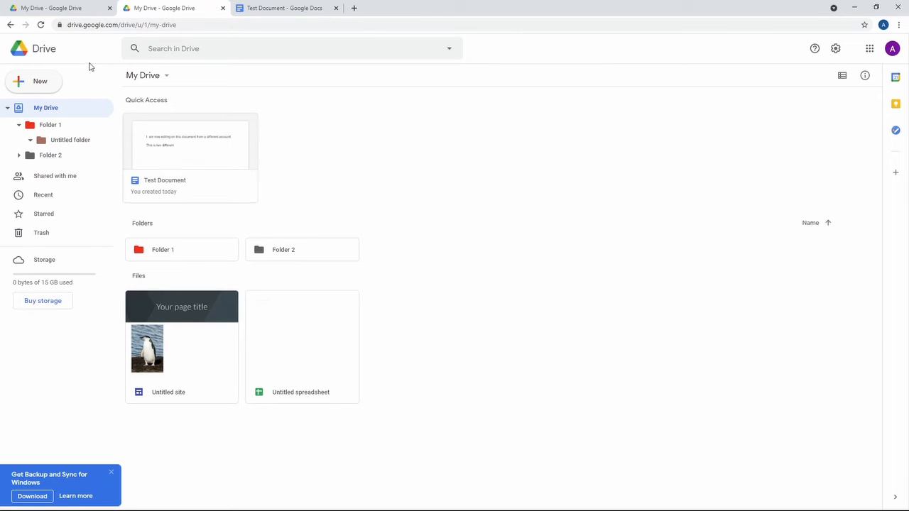
{"action": "mouse_move", "coordinate": [892, 48]}
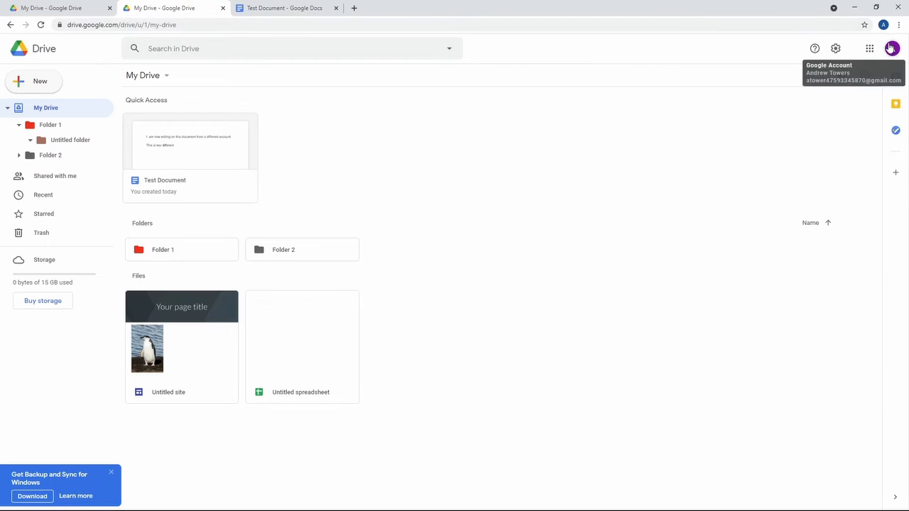
{"action": "mouse_move", "coordinate": [693, 106]}
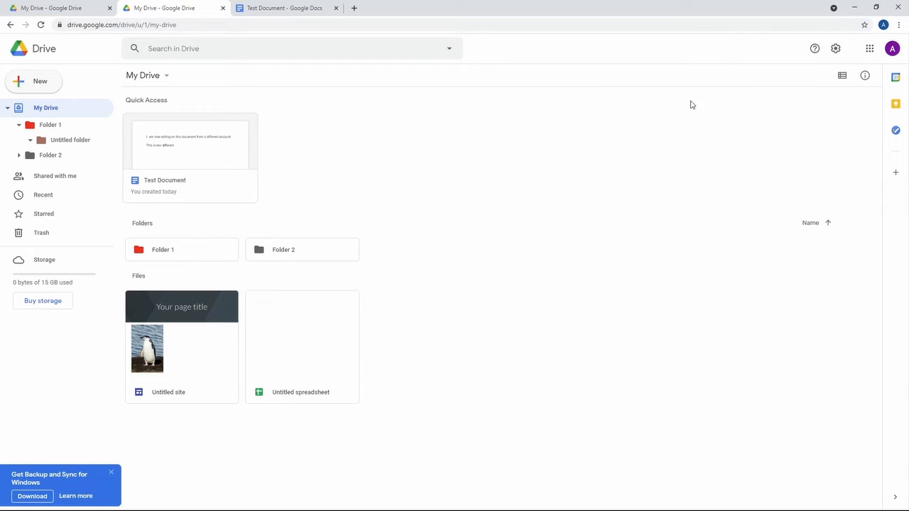
{"action": "mouse_move", "coordinate": [158, 124]}
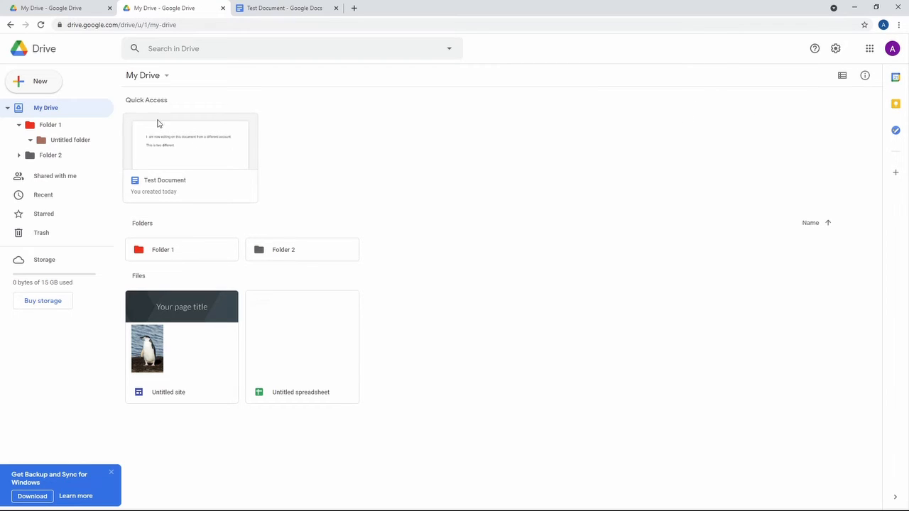
Open Google Photos from the Google apps launcher in My Drive.
{"action": "left_click", "coordinate": [35, 81]}
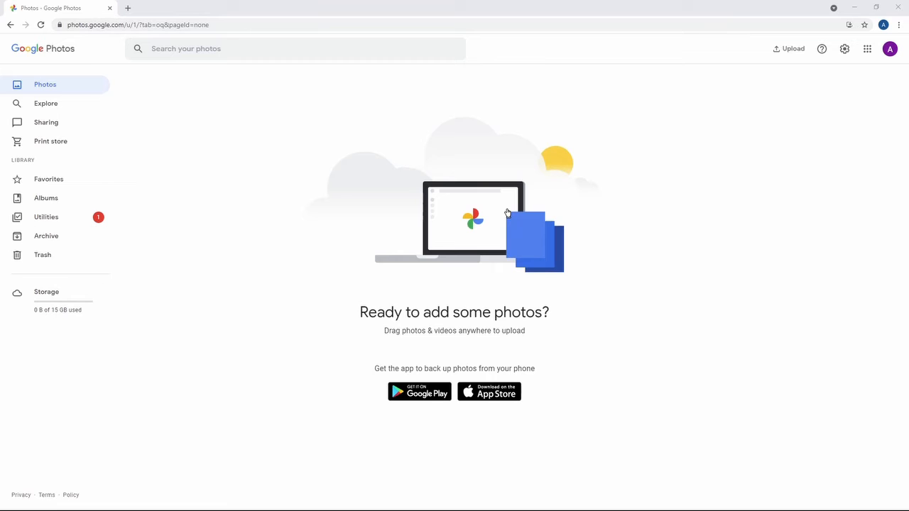
{"action": "left_click", "coordinate": [844, 49]}
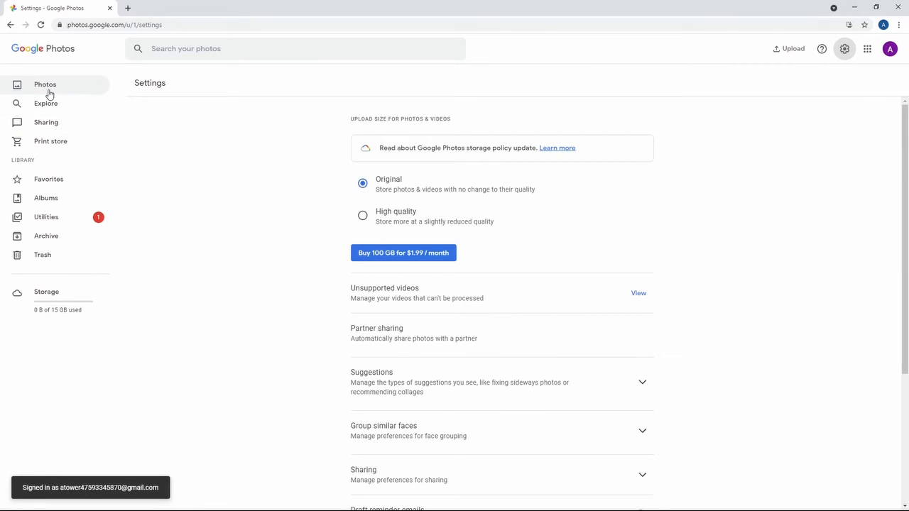
{"action": "left_click", "coordinate": [45, 83]}
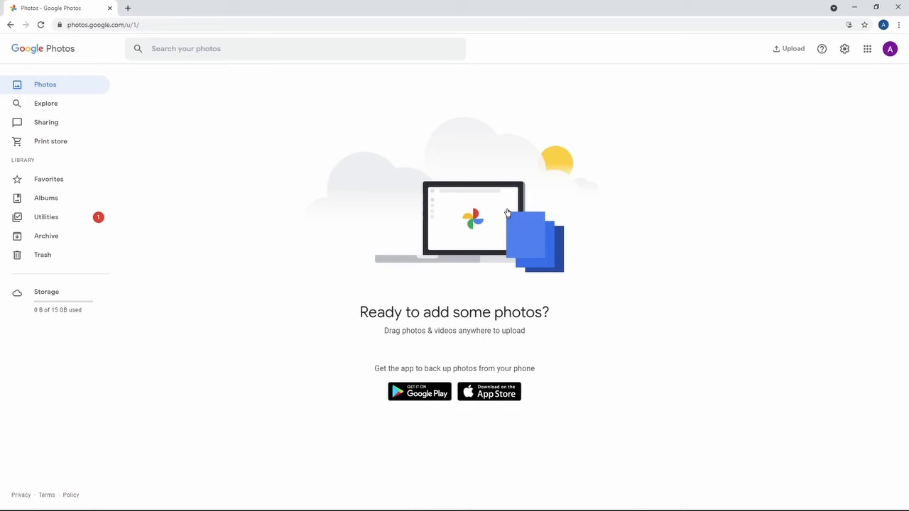
{"action": "mouse_move", "coordinate": [657, 250]}
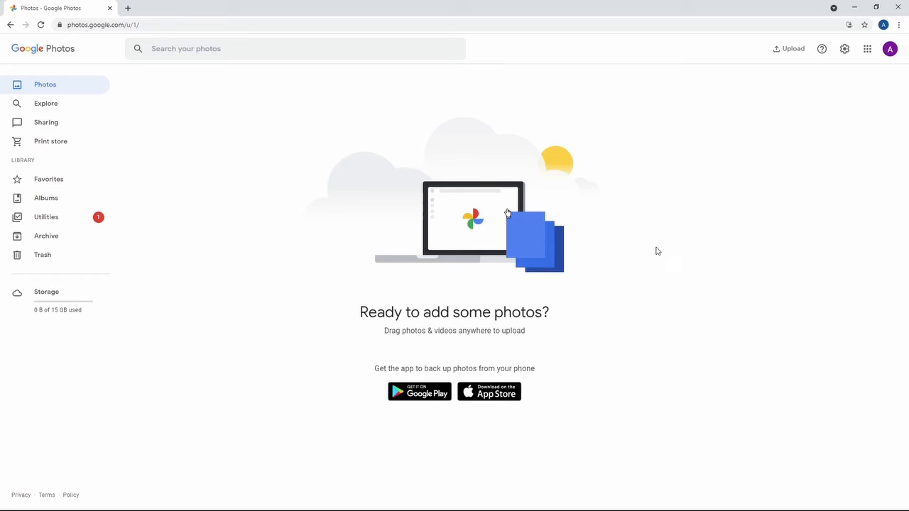
Search 'backup and sync google' in a new tab, open the Google Drive download result, and return to Photos.
{"action": "left_click", "coordinate": [241, 9]}
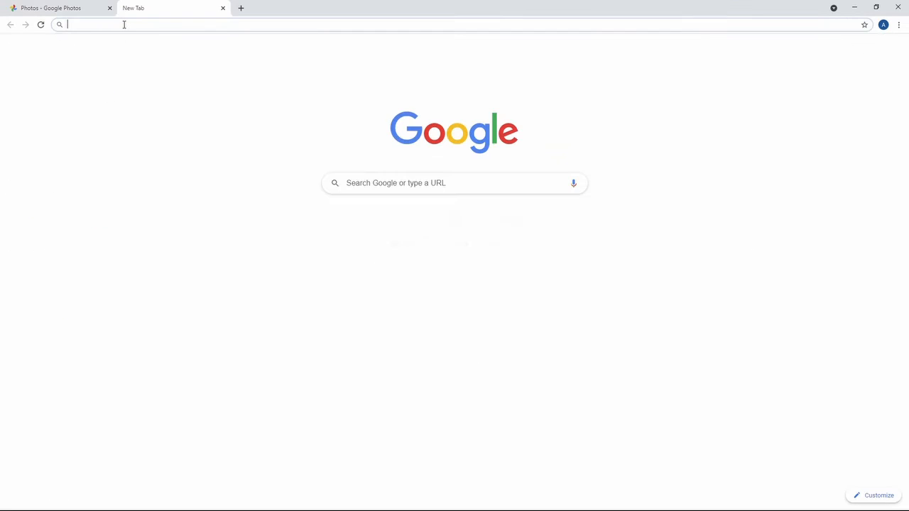
{"action": "type", "text": "backup and"}
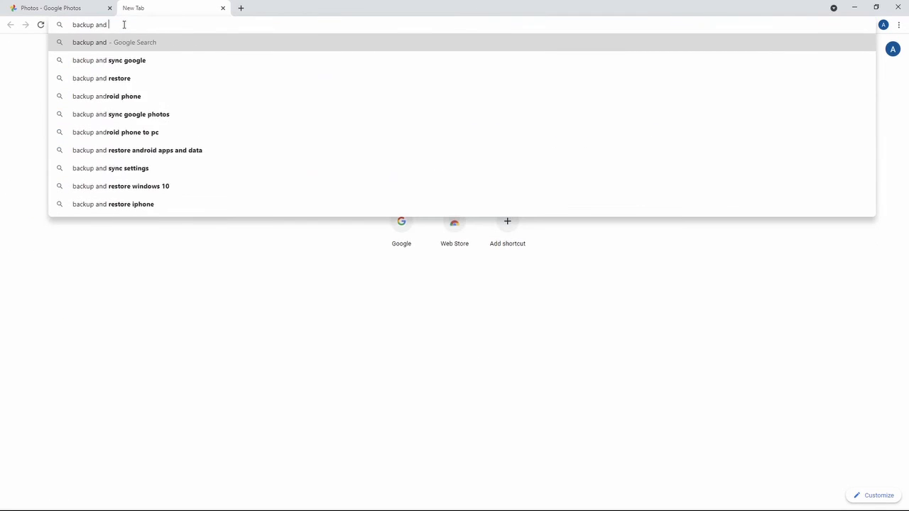
{"action": "left_click", "coordinate": [126, 60]}
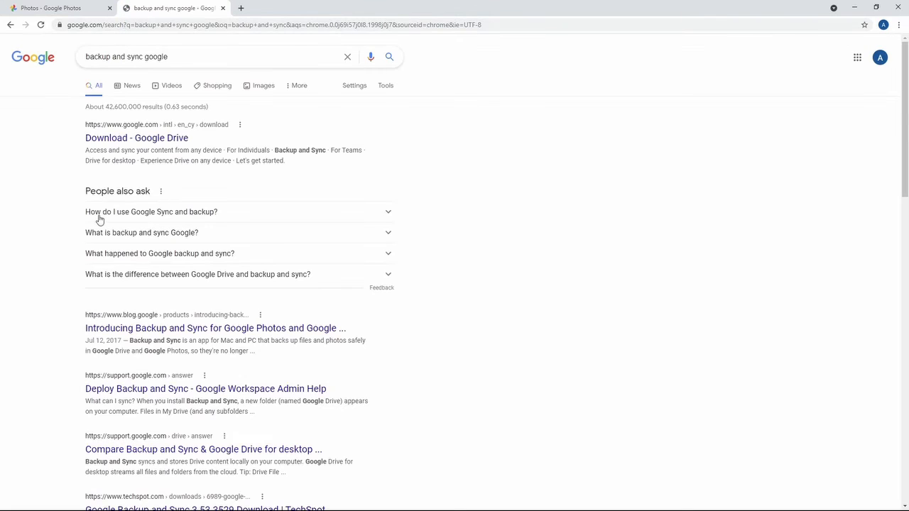
{"action": "left_click", "coordinate": [136, 138]}
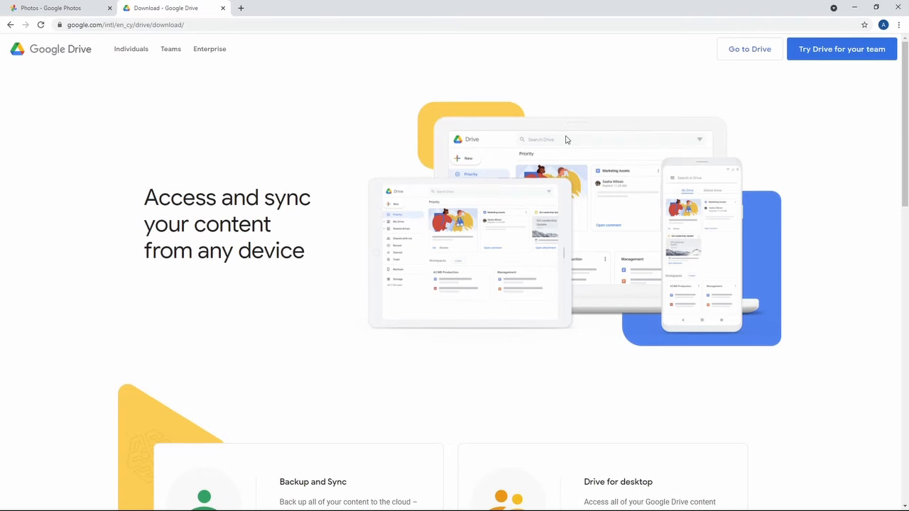
{"action": "left_click", "coordinate": [54, 8]}
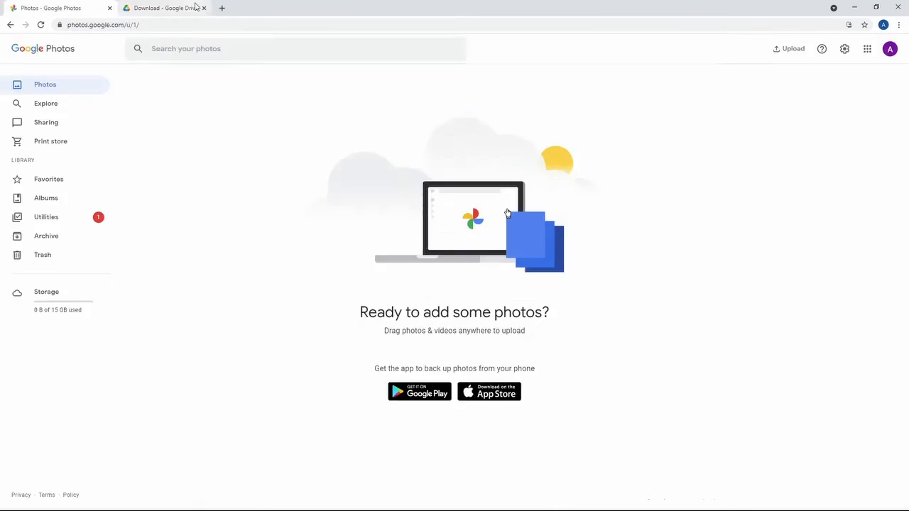
{"action": "left_click", "coordinate": [205, 8]}
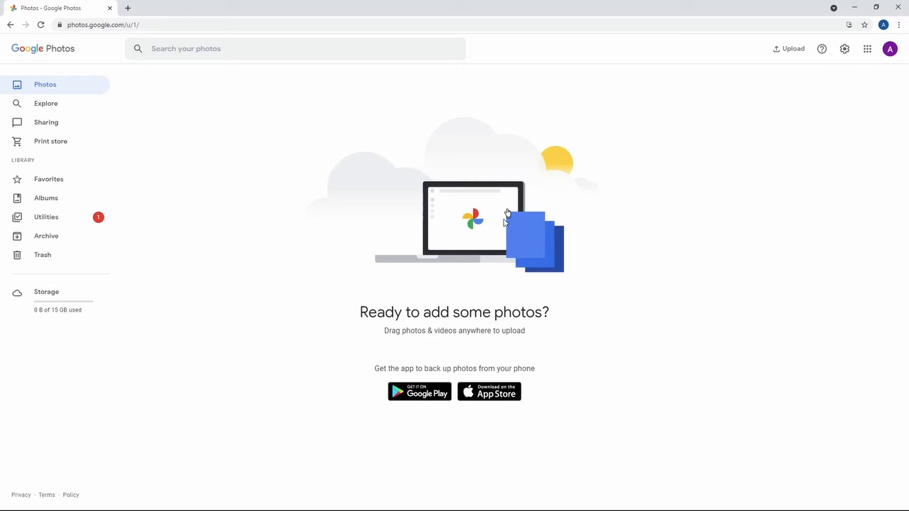
{"action": "mouse_move", "coordinate": [517, 207]}
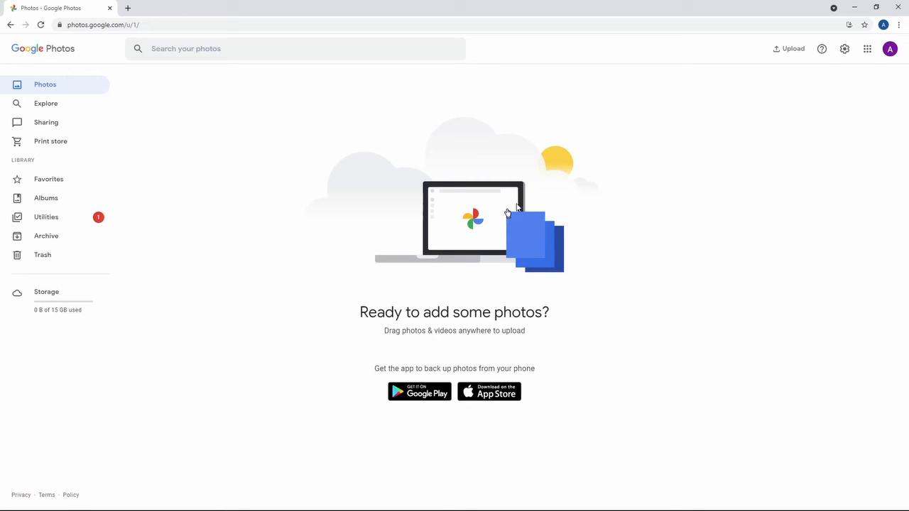
{"action": "mouse_move", "coordinate": [525, 215]}
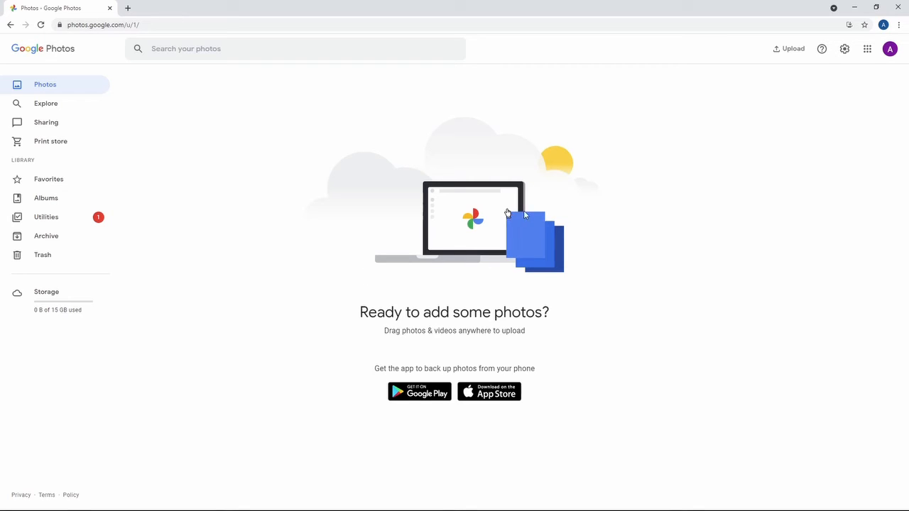
{"action": "mouse_move", "coordinate": [60, 148]}
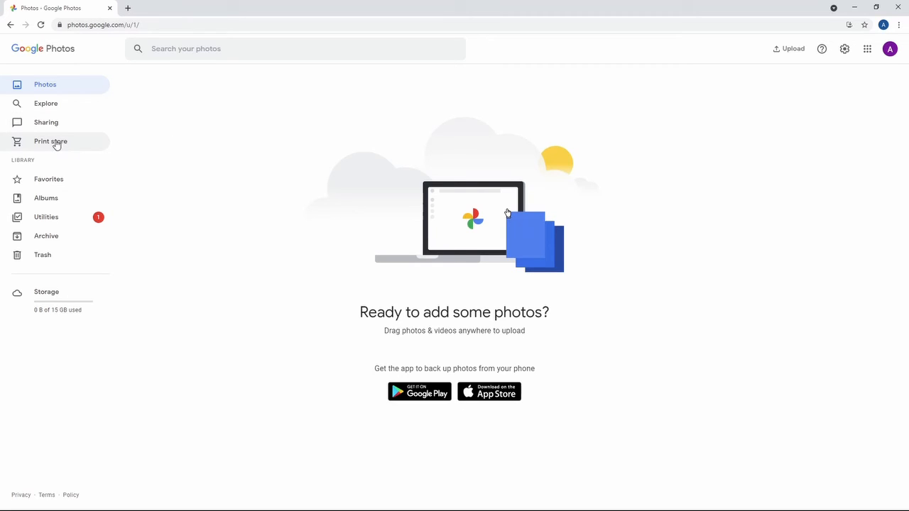
Open the print store and view the Photo books product page.
{"action": "left_click", "coordinate": [51, 141]}
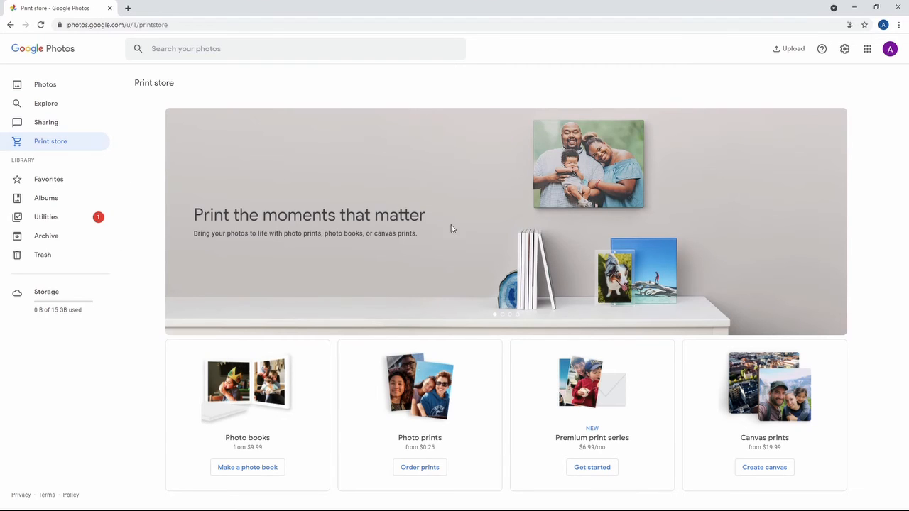
{"action": "mouse_move", "coordinate": [259, 236]}
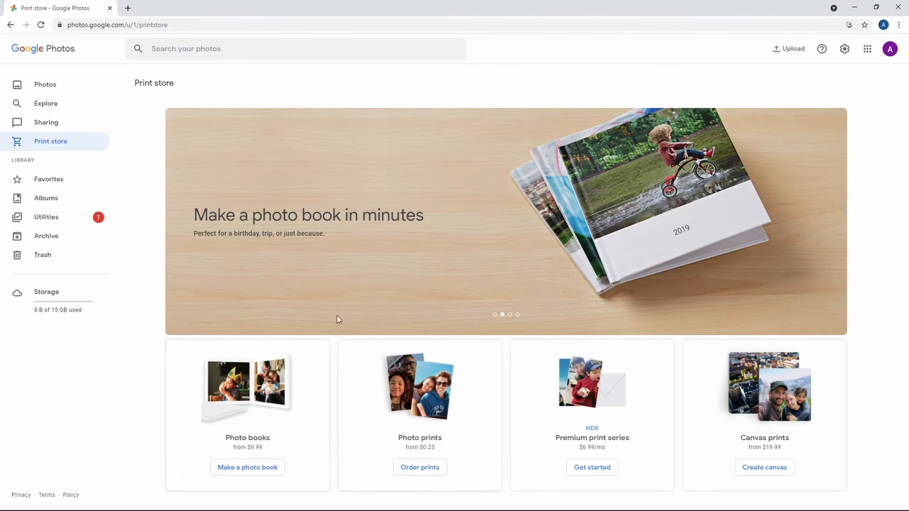
{"action": "mouse_move", "coordinate": [254, 419]}
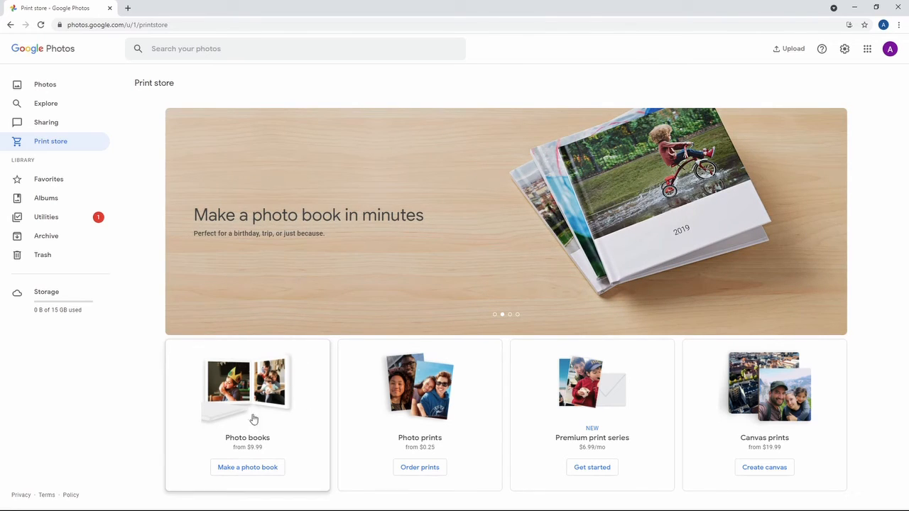
{"action": "left_click", "coordinate": [247, 468]}
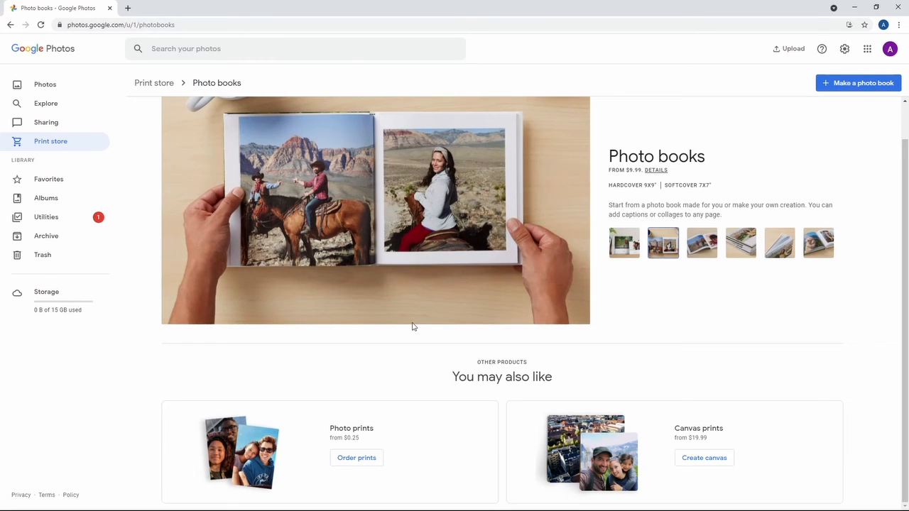
{"action": "mouse_move", "coordinate": [389, 309]}
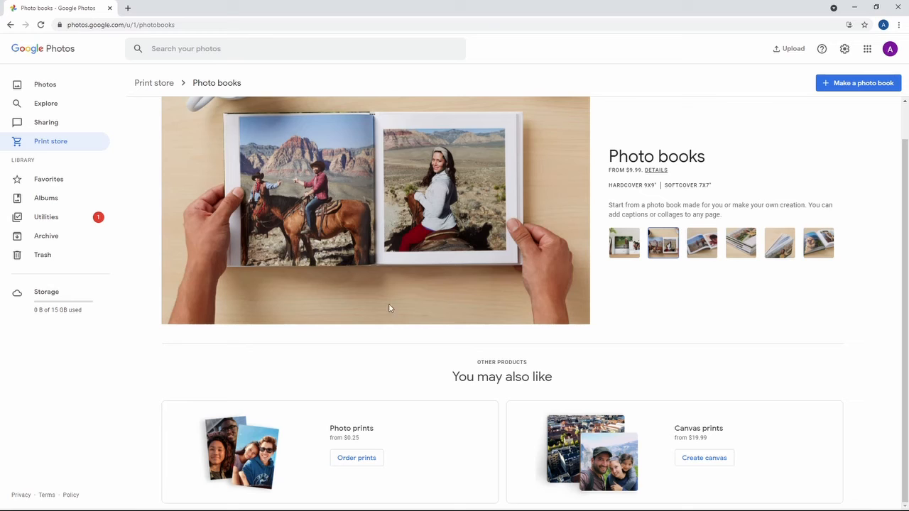
{"action": "mouse_move", "coordinate": [406, 185]}
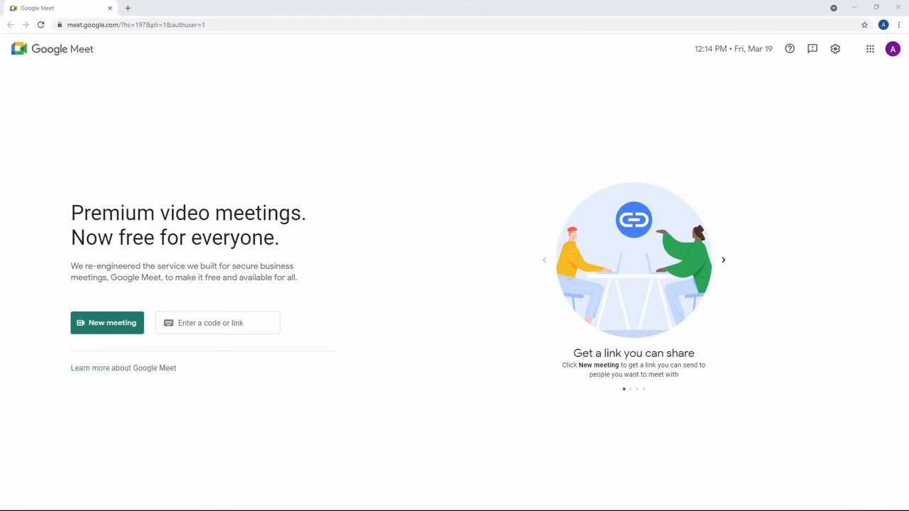
Start a new meeting, dismiss the permission notice, and toggle mic and camera off then back on.
{"action": "left_click", "coordinate": [213, 323]}
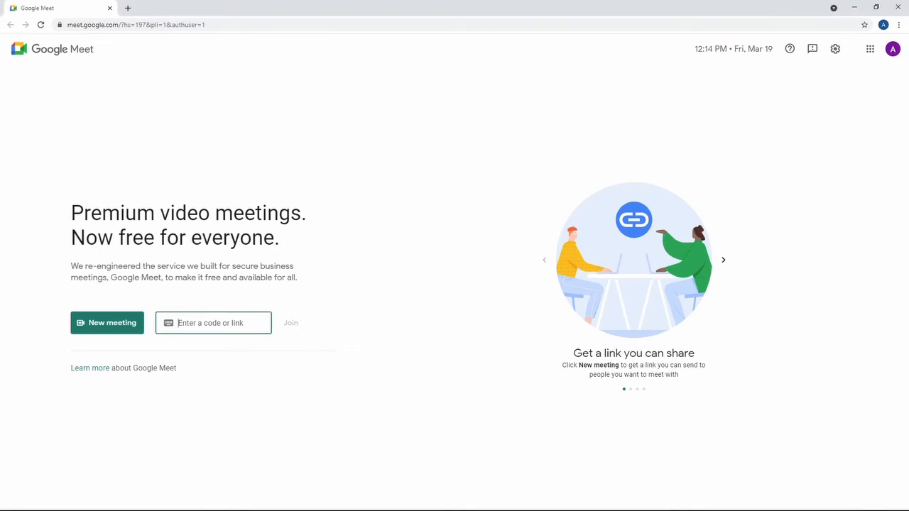
{"action": "mouse_move", "coordinate": [467, 283]}
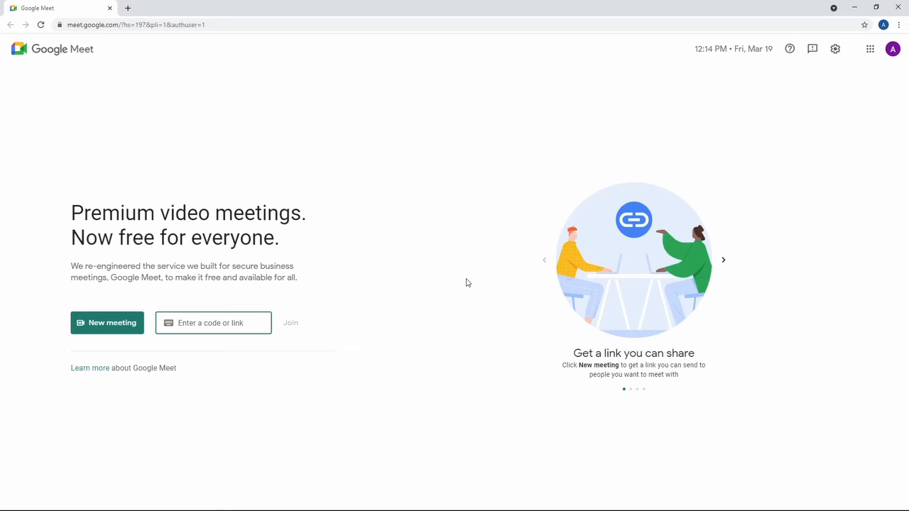
{"action": "left_click", "coordinate": [108, 322]}
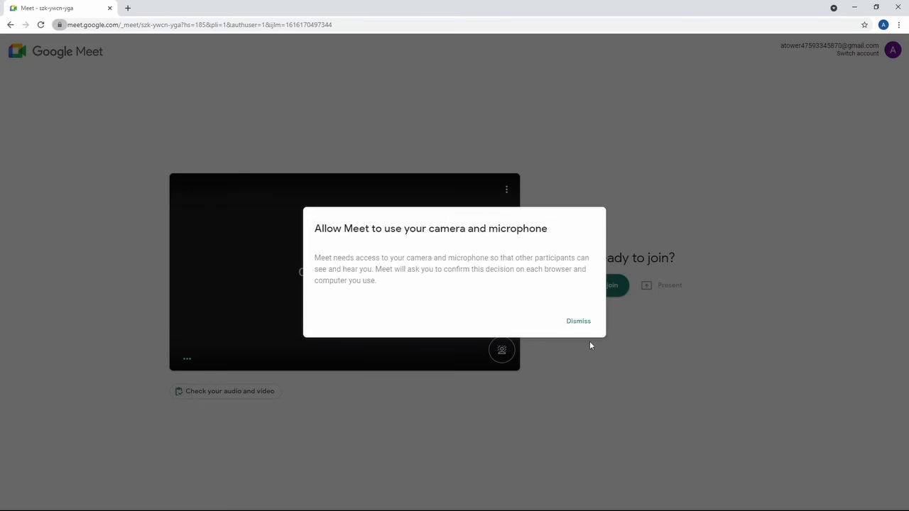
{"action": "left_click", "coordinate": [579, 321]}
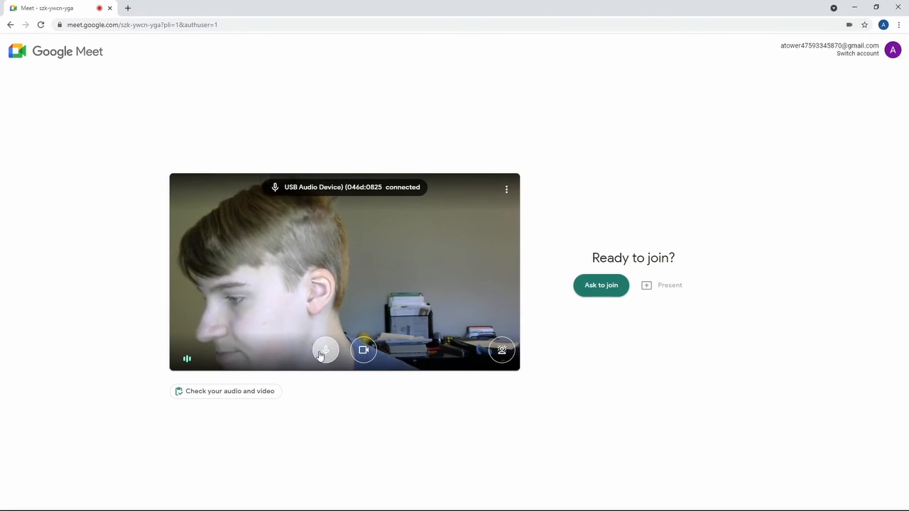
{"action": "left_click", "coordinate": [363, 350]}
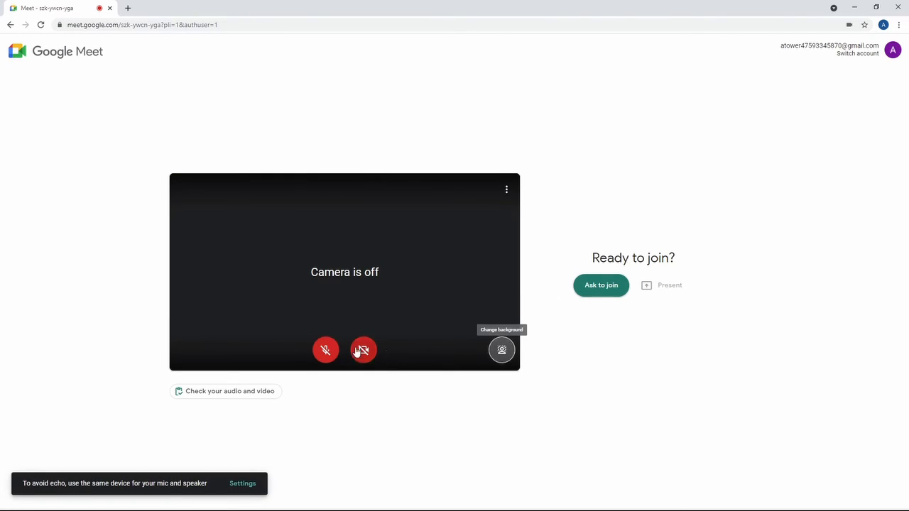
{"action": "left_click", "coordinate": [364, 349]}
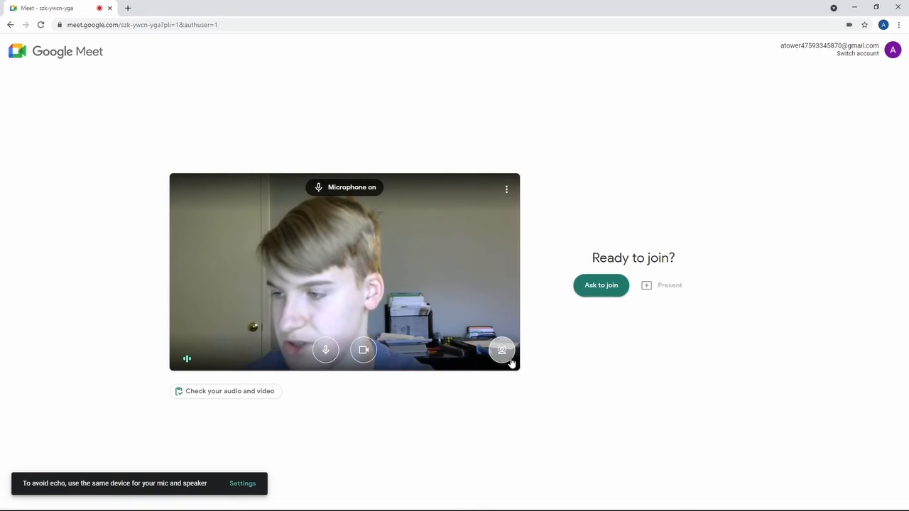
Try the night café virtual background, then settle on the beach scene.
{"action": "left_click", "coordinate": [503, 349]}
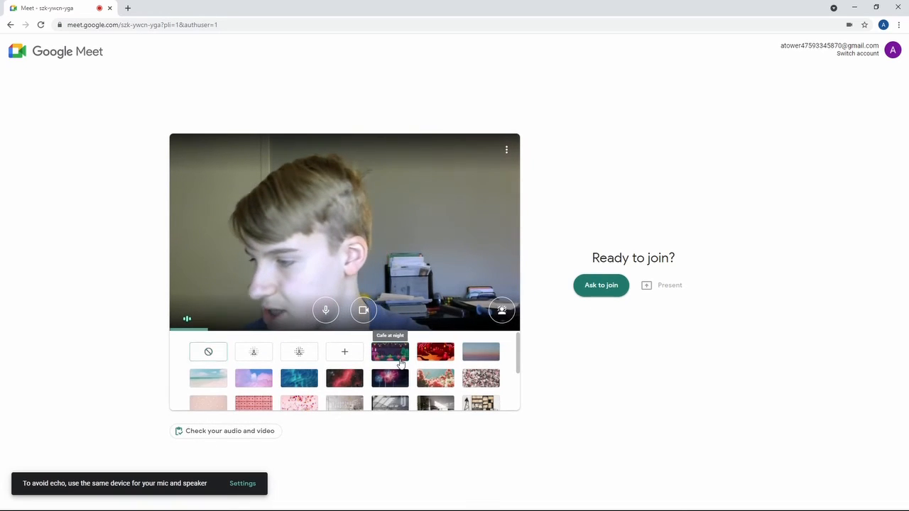
{"action": "left_click", "coordinate": [389, 353]}
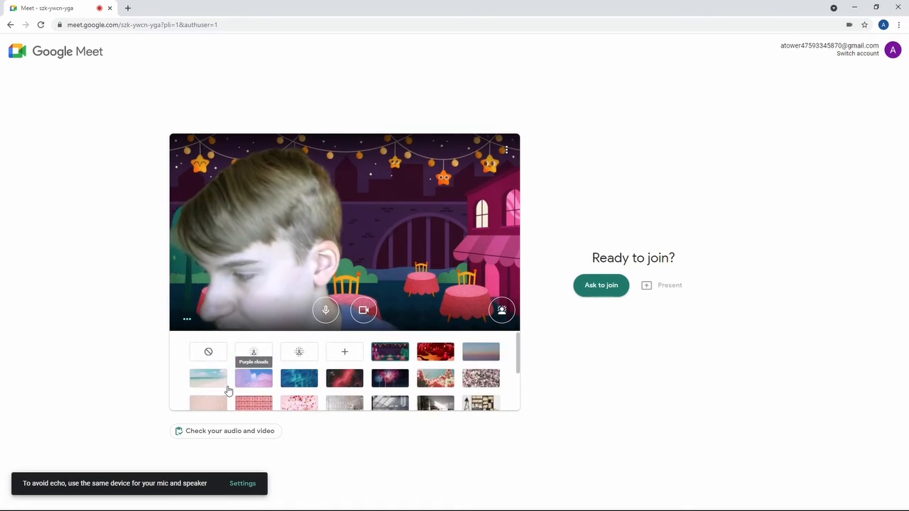
{"action": "left_click", "coordinate": [207, 378]}
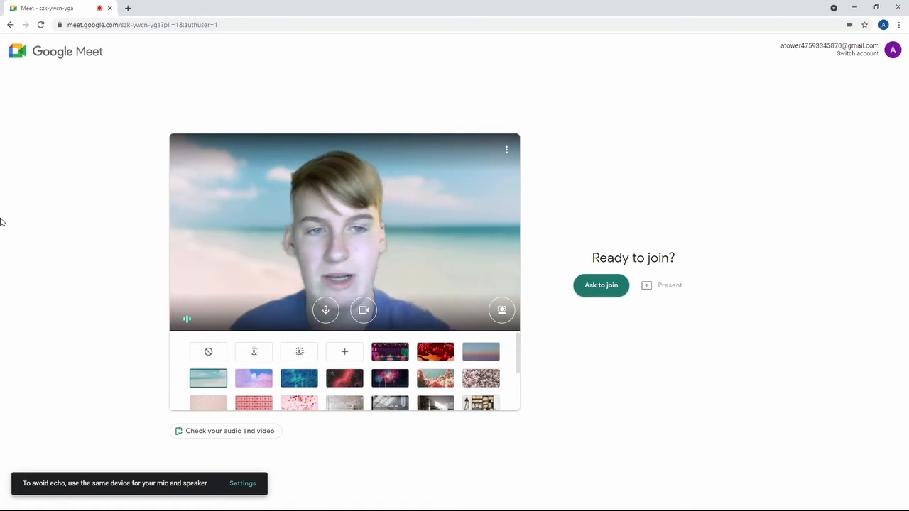
{"action": "mouse_move", "coordinate": [601, 284]}
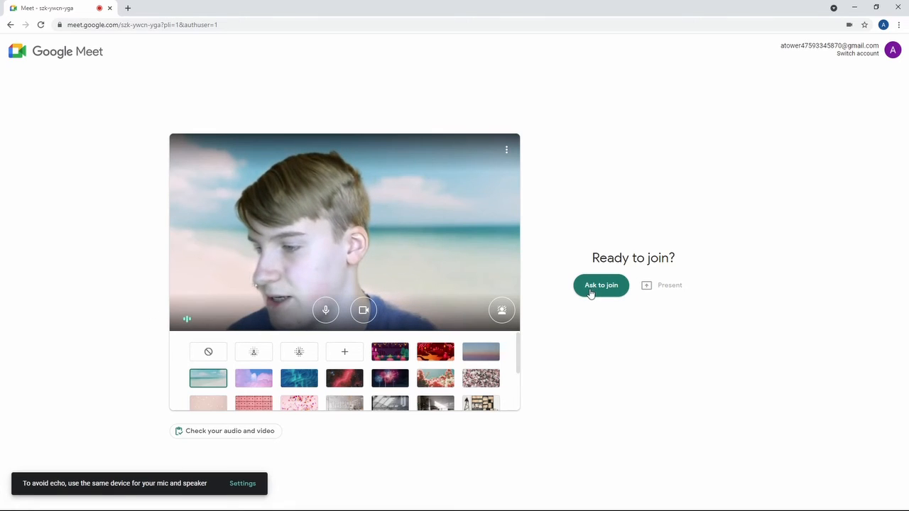
Ask to join the meeting and mute the microphone once inside.
{"action": "left_click", "coordinate": [601, 284]}
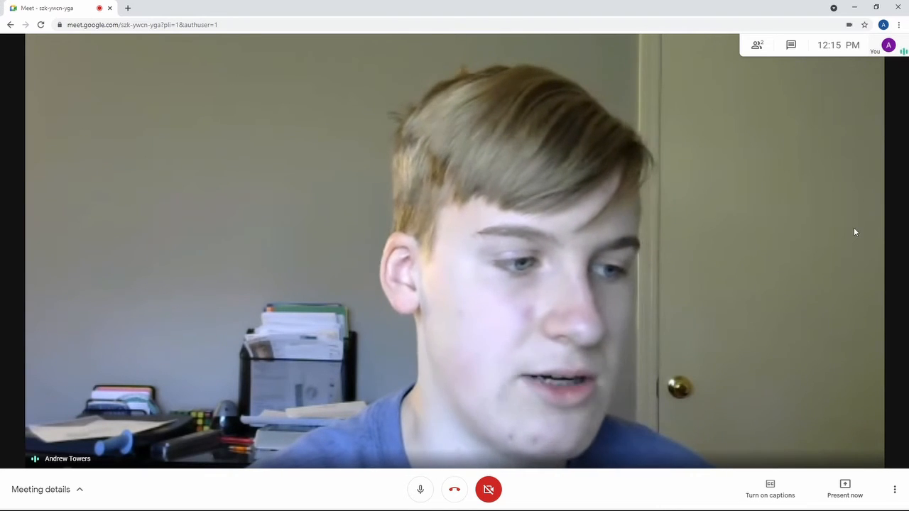
{"action": "mouse_move", "coordinate": [142, 492]}
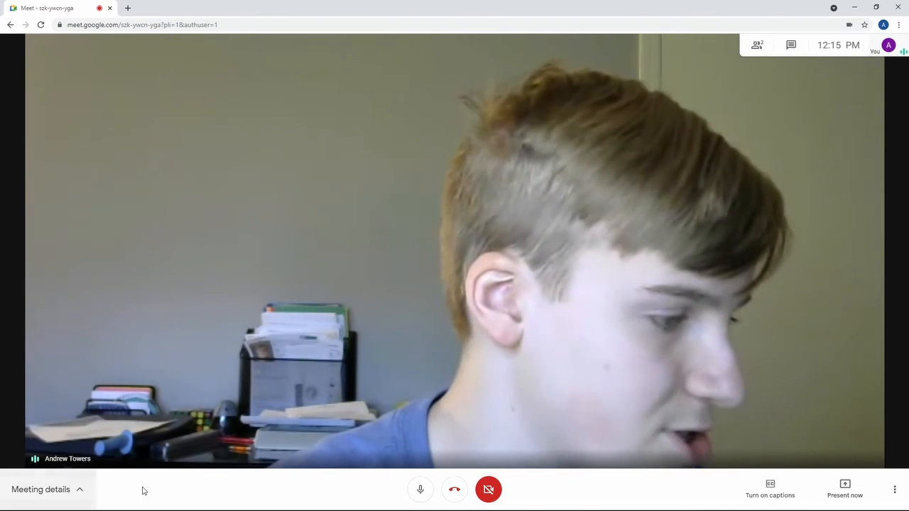
{"action": "mouse_move", "coordinate": [420, 490]}
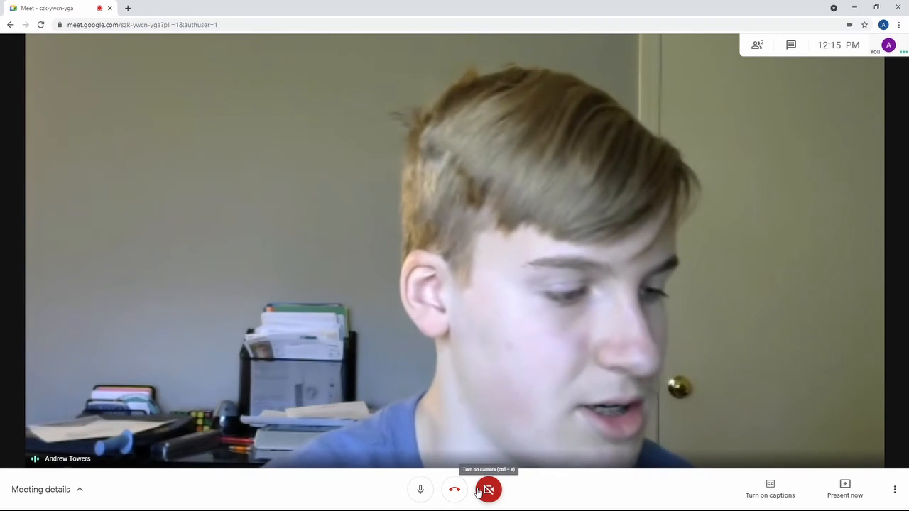
{"action": "mouse_move", "coordinate": [420, 489]}
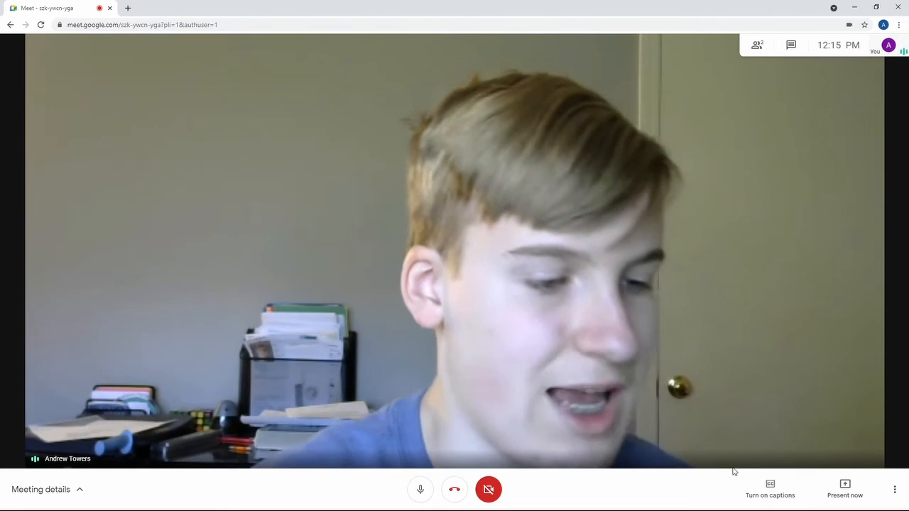
{"action": "left_click", "coordinate": [421, 489]}
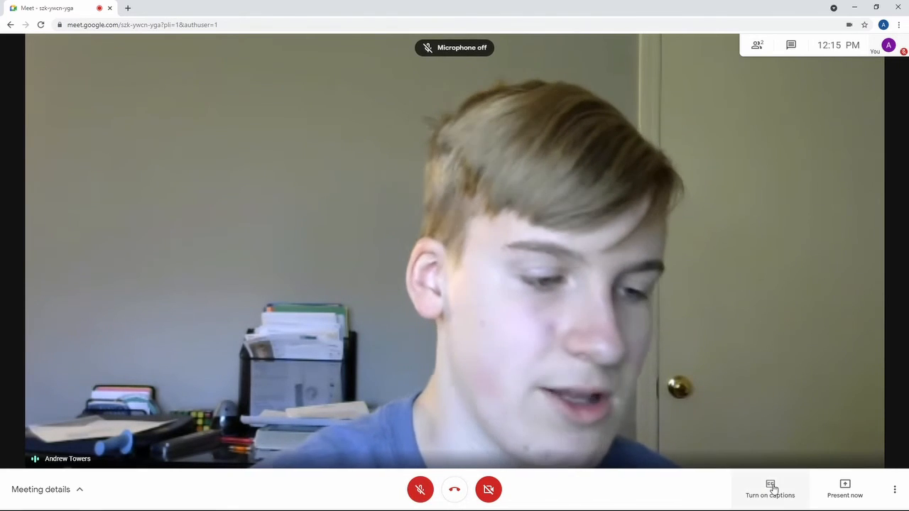
Turn on live captions during the call, then leave the call.
{"action": "left_click", "coordinate": [770, 489]}
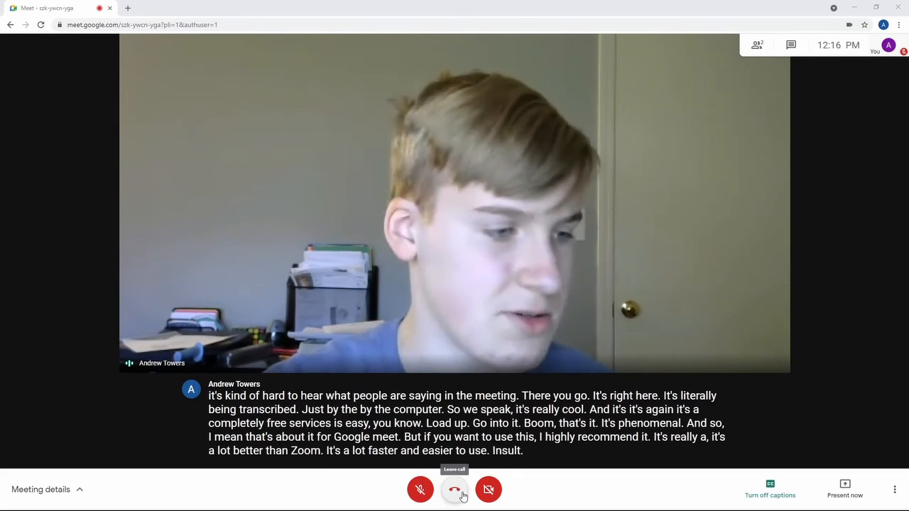
{"action": "left_click", "coordinate": [455, 488]}
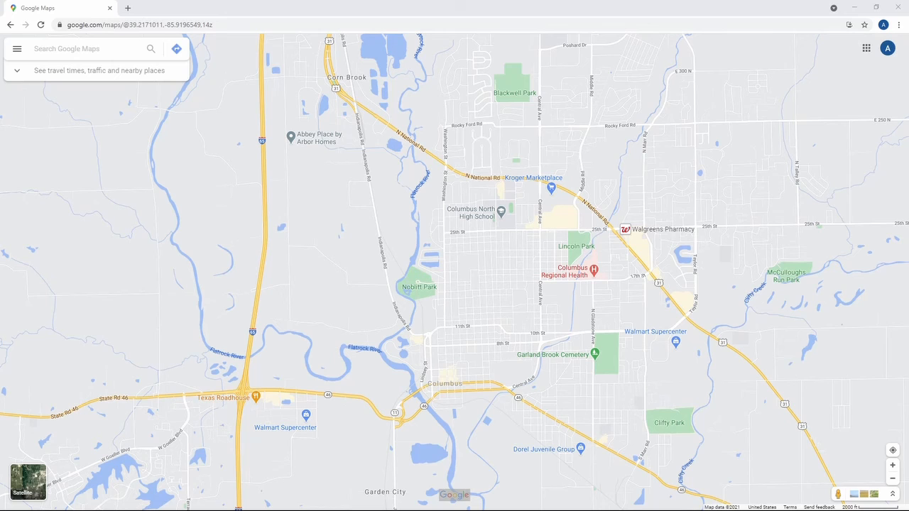
{"action": "left_click", "coordinate": [655, 333]}
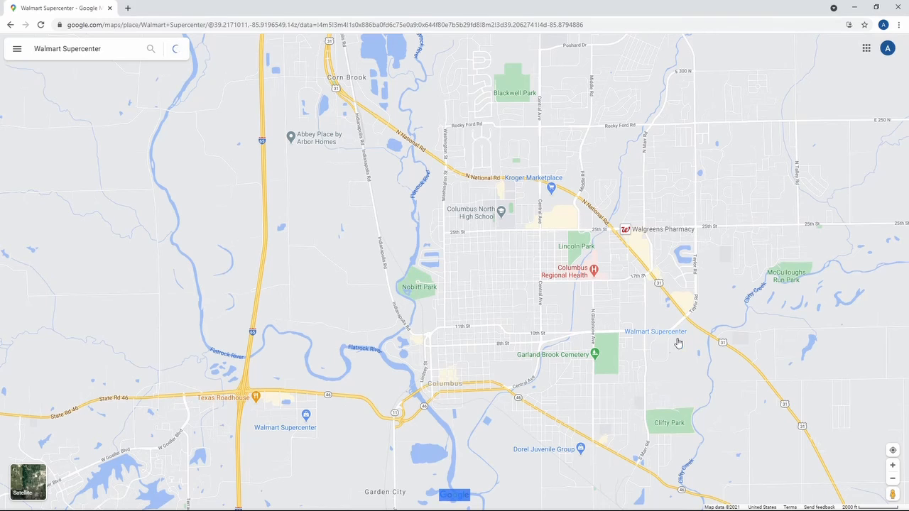
{"action": "left_click", "coordinate": [654, 332]}
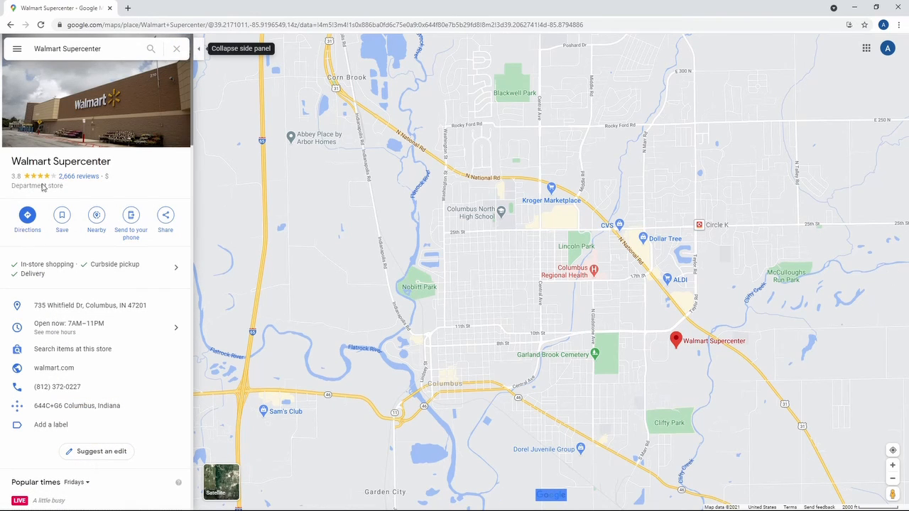
{"action": "left_click", "coordinate": [199, 48]}
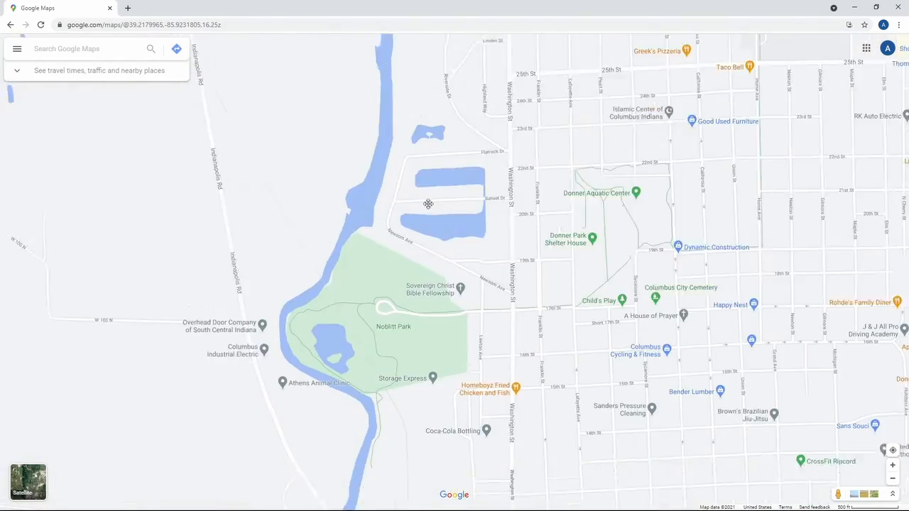
{"action": "scroll", "scroll_direction": "down", "scroll_amount": 3}
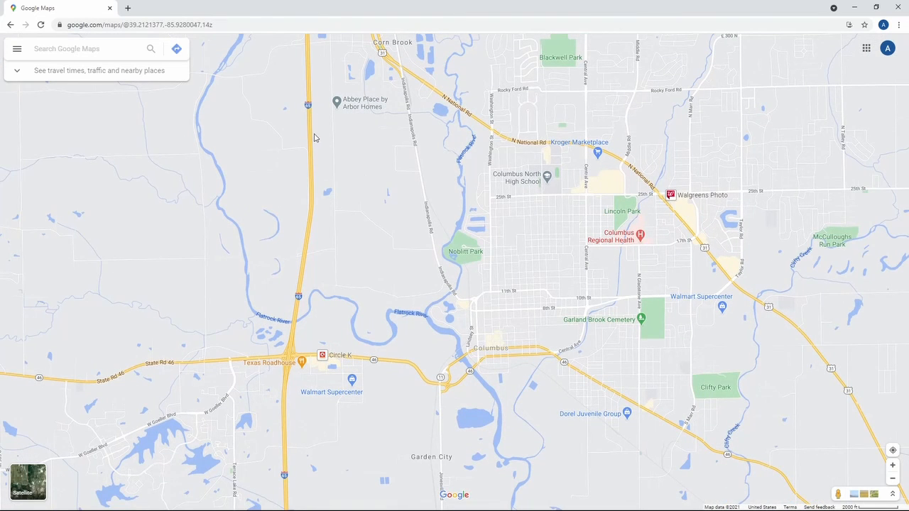
Search for 'mill race center', select the Mill Race Center result and view its photo of the building at sunset.
{"action": "left_click", "coordinate": [86, 49]}
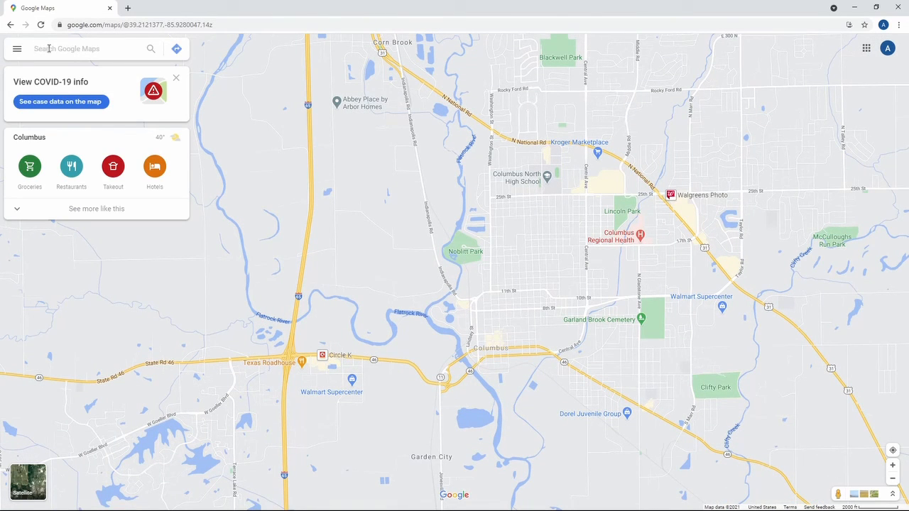
{"action": "type", "text": "mill race center"}
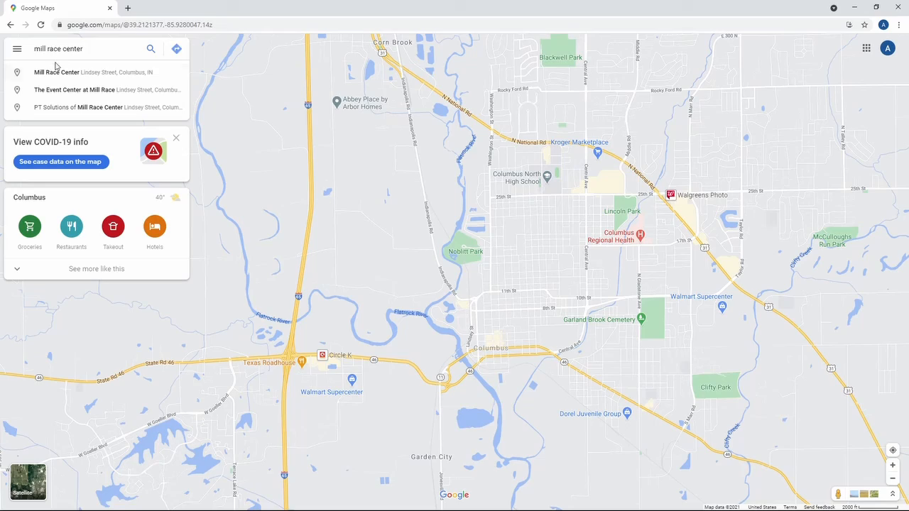
{"action": "left_click", "coordinate": [57, 71]}
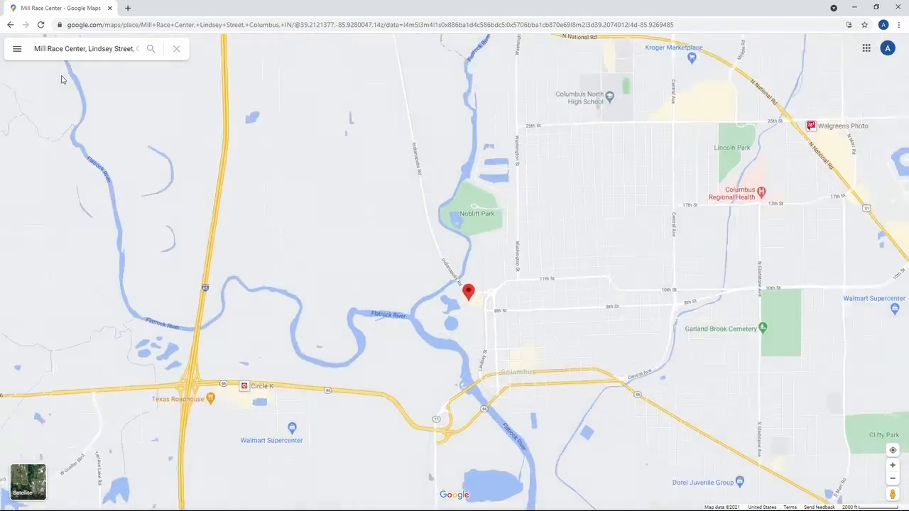
{"action": "left_click", "coordinate": [469, 292]}
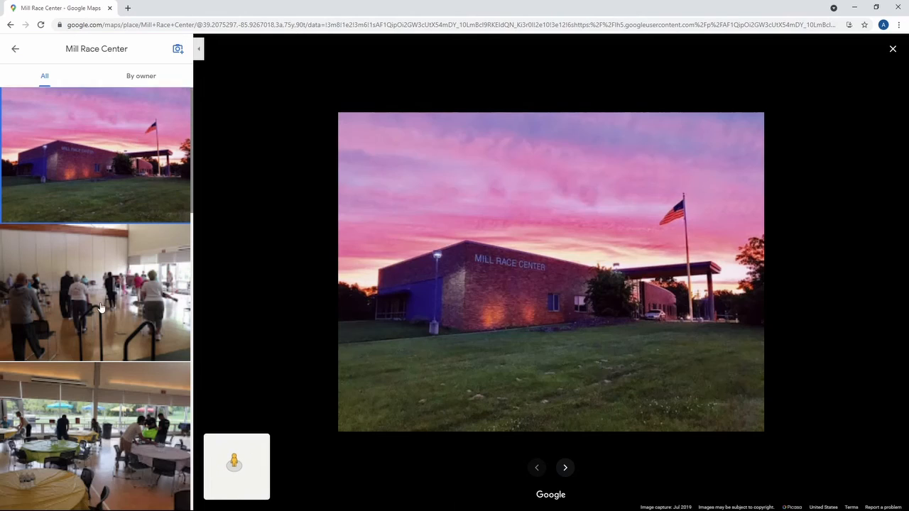
Return from the photos to Mill Race Center's details and expand the 'Open now' hours into the full weekly schedule.
{"action": "scroll", "scroll_direction": "down", "scroll_amount": 3}
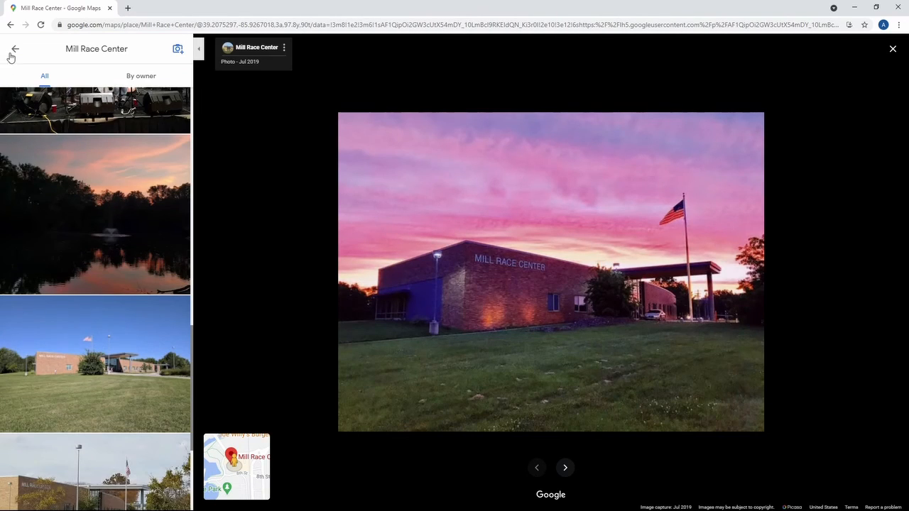
{"action": "left_click", "coordinate": [892, 49]}
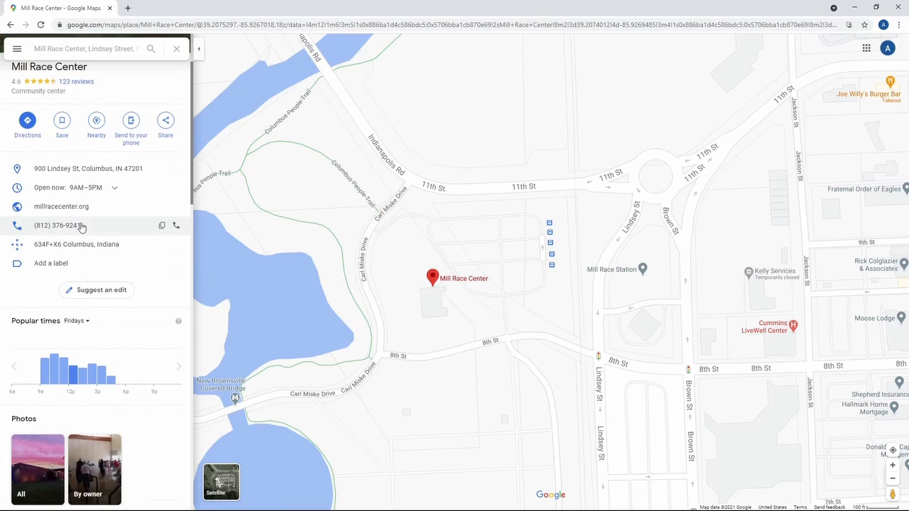
{"action": "mouse_move", "coordinate": [61, 206]}
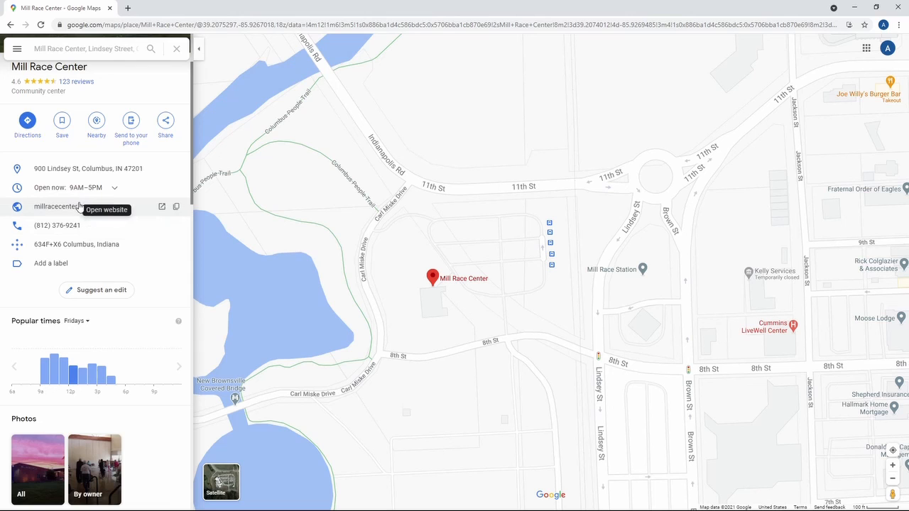
{"action": "left_click", "coordinate": [114, 187]}
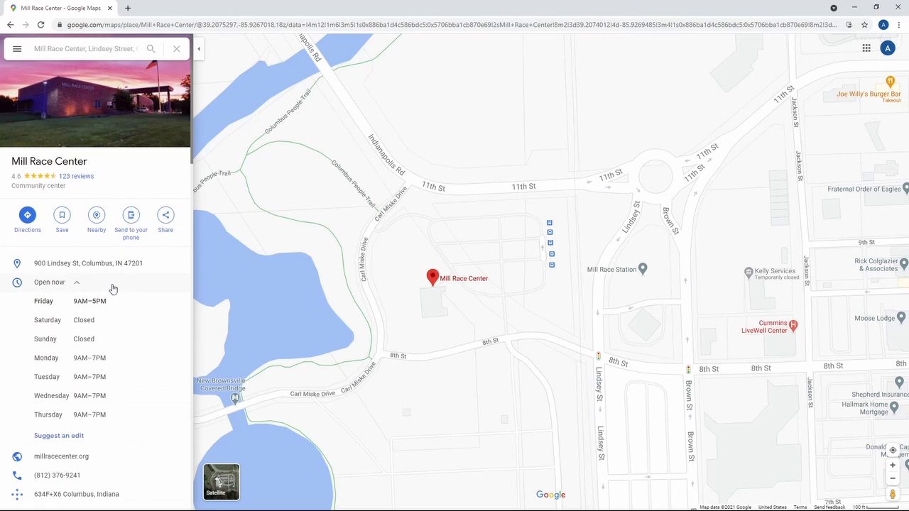
{"action": "scroll", "scroll_direction": "down", "scroll_amount": 3}
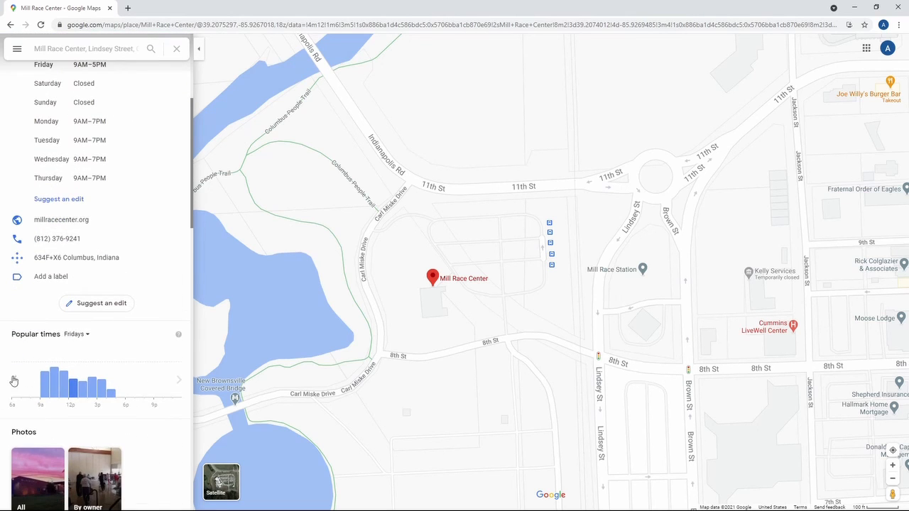
{"action": "left_click", "coordinate": [14, 380]}
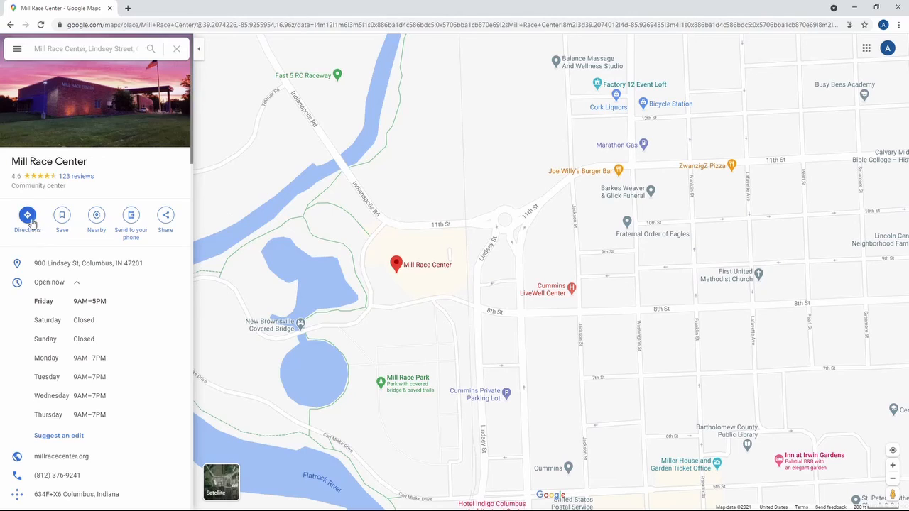
Enter 'green' as the starting point and choose Greenwood, IN to get driving routes via I-65 S and US 31.
{"action": "left_click", "coordinate": [27, 216]}
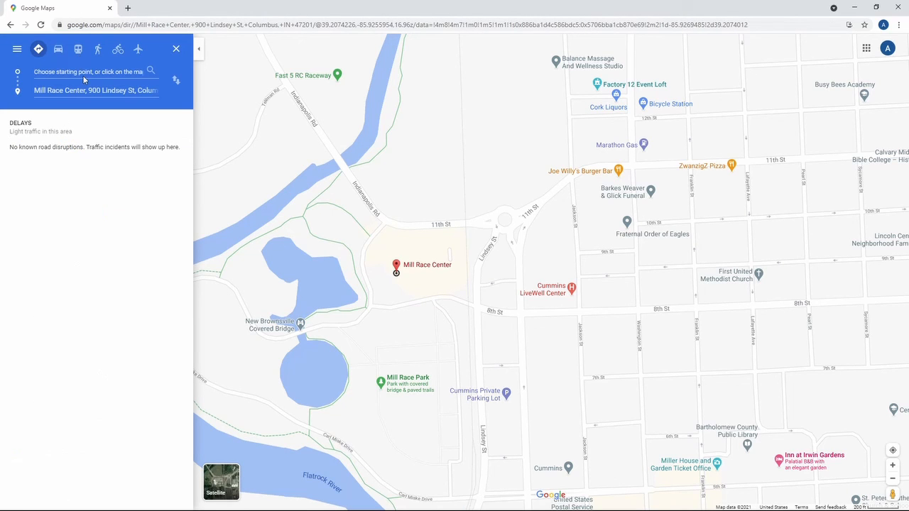
{"action": "type", "text": "green"}
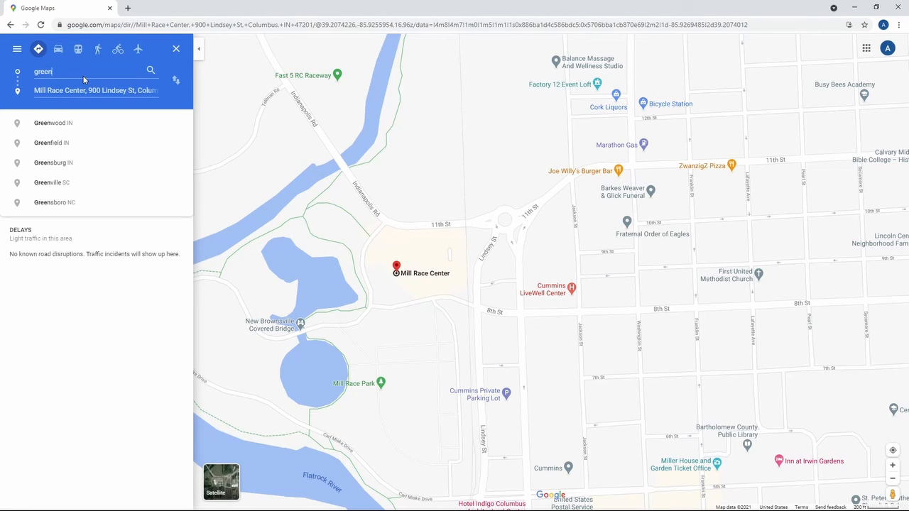
{"action": "left_click", "coordinate": [54, 122]}
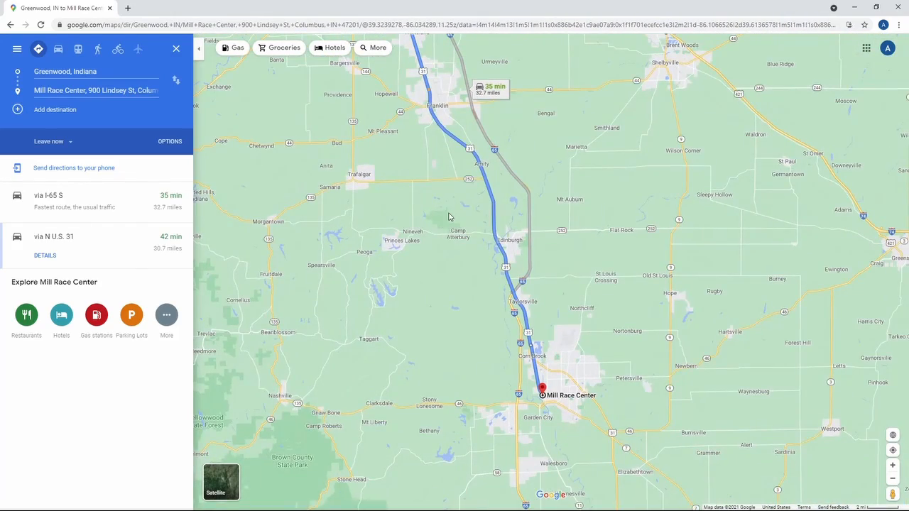
{"action": "mouse_move", "coordinate": [216, 166]}
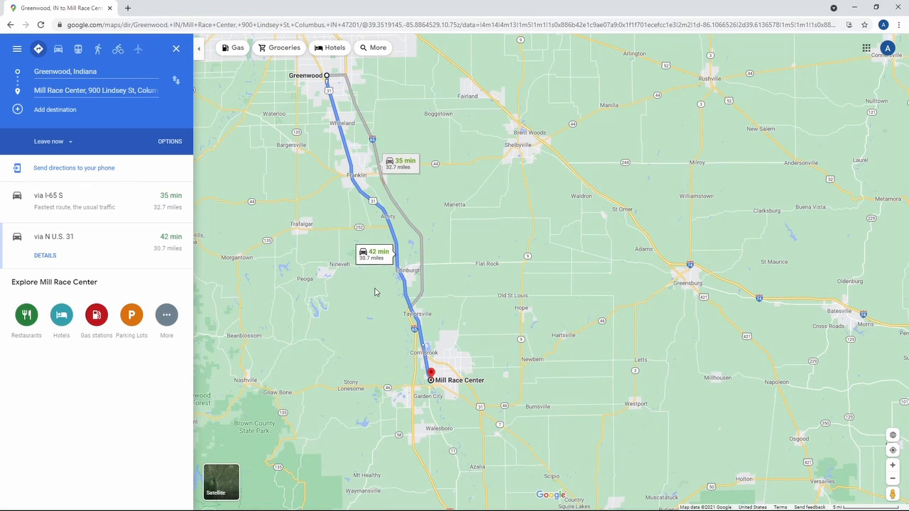
{"action": "mouse_move", "coordinate": [182, 154]}
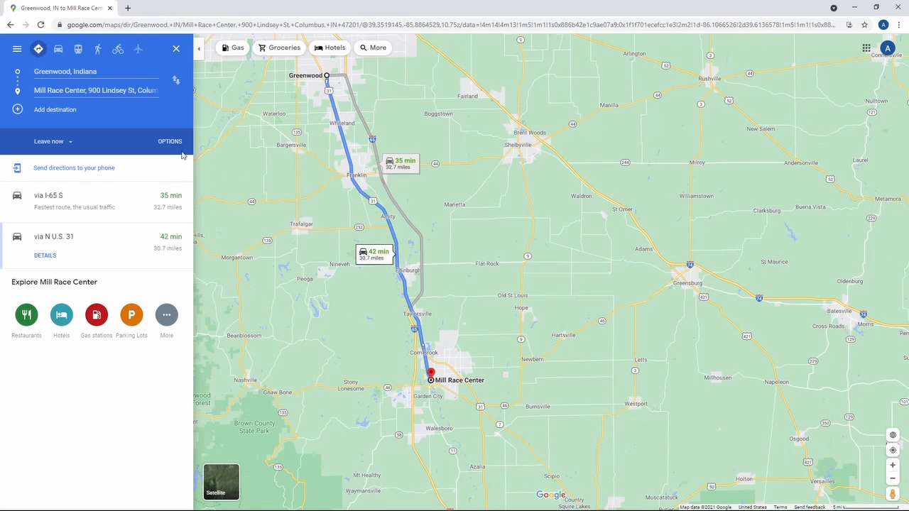
{"action": "left_click", "coordinate": [170, 140]}
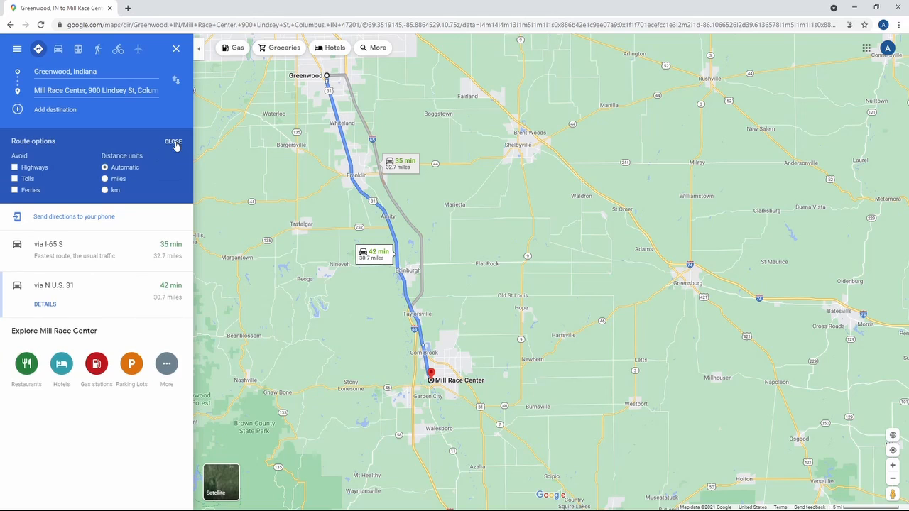
{"action": "left_click", "coordinate": [173, 142]}
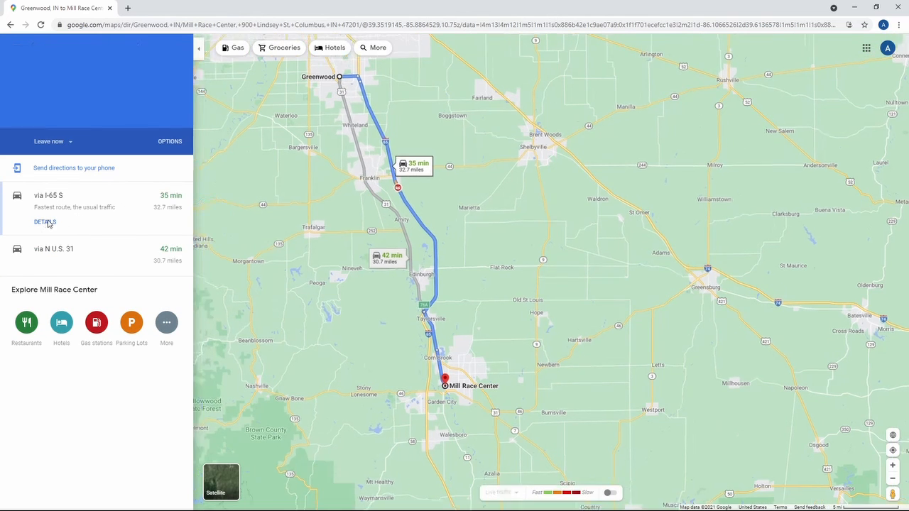
{"action": "left_click", "coordinate": [46, 222]}
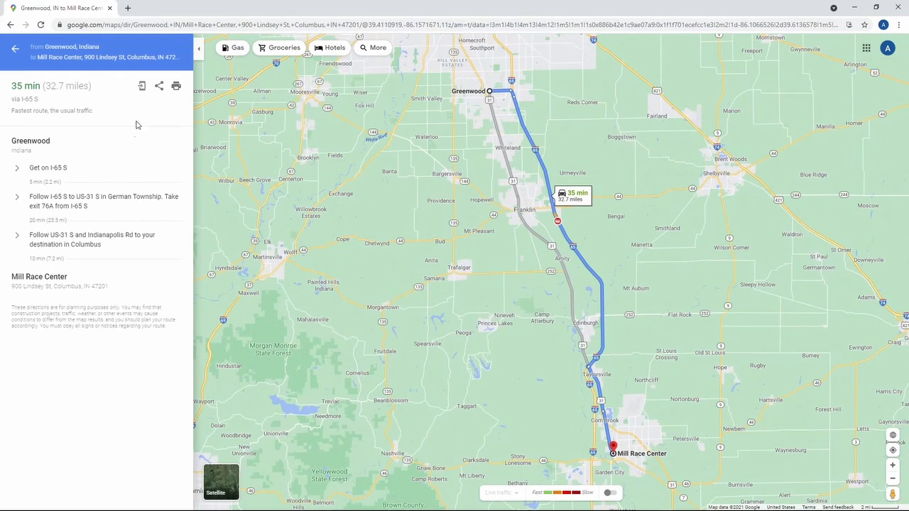
{"action": "mouse_move", "coordinate": [142, 86]}
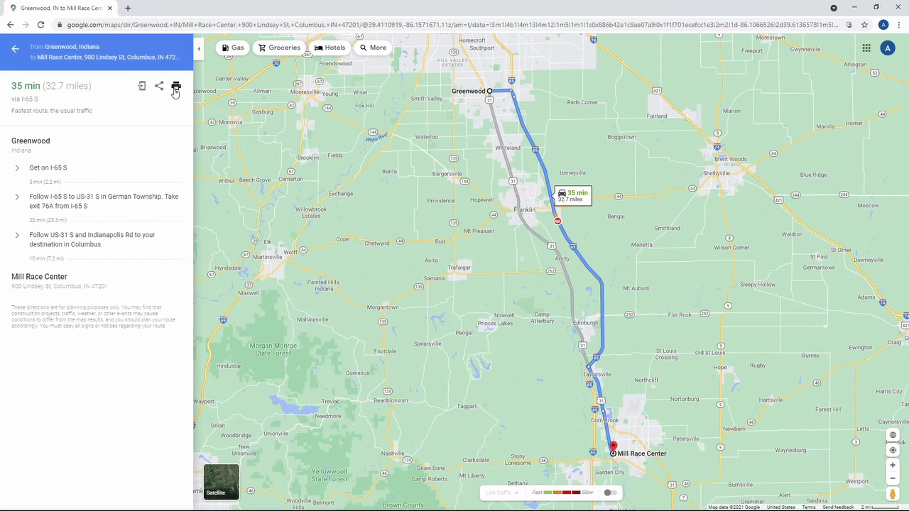
{"action": "left_click", "coordinate": [176, 86]}
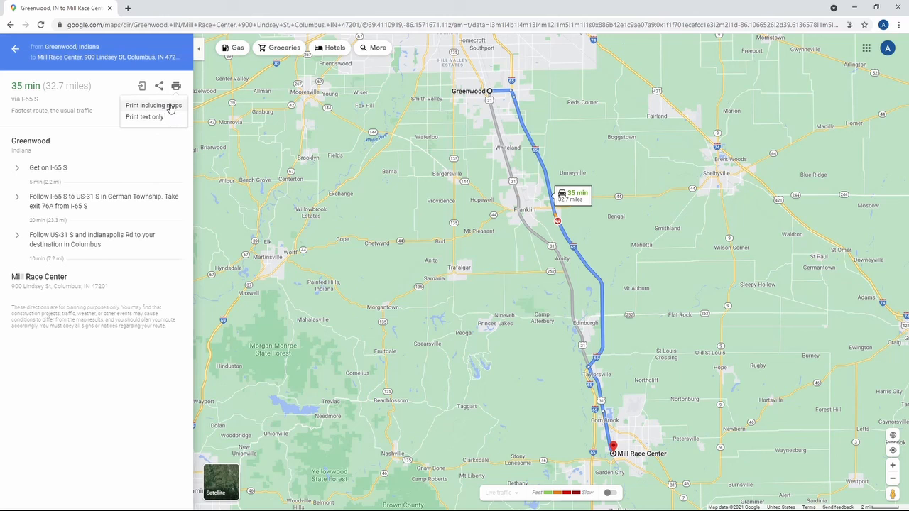
{"action": "left_click", "coordinate": [153, 105]}
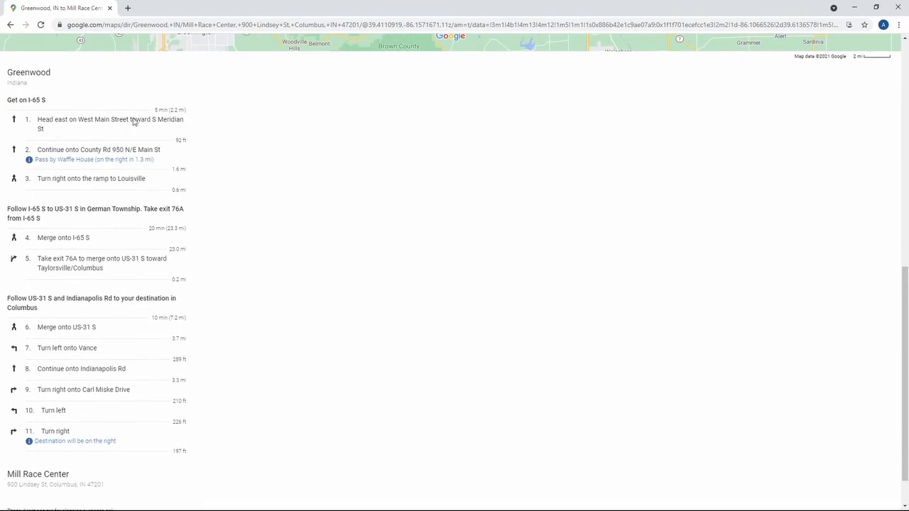
{"action": "mouse_move", "coordinate": [31, 261]}
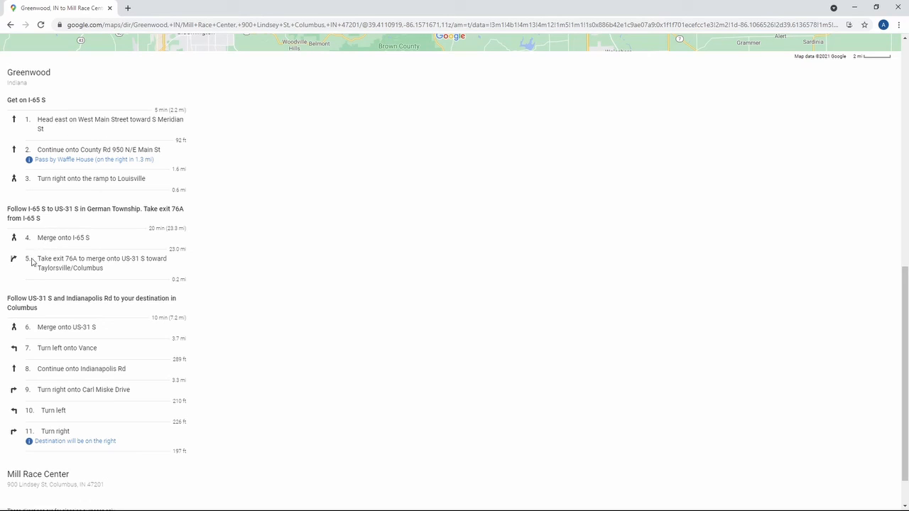
{"action": "mouse_move", "coordinate": [1, 286]}
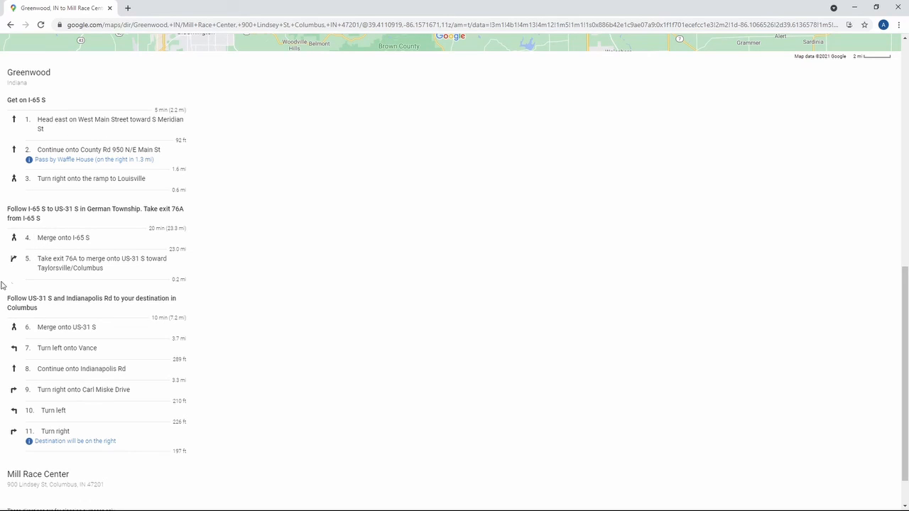
{"action": "mouse_move", "coordinate": [87, 269]}
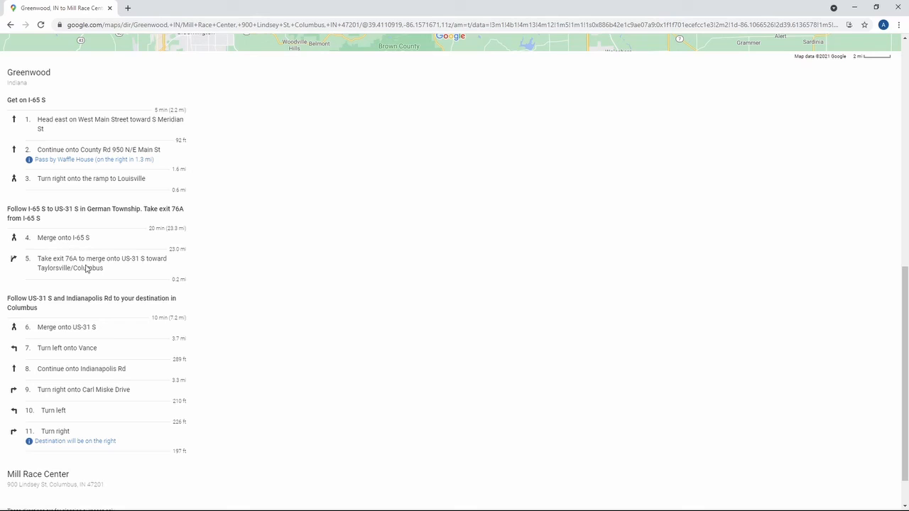
{"action": "mouse_move", "coordinate": [46, 351]}
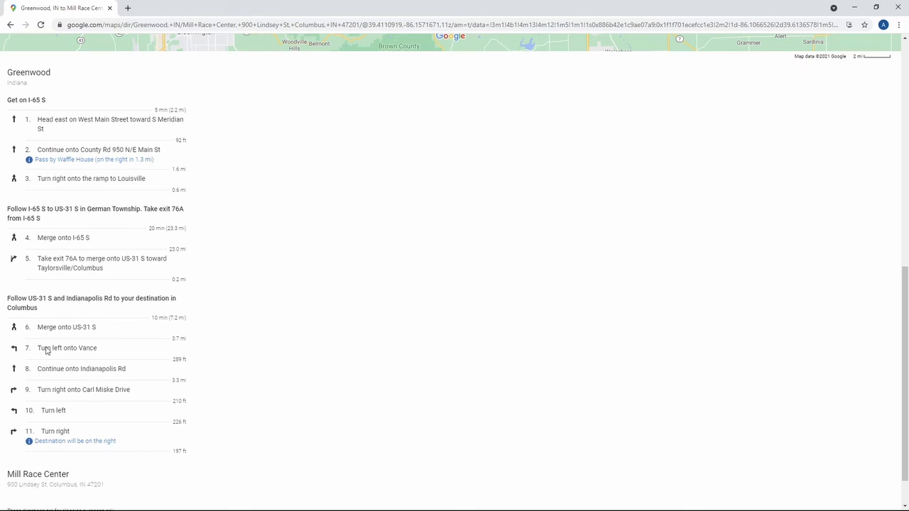
{"action": "mouse_move", "coordinate": [91, 443]}
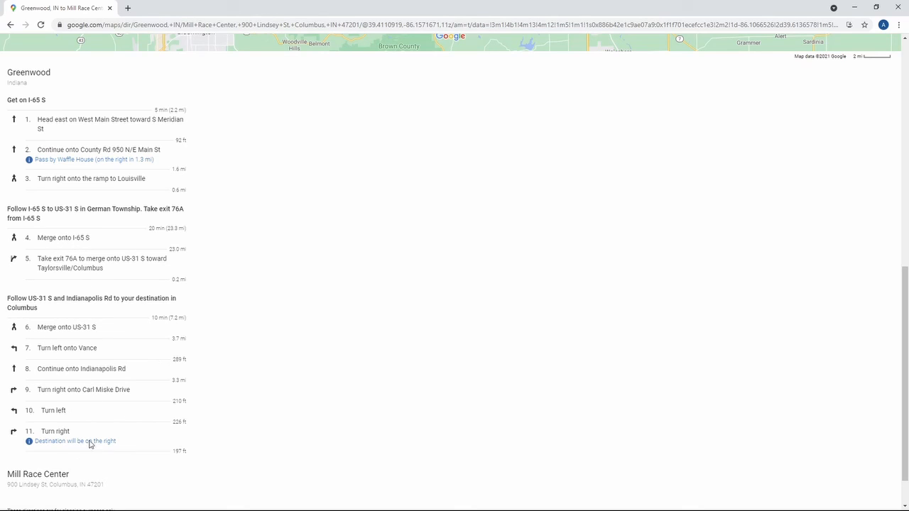
{"action": "mouse_move", "coordinate": [239, 279]}
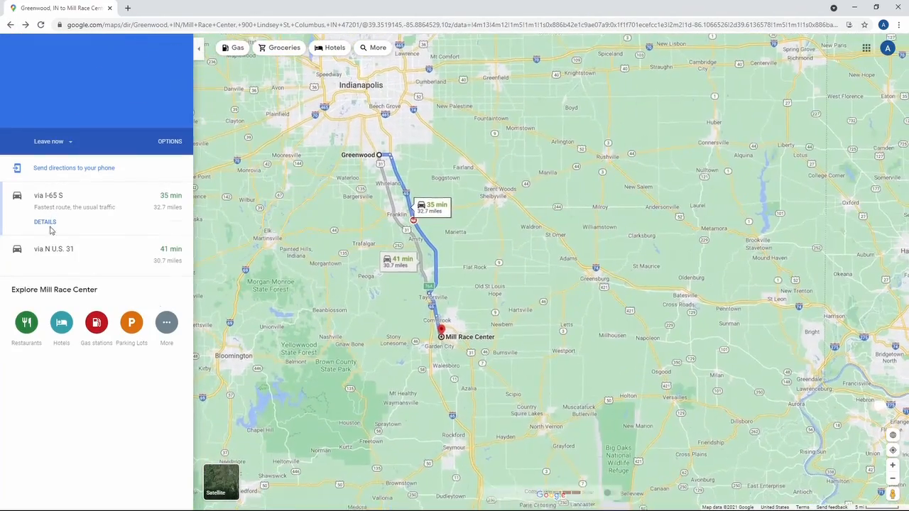
{"action": "left_click", "coordinate": [45, 222]}
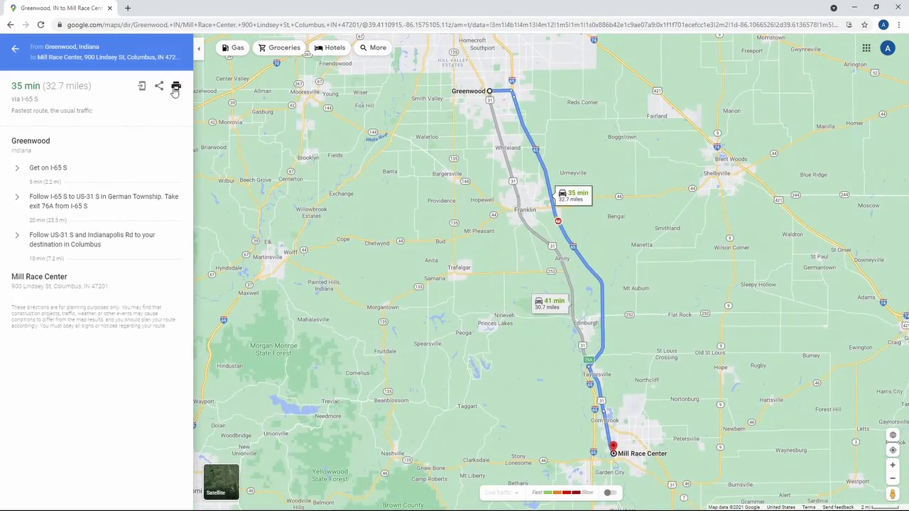
{"action": "left_click", "coordinate": [176, 85]}
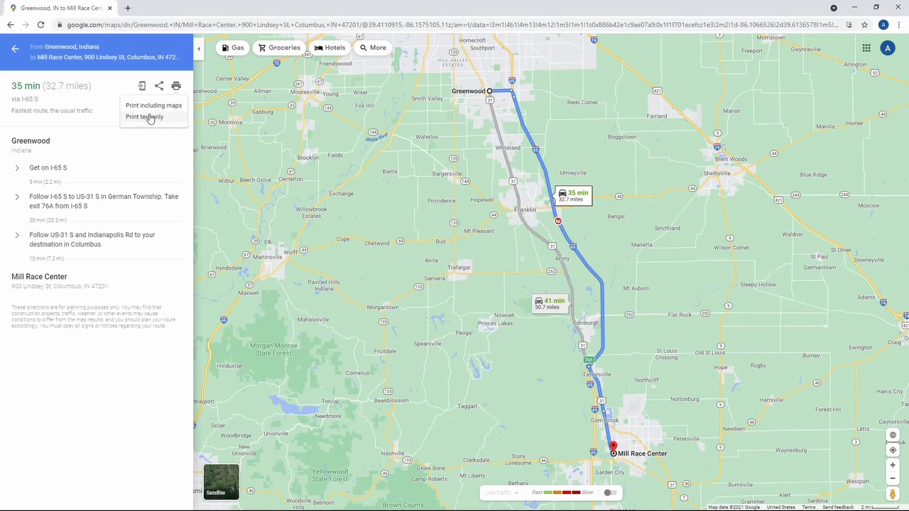
{"action": "left_click", "coordinate": [144, 116]}
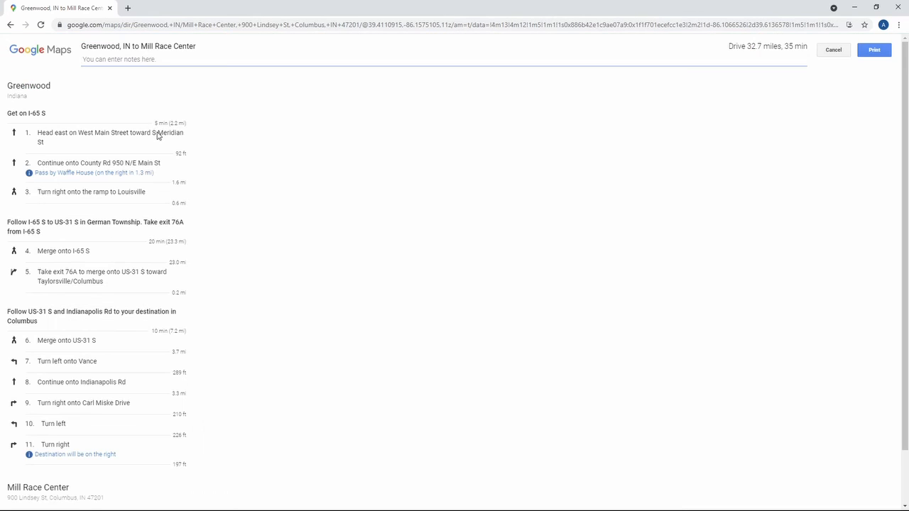
{"action": "mouse_move", "coordinate": [202, 153]}
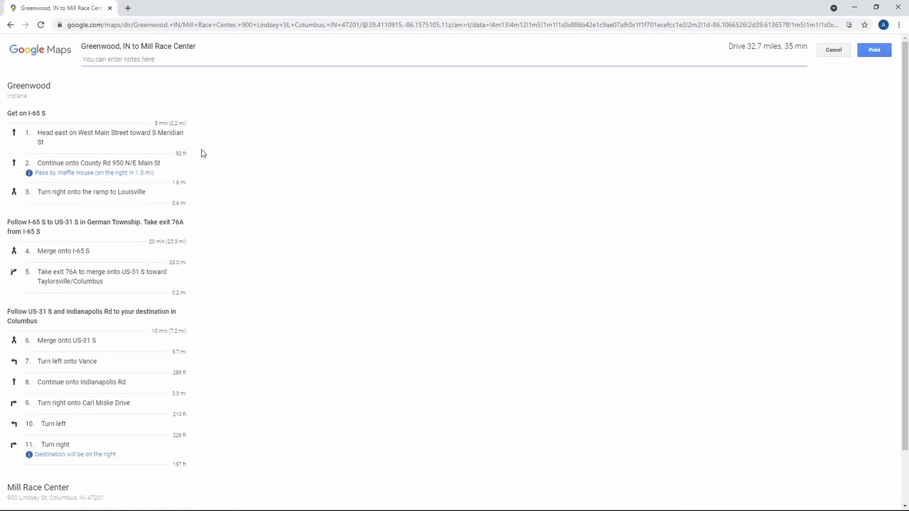
{"action": "mouse_move", "coordinate": [170, 109]}
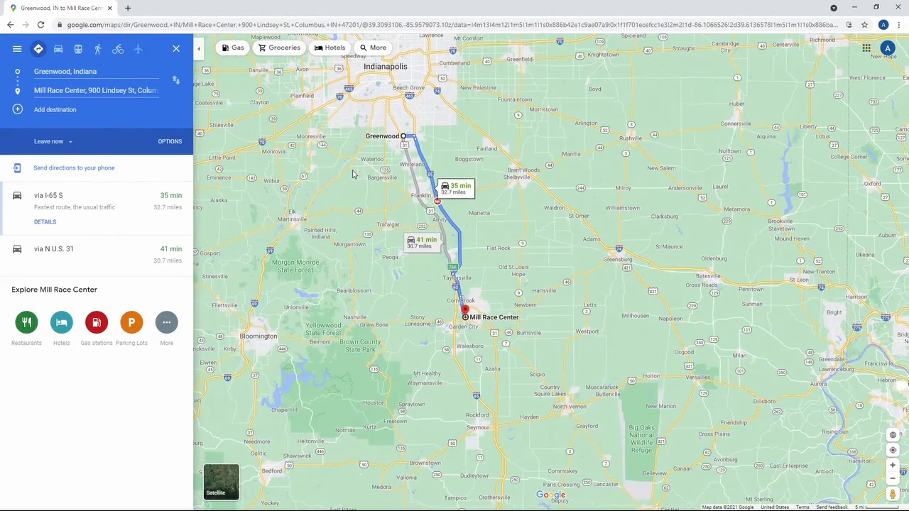
{"action": "mouse_move", "coordinate": [372, 204]}
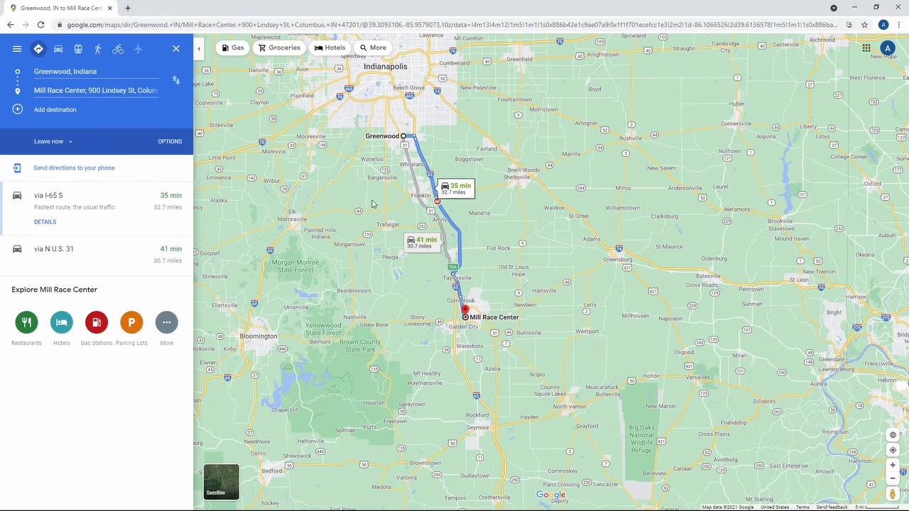